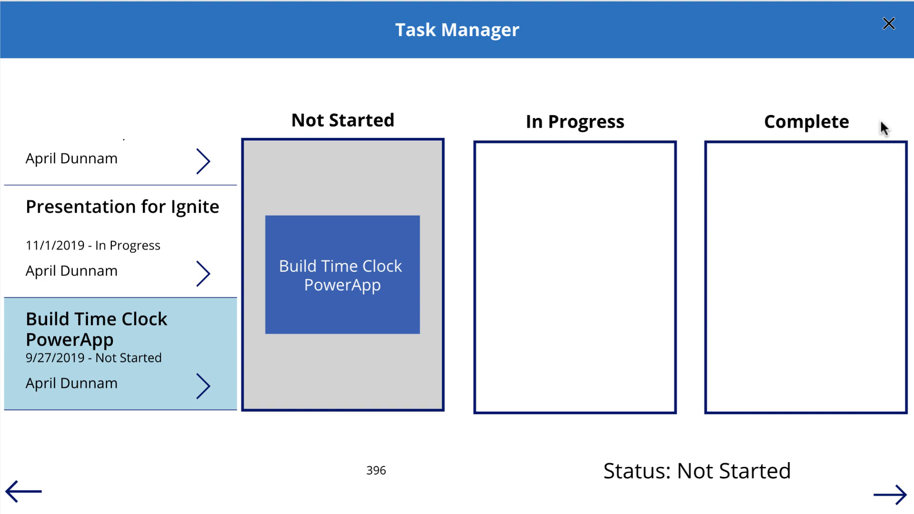
mouse_move(657, 406)
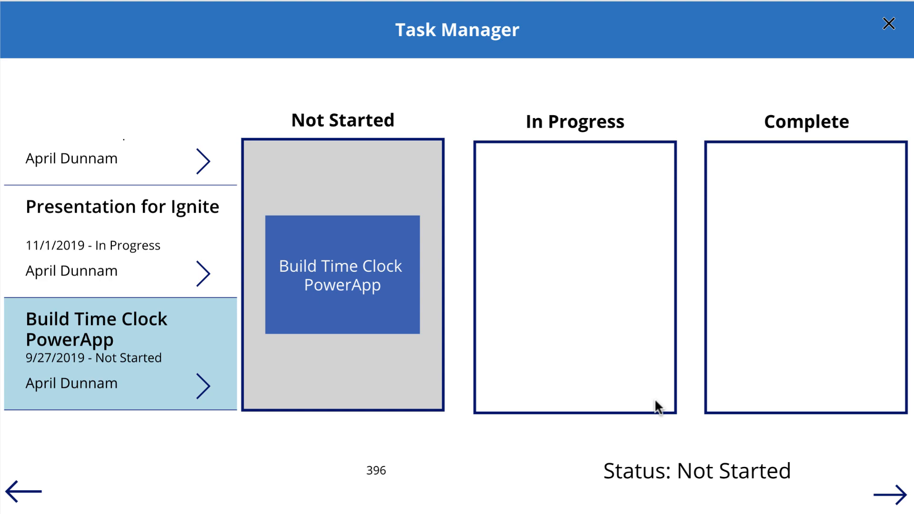
mouse_move(48, 256)
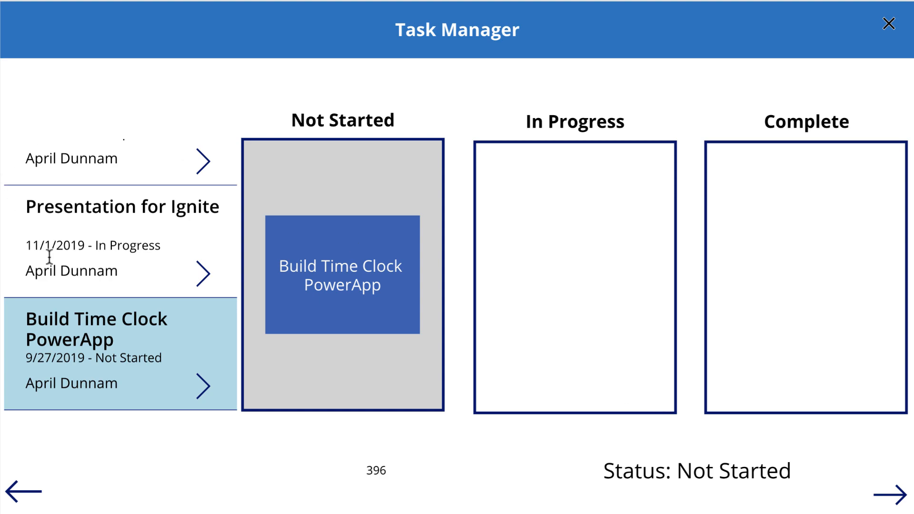
mouse_move(130, 414)
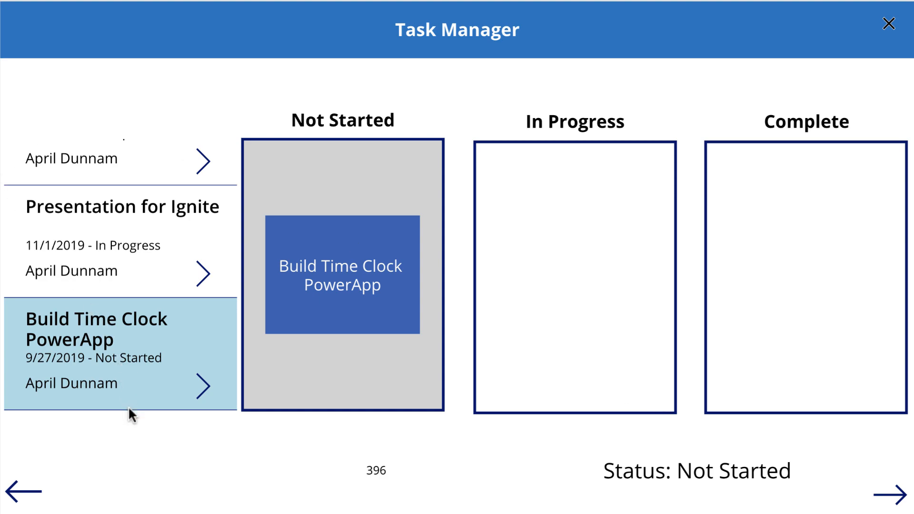
mouse_move(142, 370)
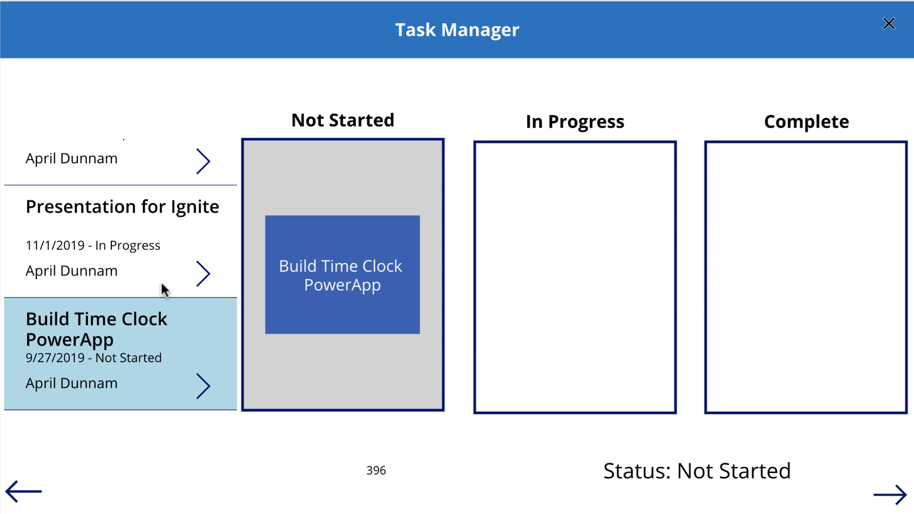
- Select the Presentation for Ignite task so its card lands in the In Progress bucket
left_click(123, 239)
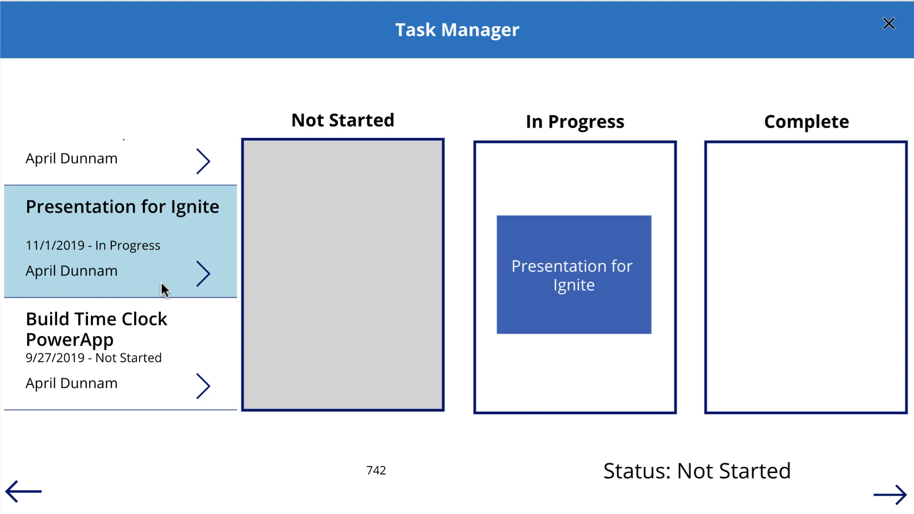
mouse_move(108, 358)
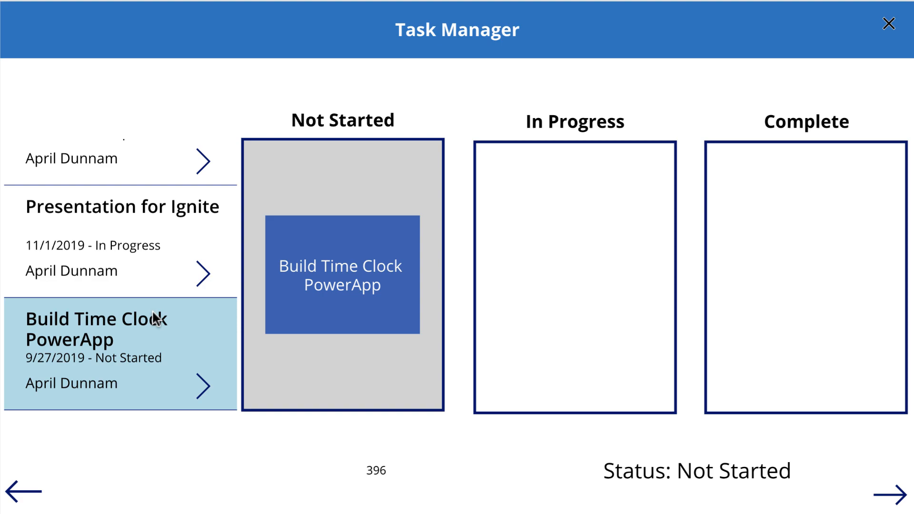
mouse_move(386, 322)
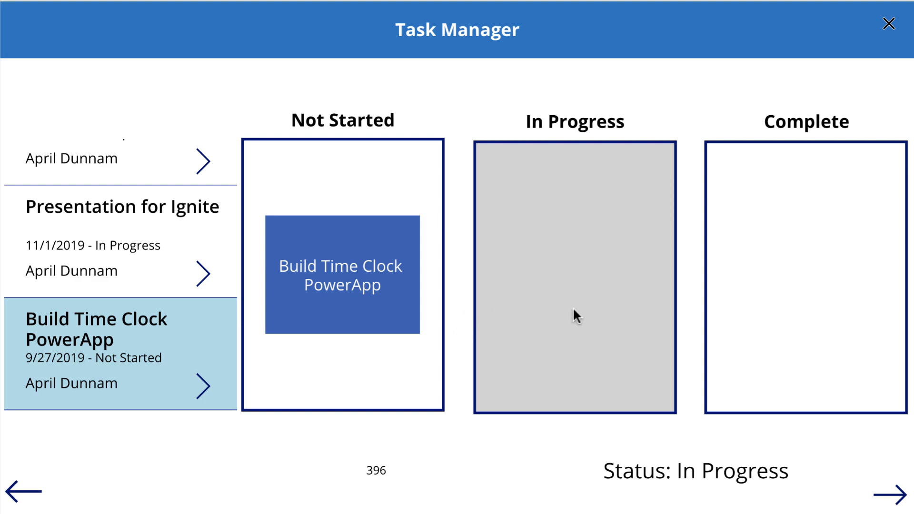
mouse_move(593, 313)
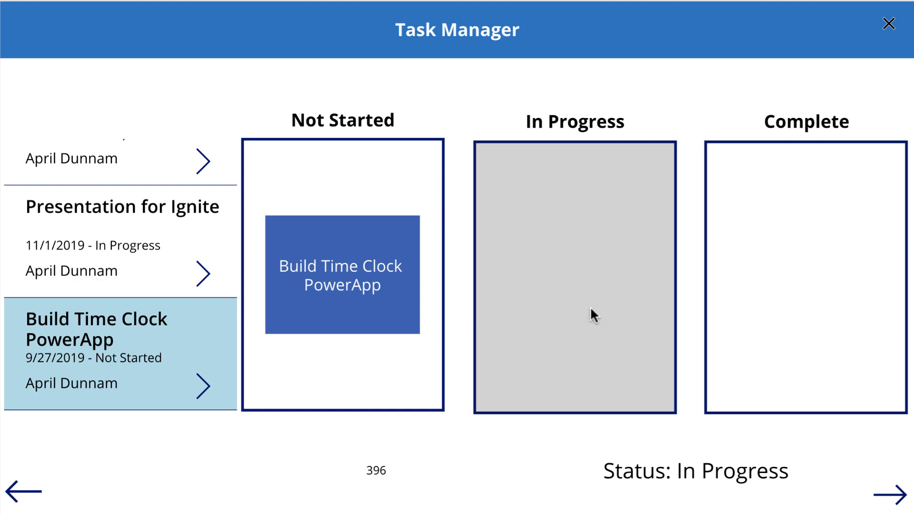
mouse_move(614, 311)
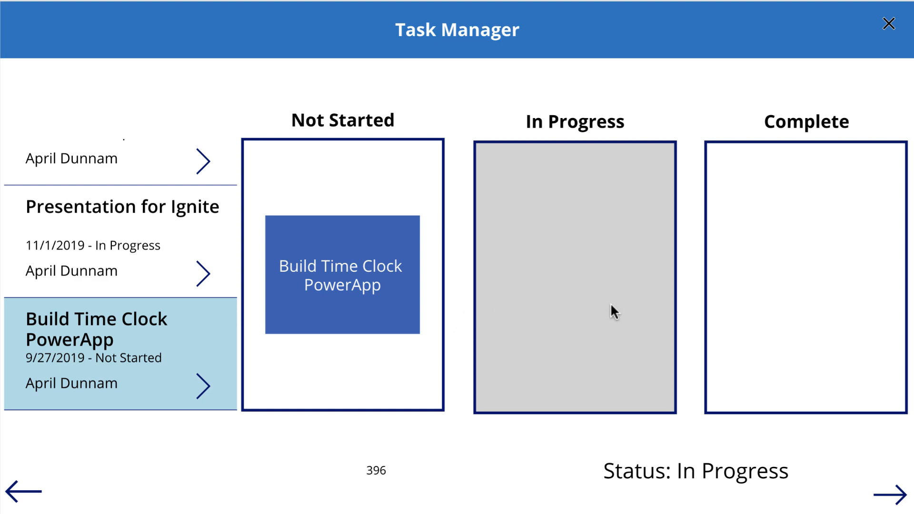
mouse_move(687, 308)
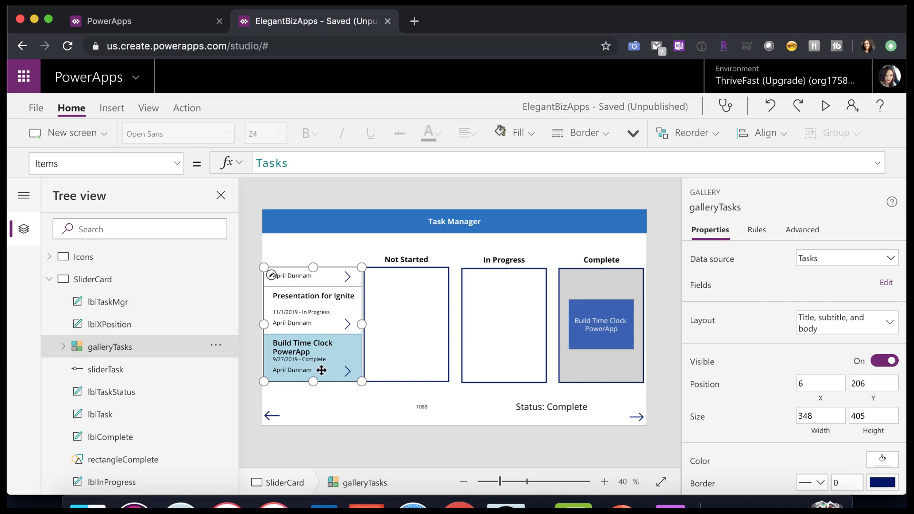
- Expand galleryTasks, then inspect rectangleComplete's grey-fill rule for 68–100 and rectangeInProgress
left_click(63, 346)
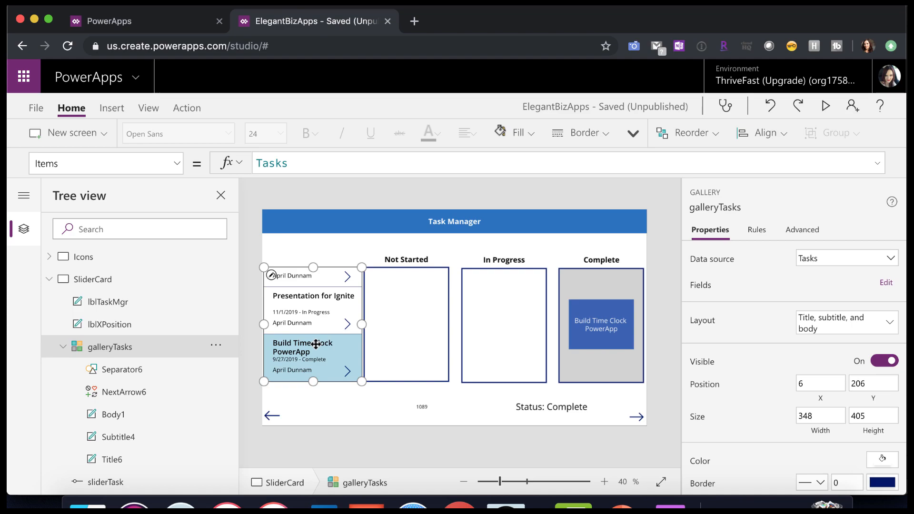
mouse_move(147, 108)
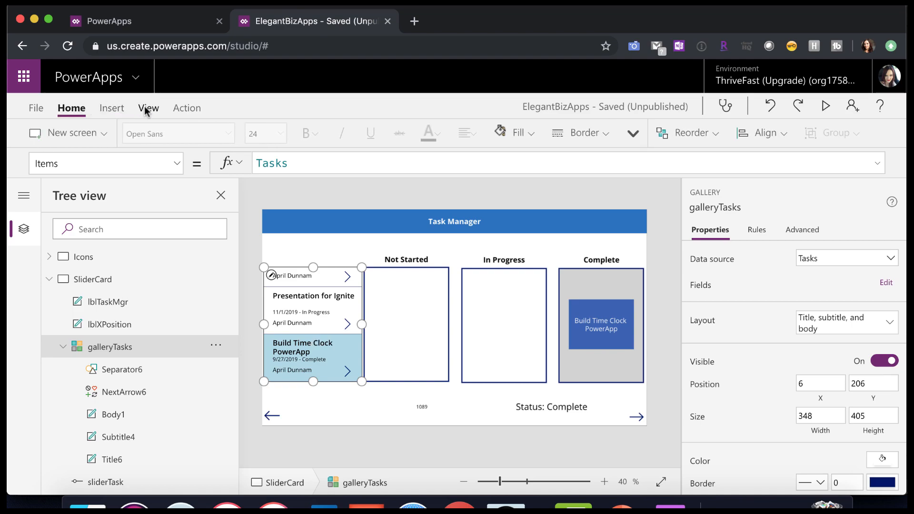
left_click(148, 108)
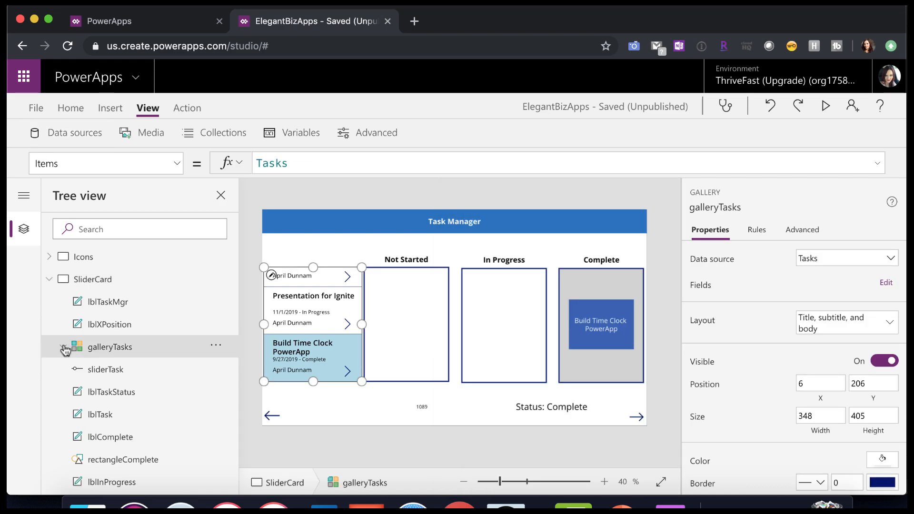
left_click(62, 347)
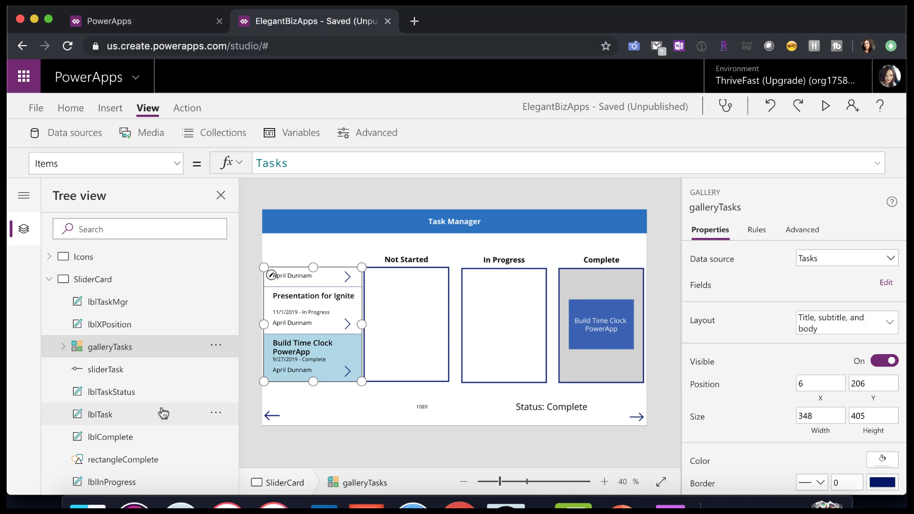
left_click(121, 392)
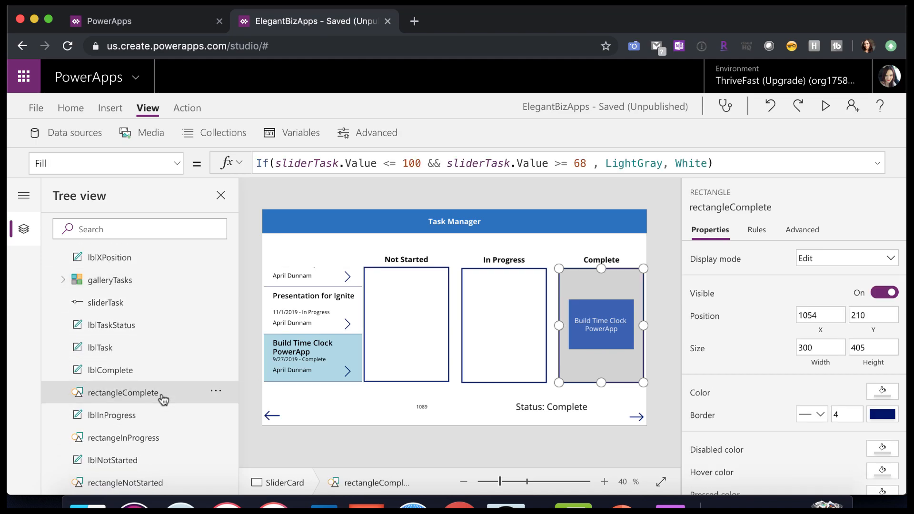
mouse_move(157, 438)
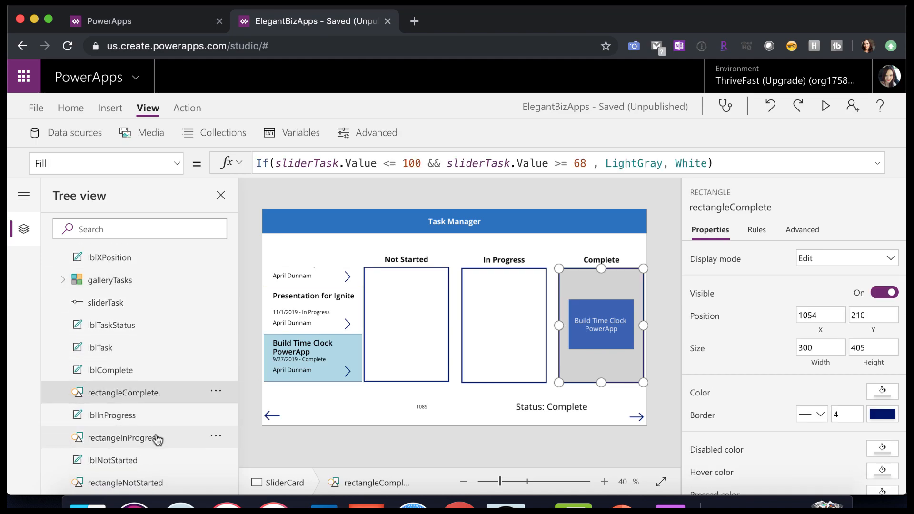
left_click(123, 436)
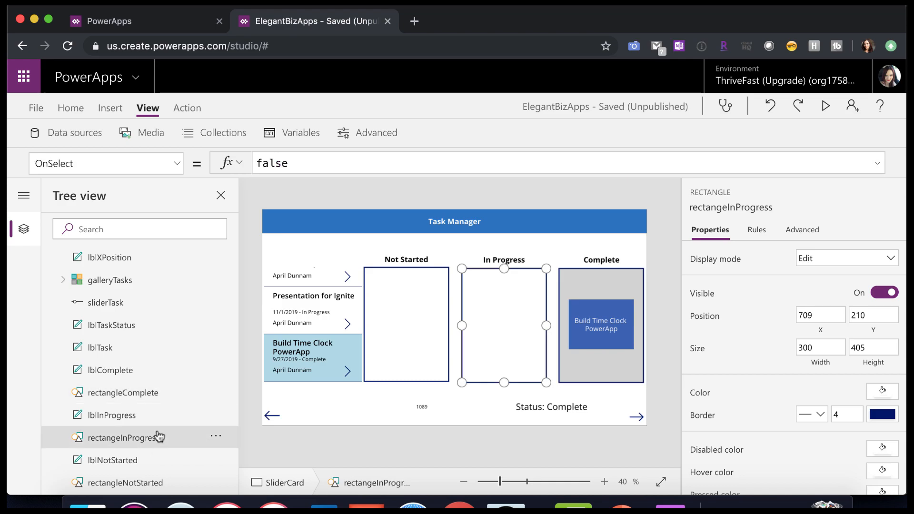
mouse_move(111, 107)
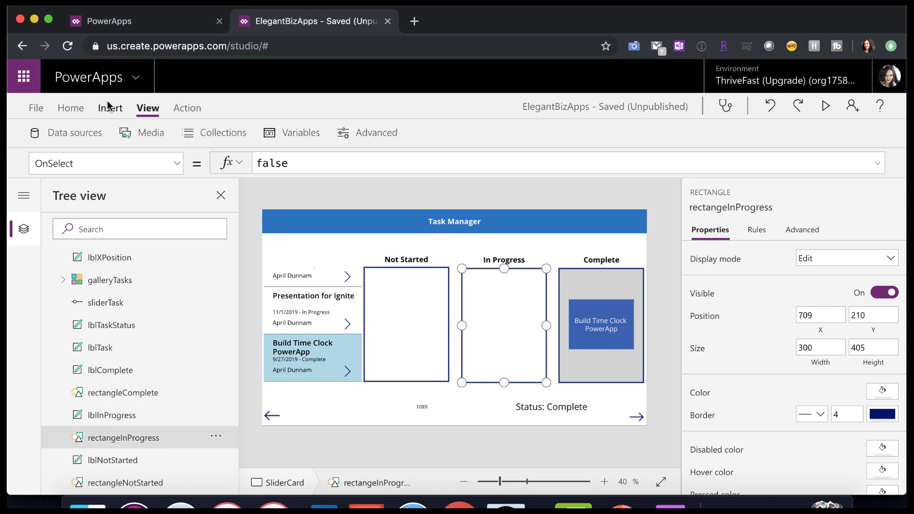
- Browse the insertable icons and shapes from Insert > Icons
left_click(110, 107)
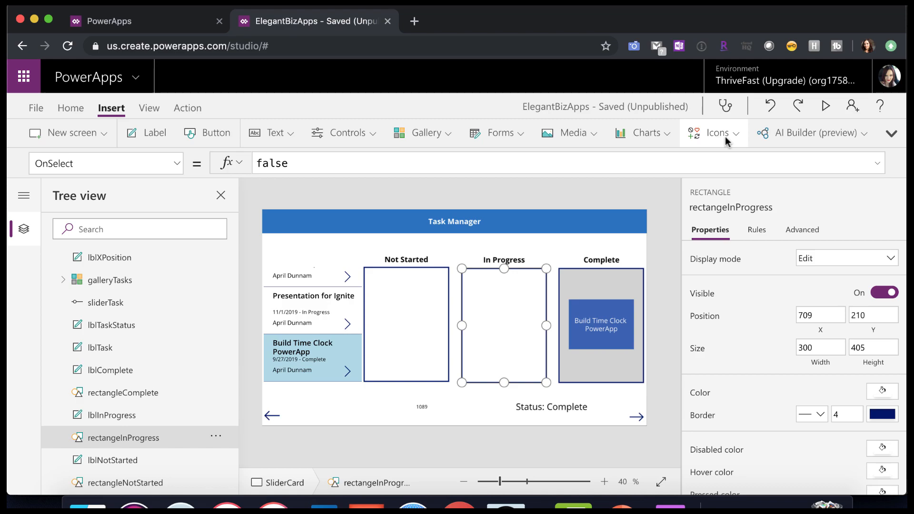
left_click(715, 133)
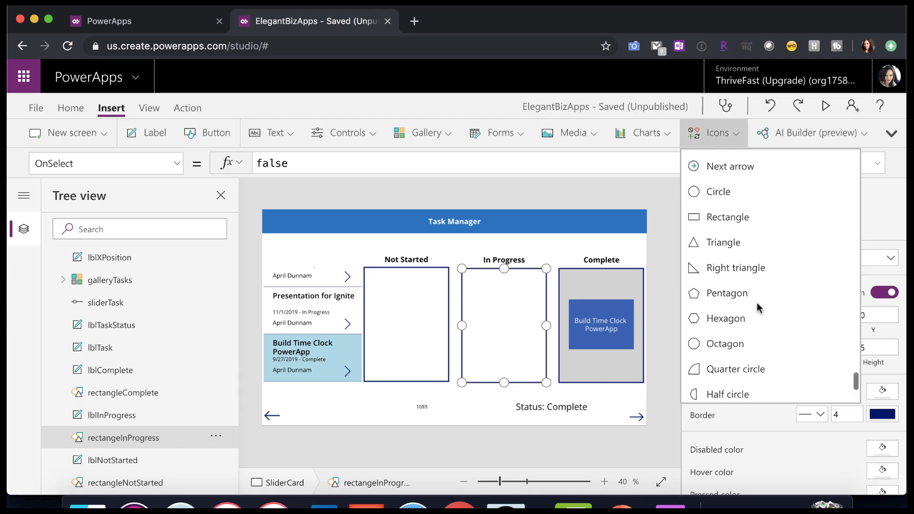
scroll("up", 3)
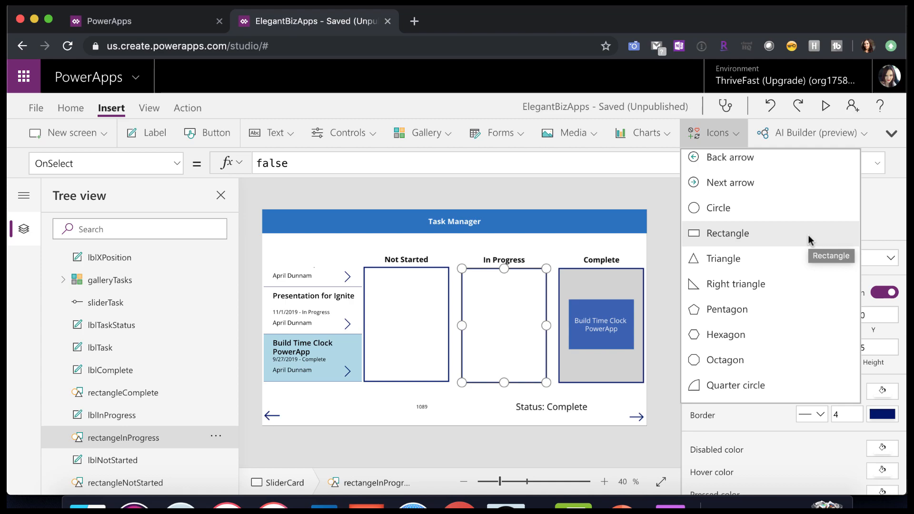
- Compare the Complete, Not Started and In Progress bucket rectangles, ending on Complete's grey-fill rule
left_click(121, 393)
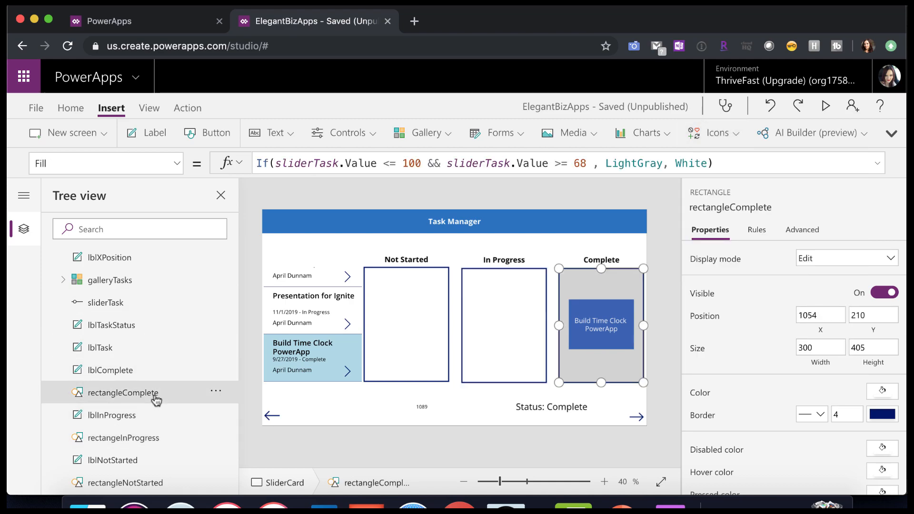
scroll("down", 3)
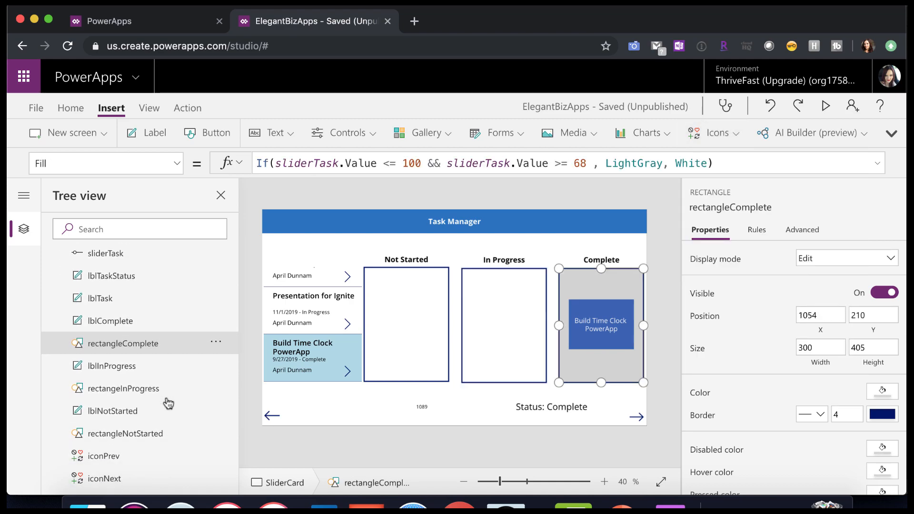
left_click(122, 433)
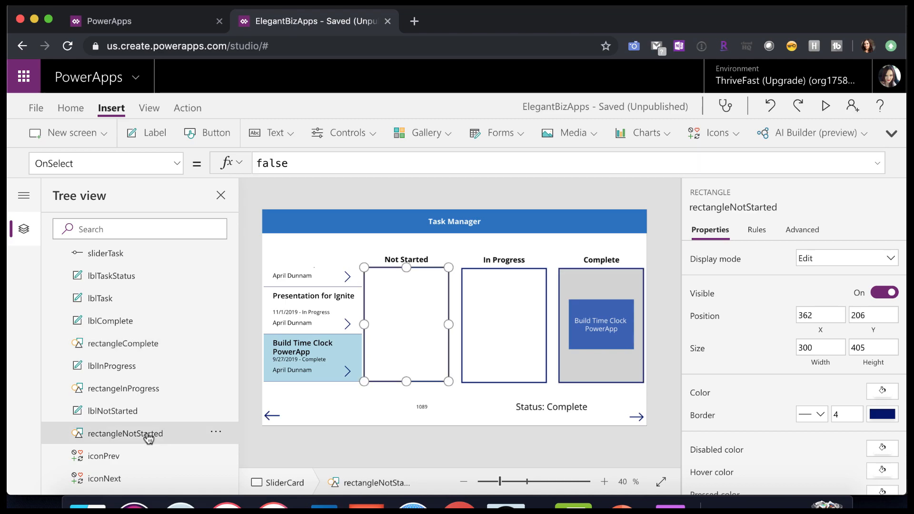
left_click(123, 388)
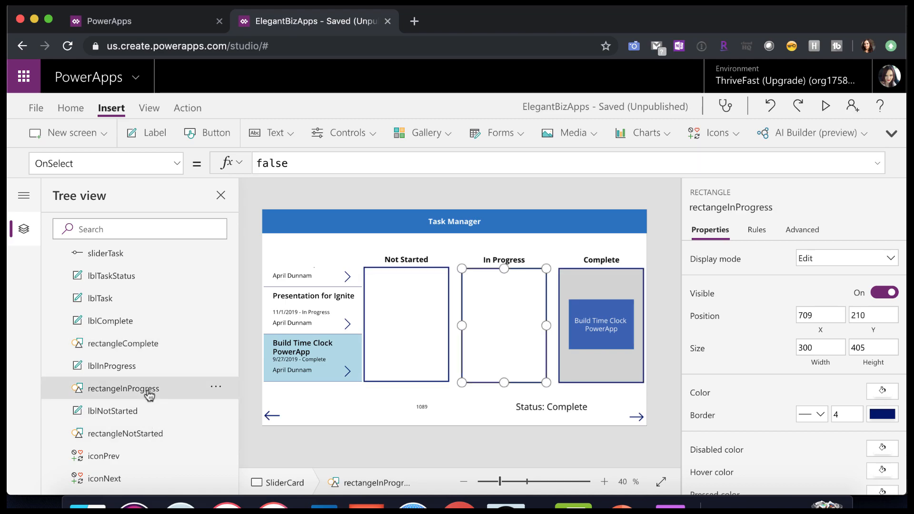
left_click(122, 343)
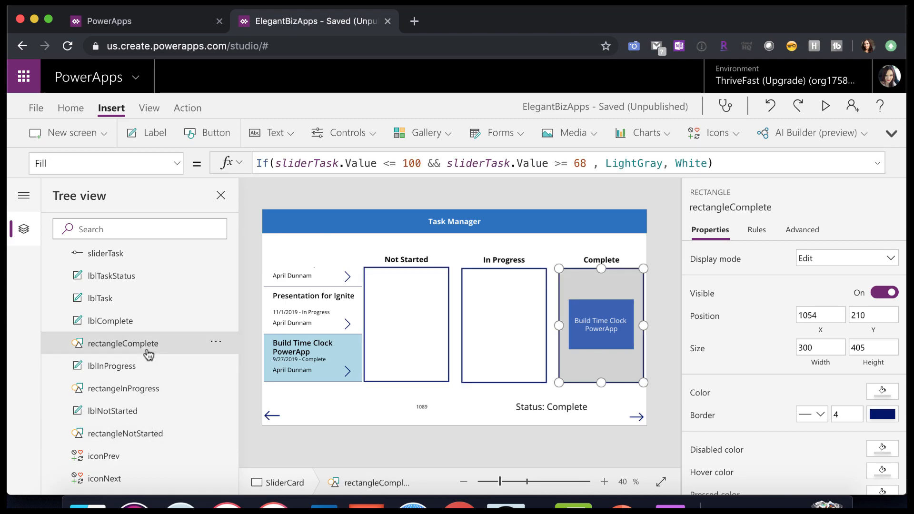
mouse_move(137, 410)
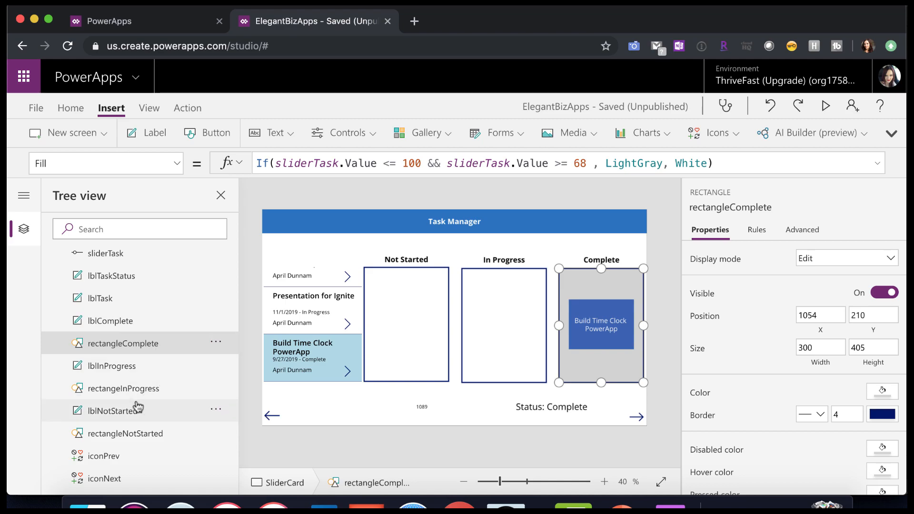
mouse_move(826, 352)
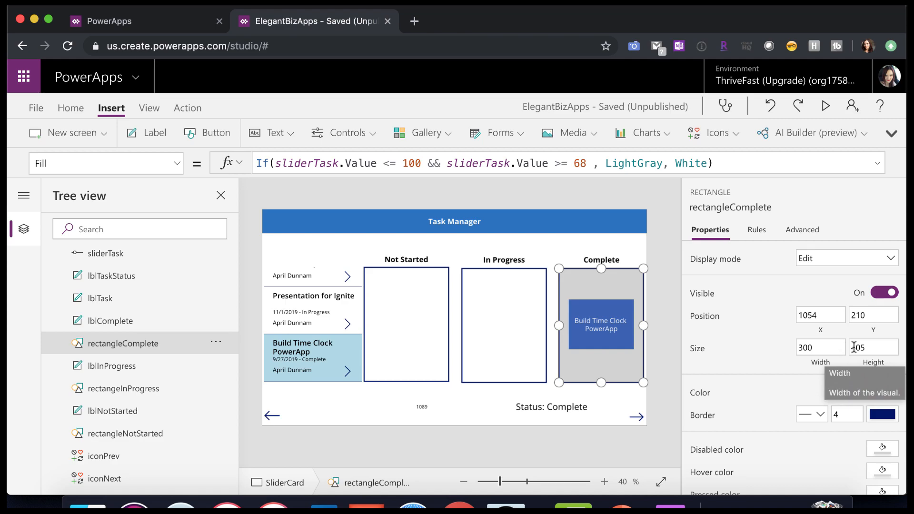
mouse_move(697, 373)
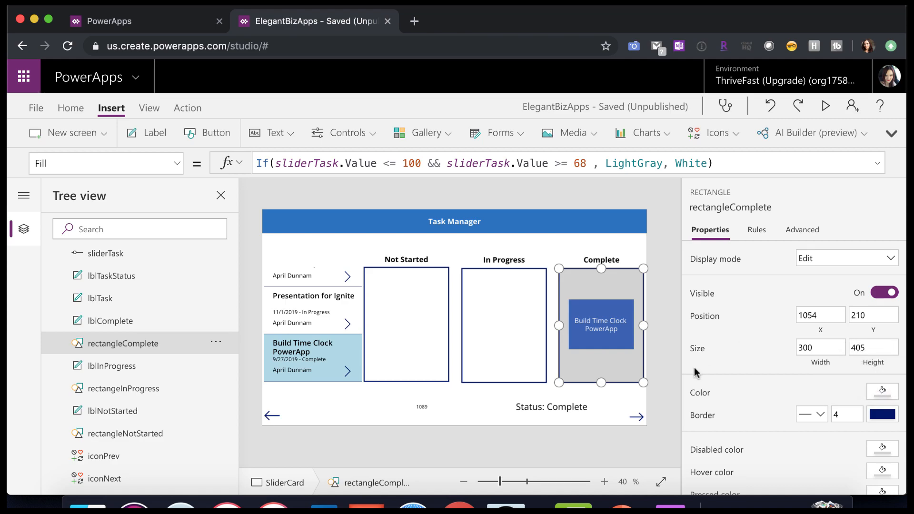
mouse_move(201, 410)
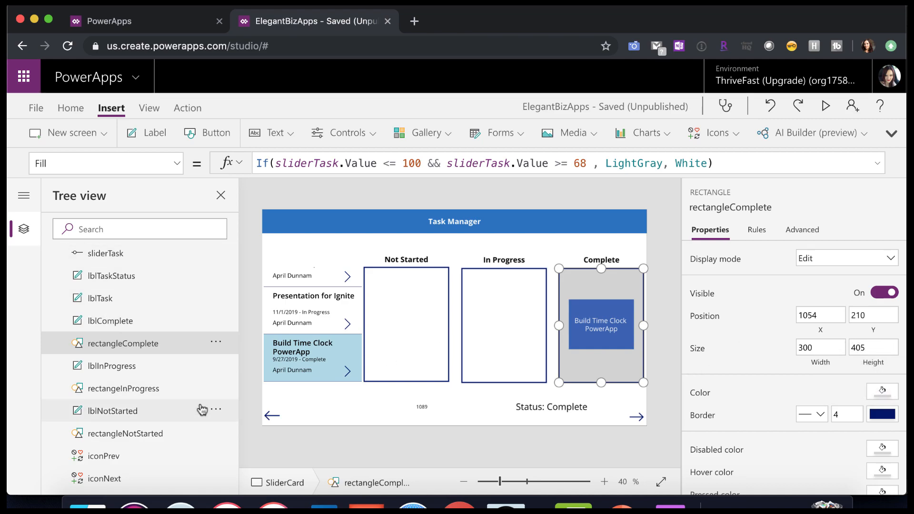
mouse_move(241, 394)
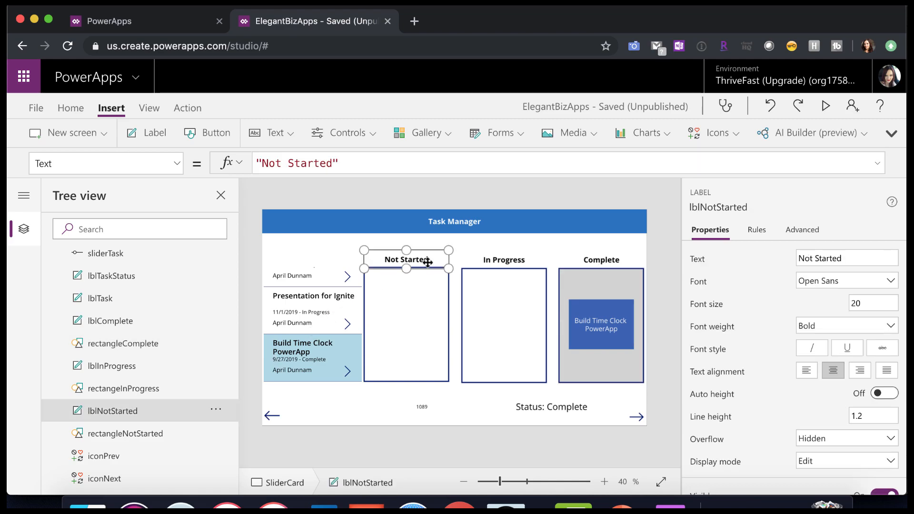
left_click(502, 259)
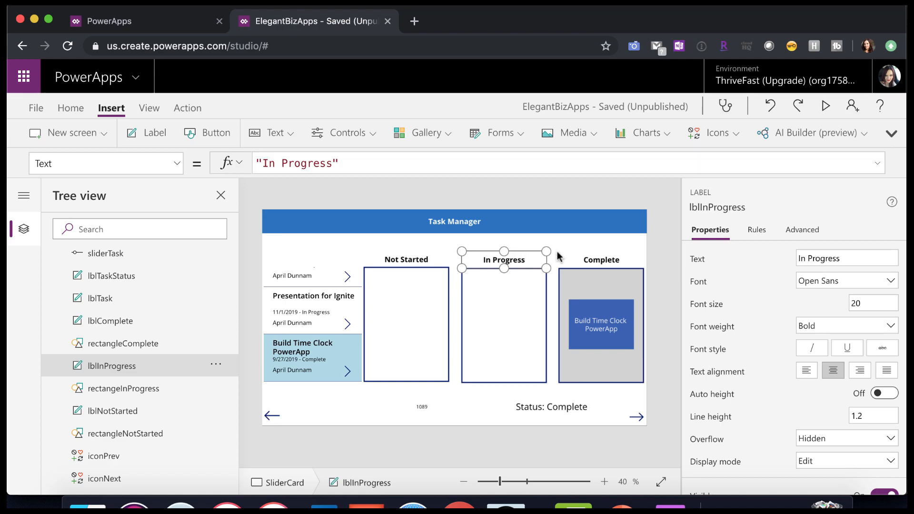
left_click(600, 259)
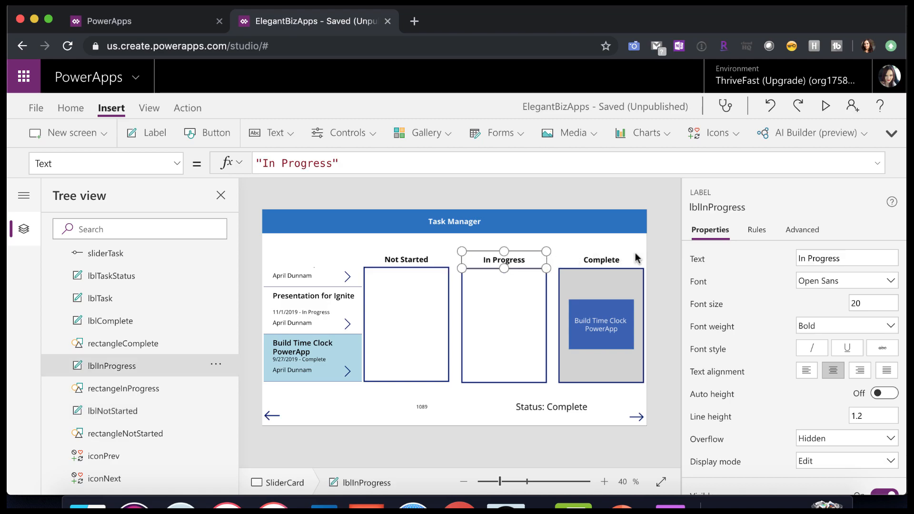
left_click(600, 259)
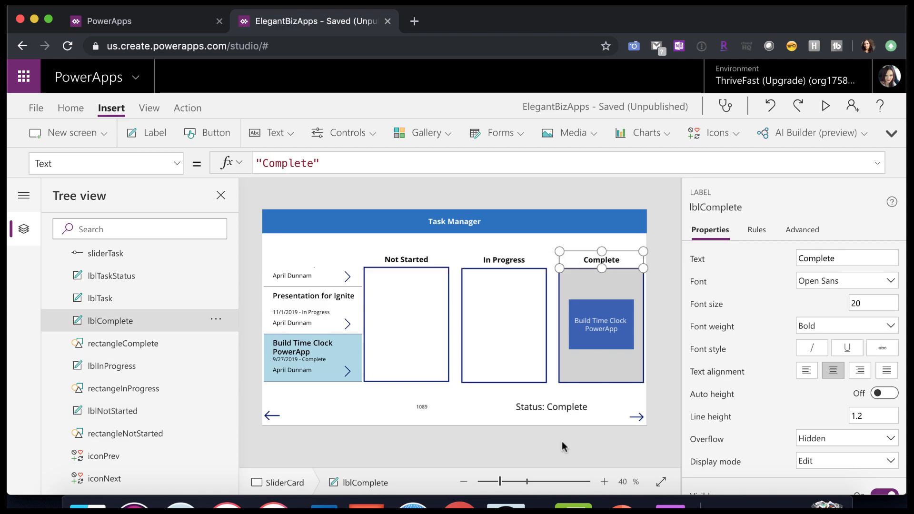
mouse_move(430, 414)
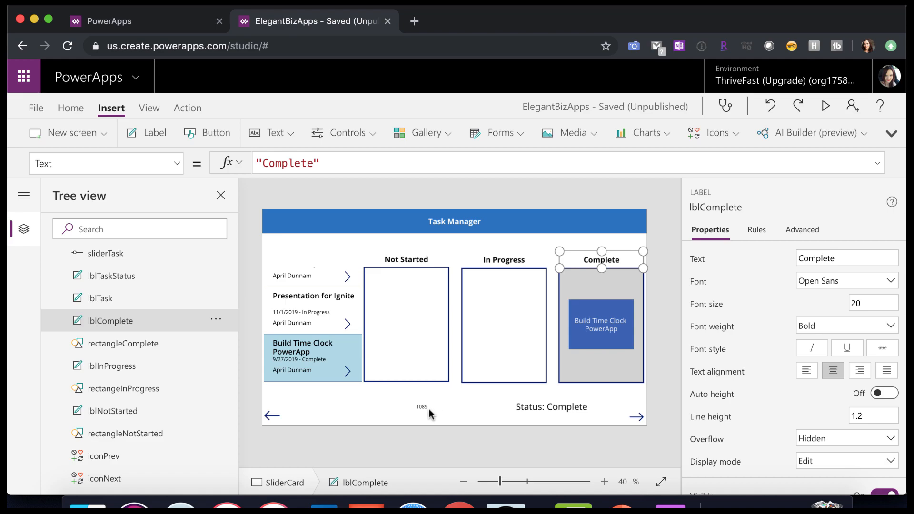
left_click(421, 407)
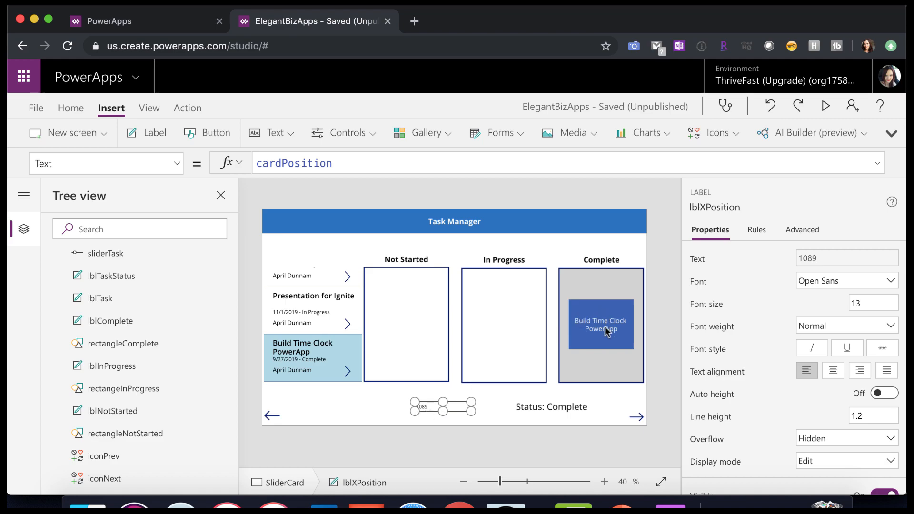
mouse_move(504, 337)
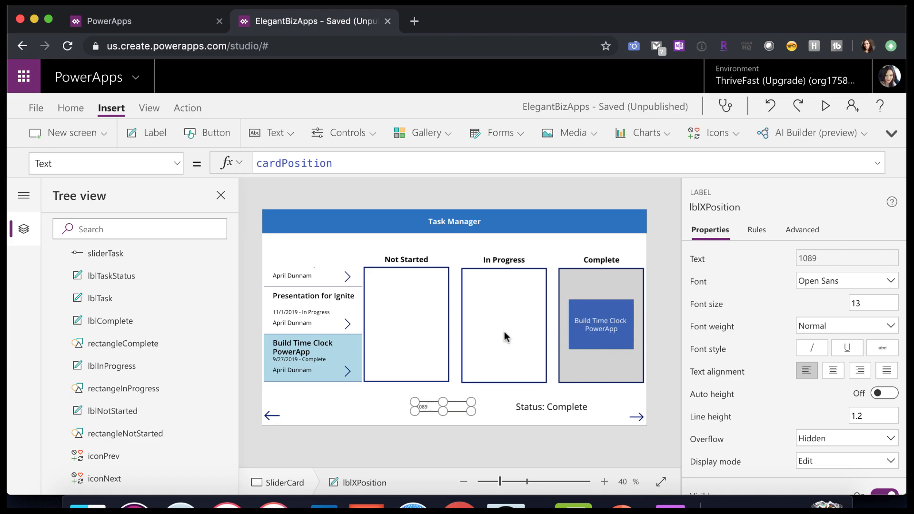
mouse_move(395, 321)
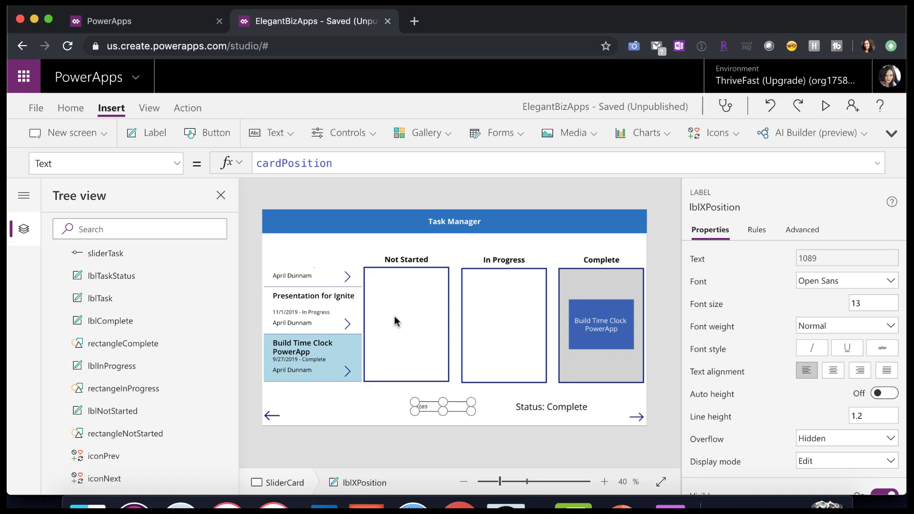
- Review lblTaskStatus, then preview the app with Presentation for Ignite in In Progress and return to studio
left_click(550, 407)
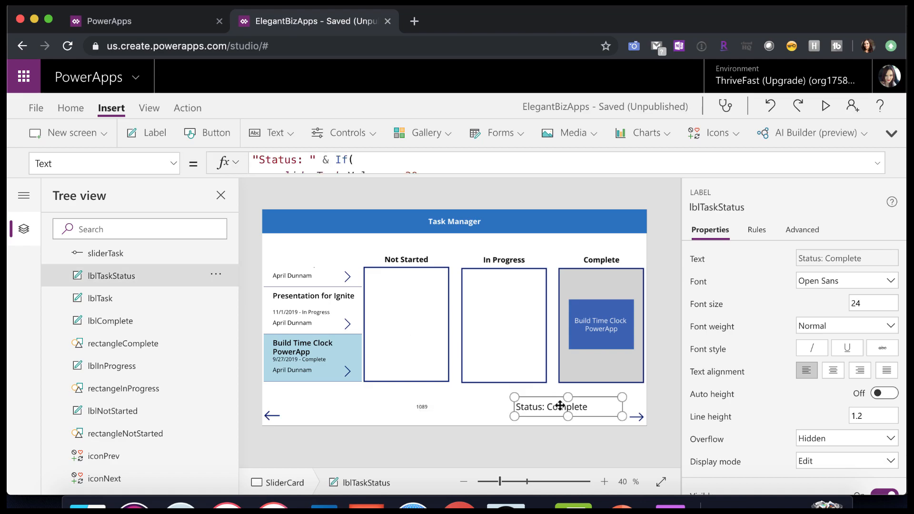
mouse_move(559, 406)
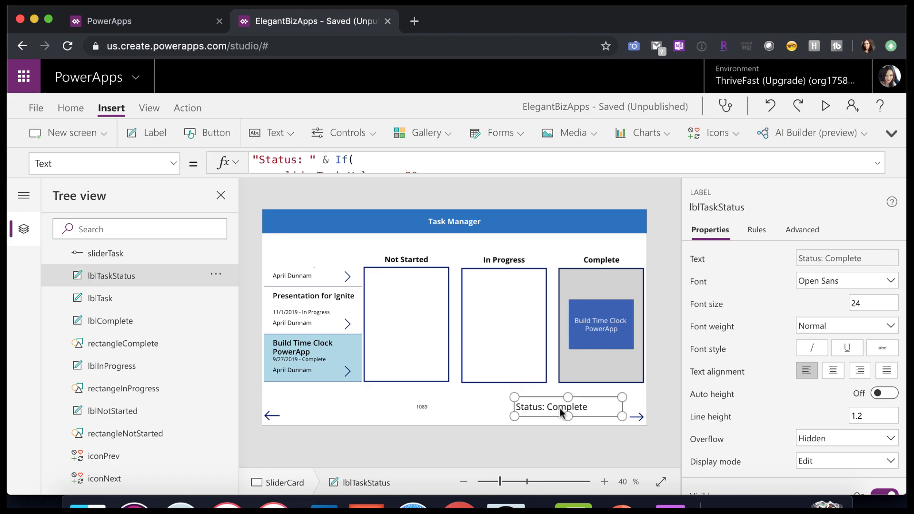
mouse_move(587, 408)
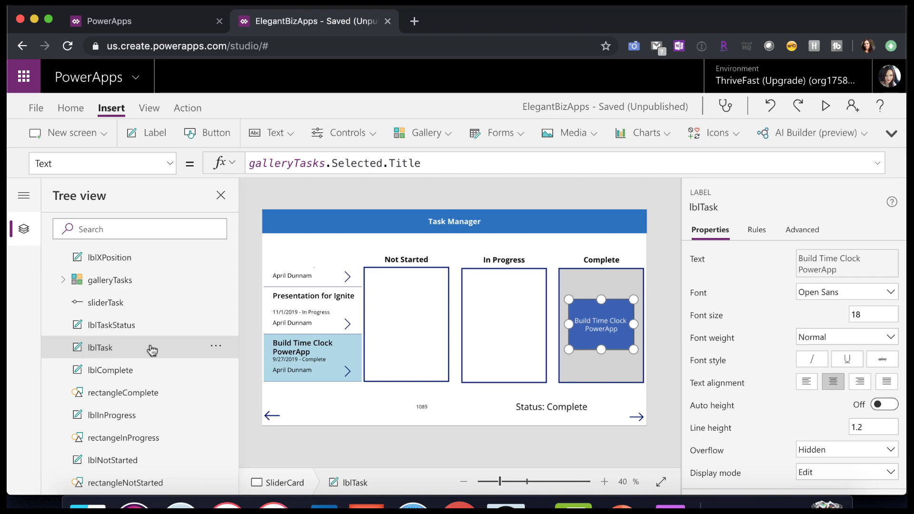
mouse_move(274, 132)
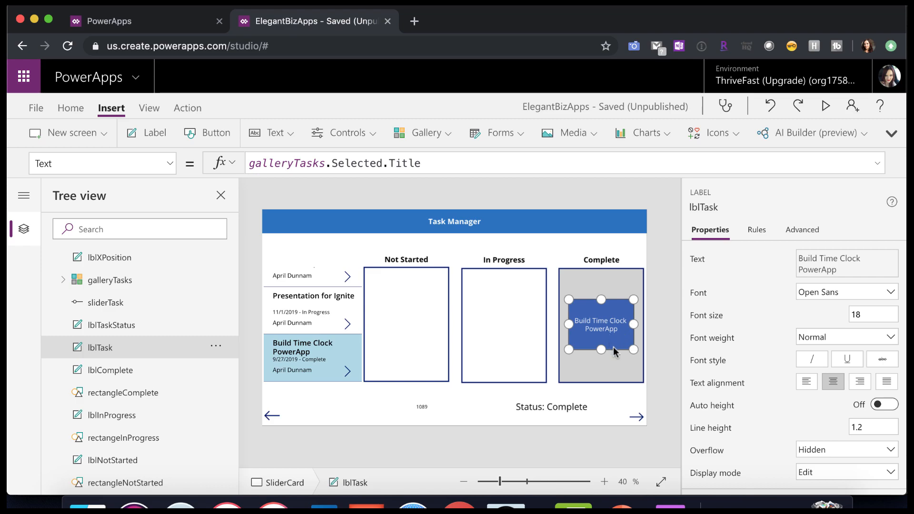
mouse_move(611, 346)
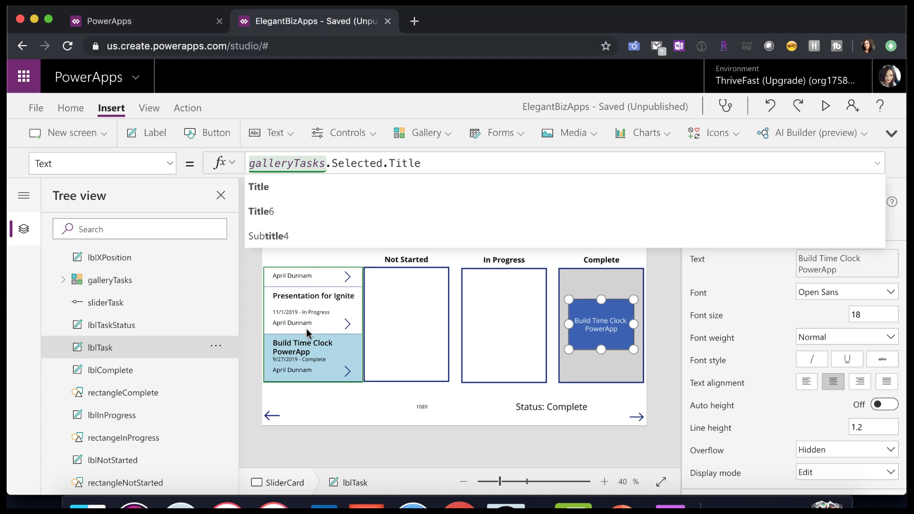
mouse_move(816, 130)
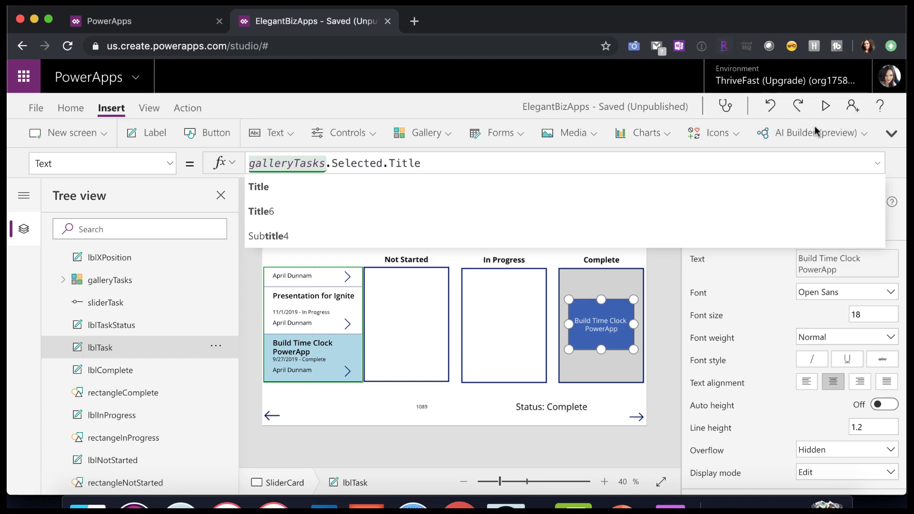
left_click(825, 105)
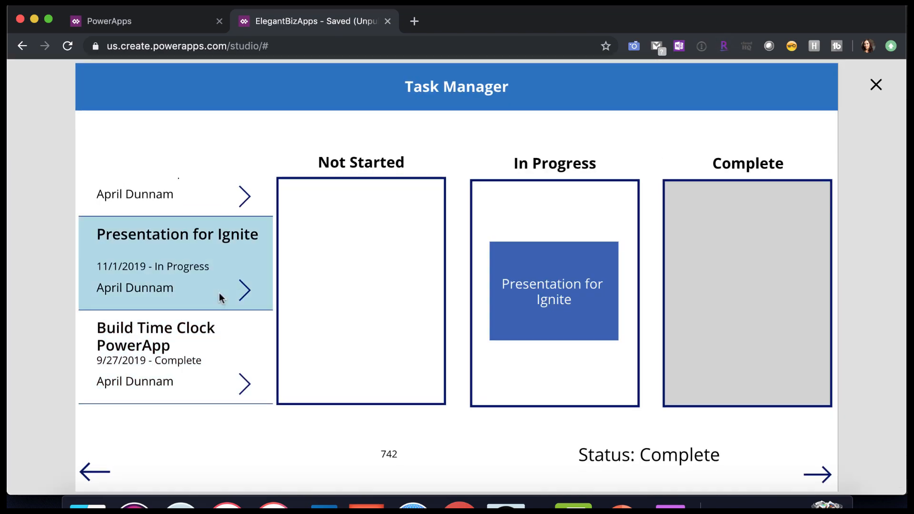
mouse_move(541, 308)
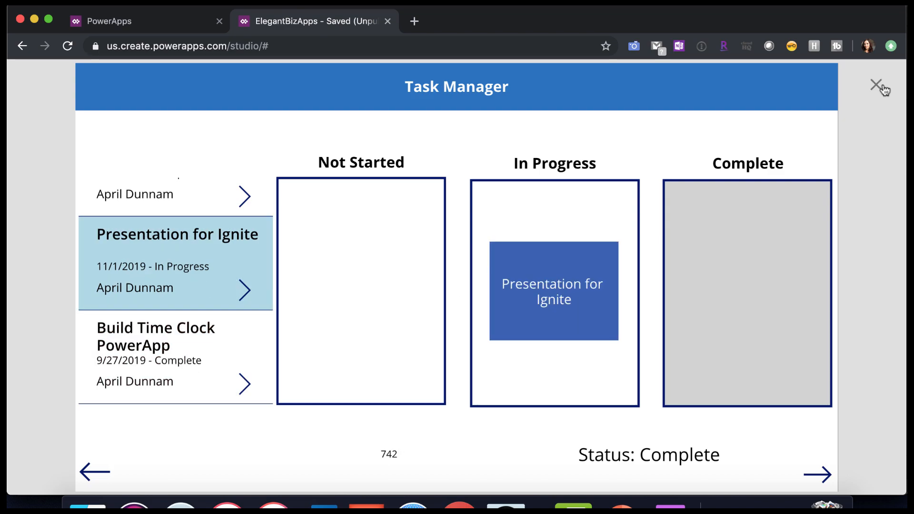
left_click(879, 85)
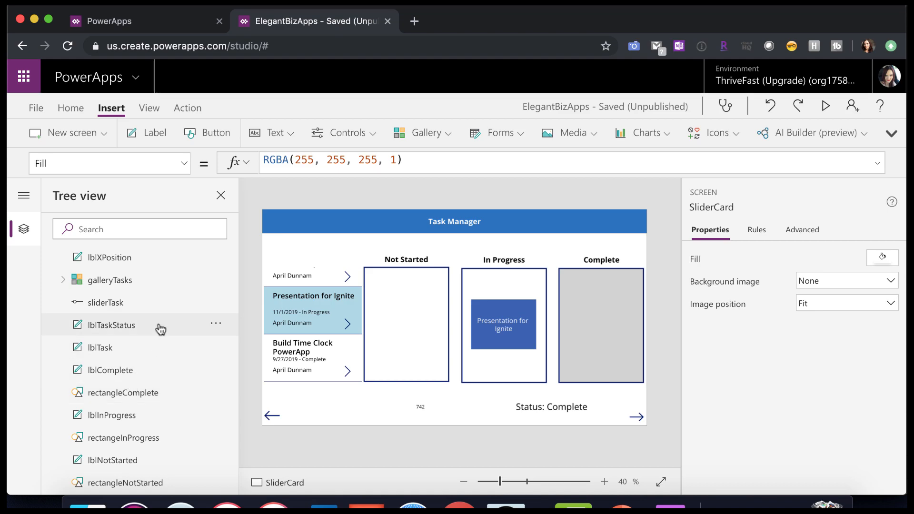
- Inspect sliderTask, then insert a new Slider control onto the screen
left_click(106, 303)
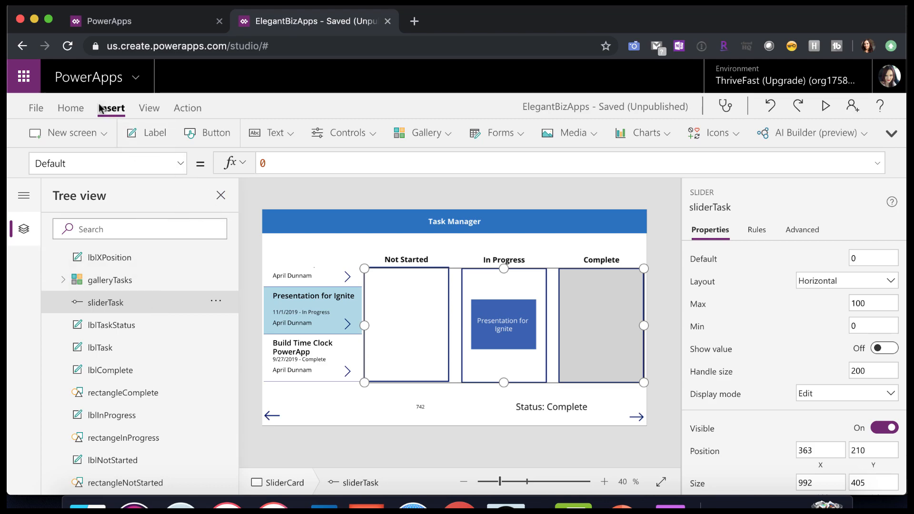
mouse_move(346, 132)
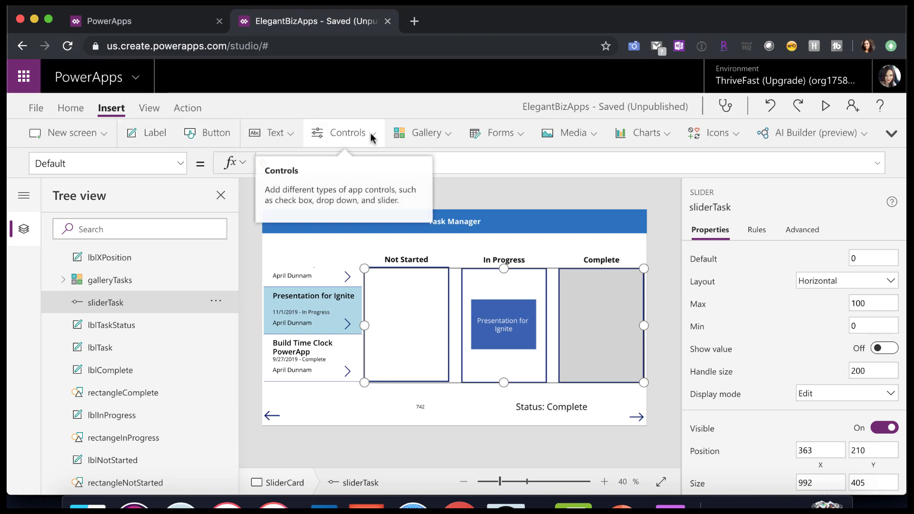
left_click(345, 132)
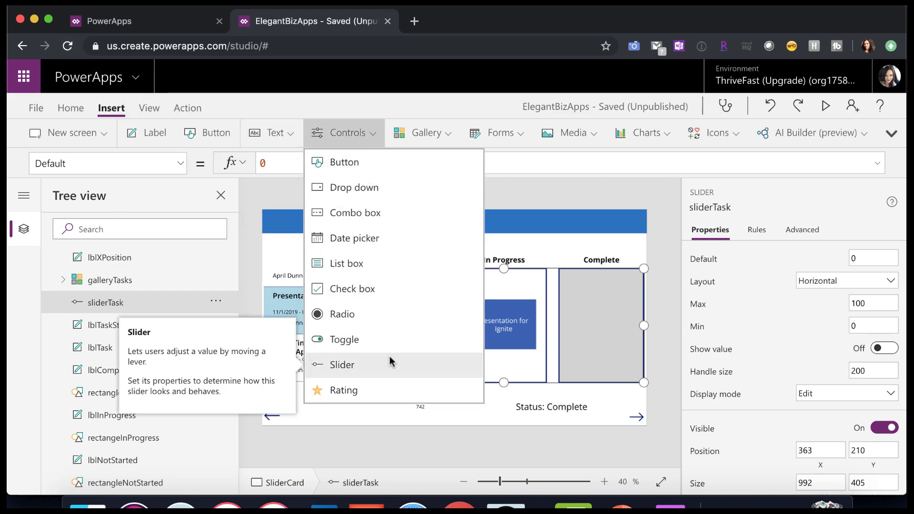
left_click(341, 365)
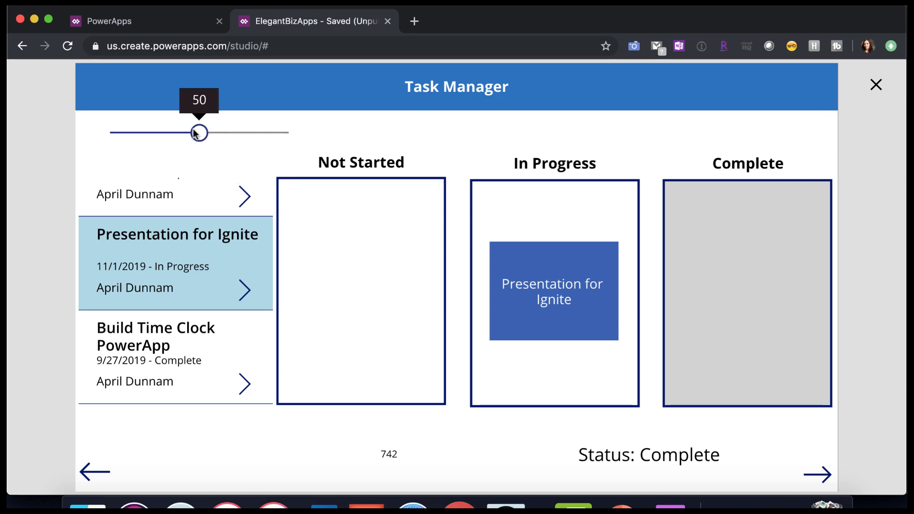
- Drag the new slider through 27, 82, 100 and back to about 51 to test it
left_click_drag(199, 132, 157, 132)
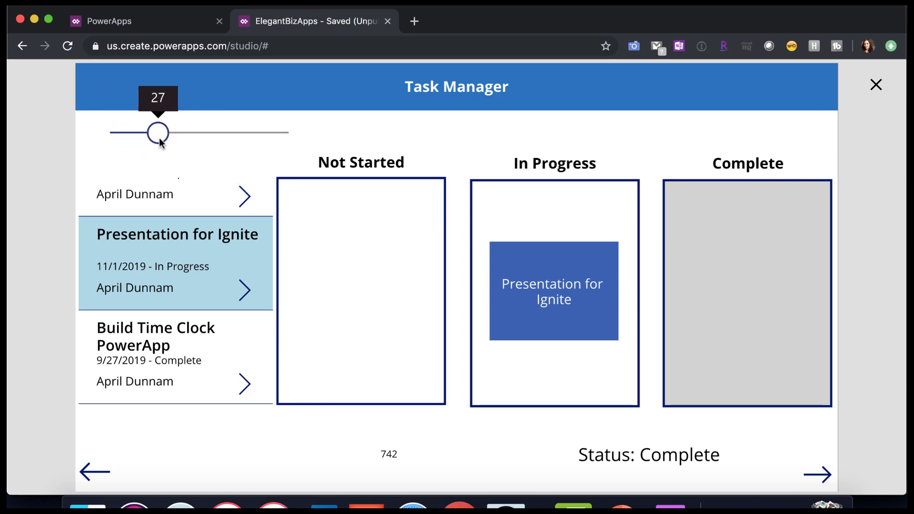
left_click_drag(157, 132, 255, 132)
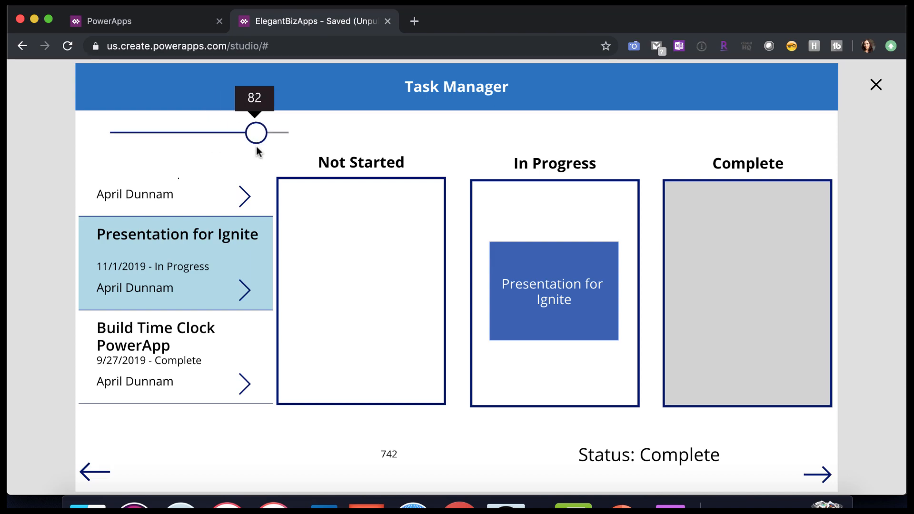
left_click_drag(255, 132, 277, 132)
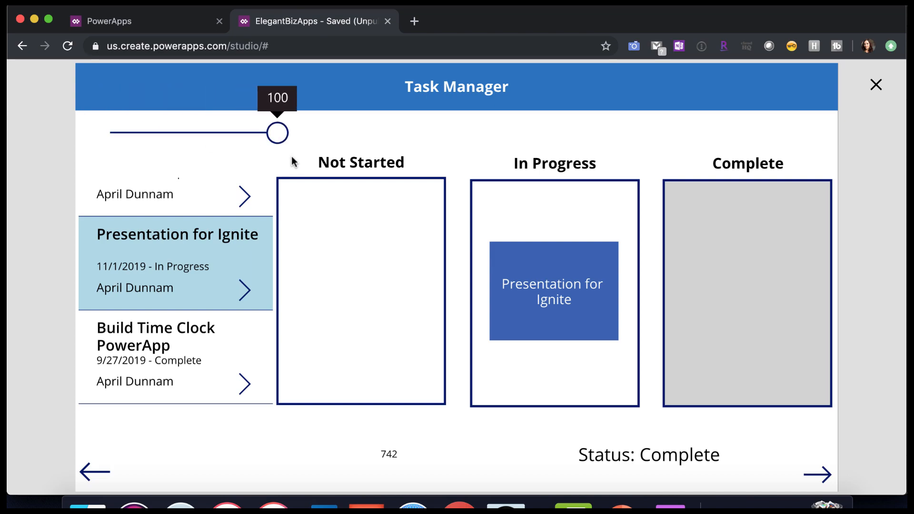
left_click_drag(278, 132, 200, 133)
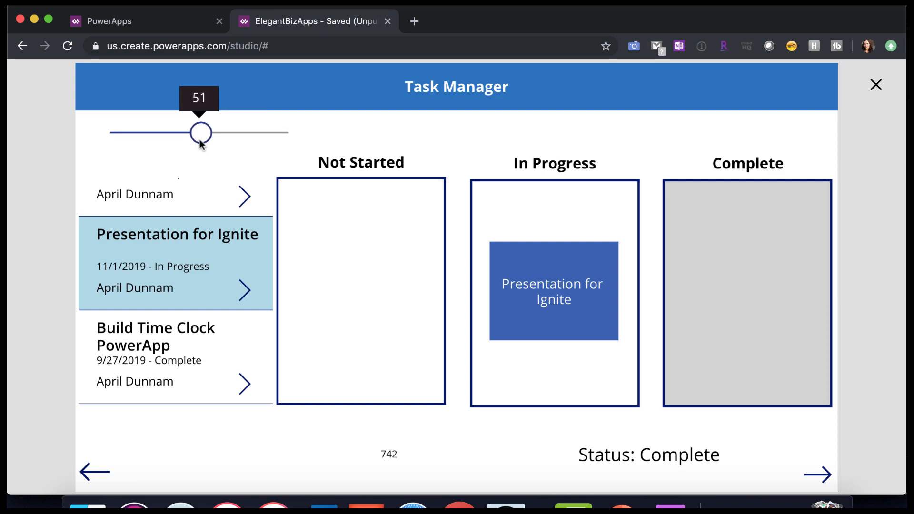
left_click_drag(201, 132, 199, 133)
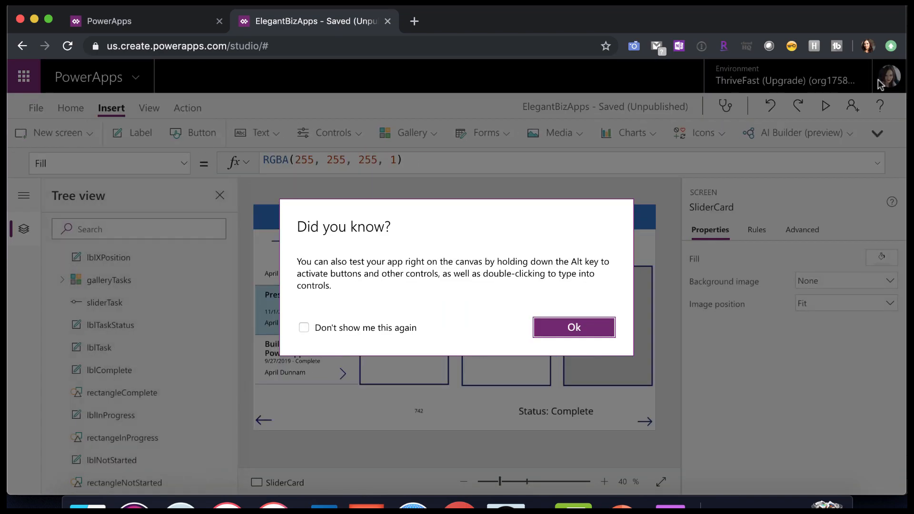
- Dismiss the canvas tip, then compare the new slider's defaults with sliderTask spanning the status columns
left_click(572, 327)
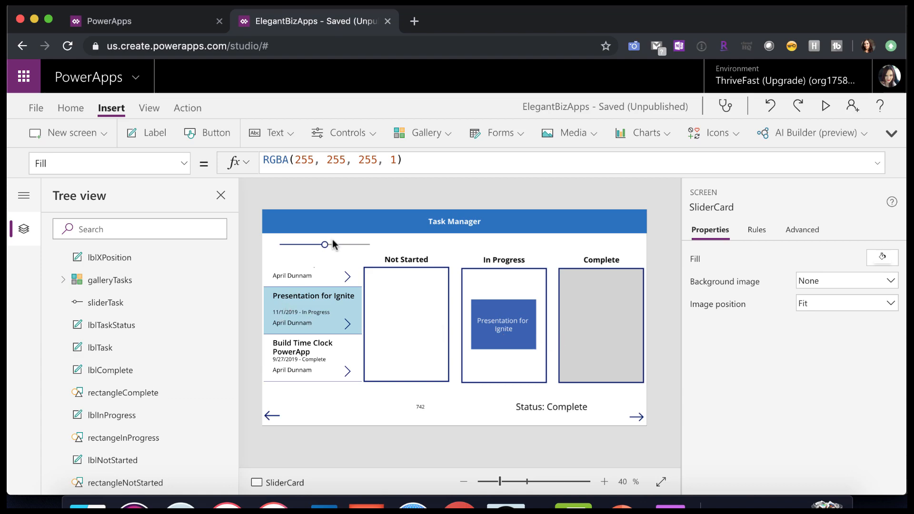
left_click(324, 245)
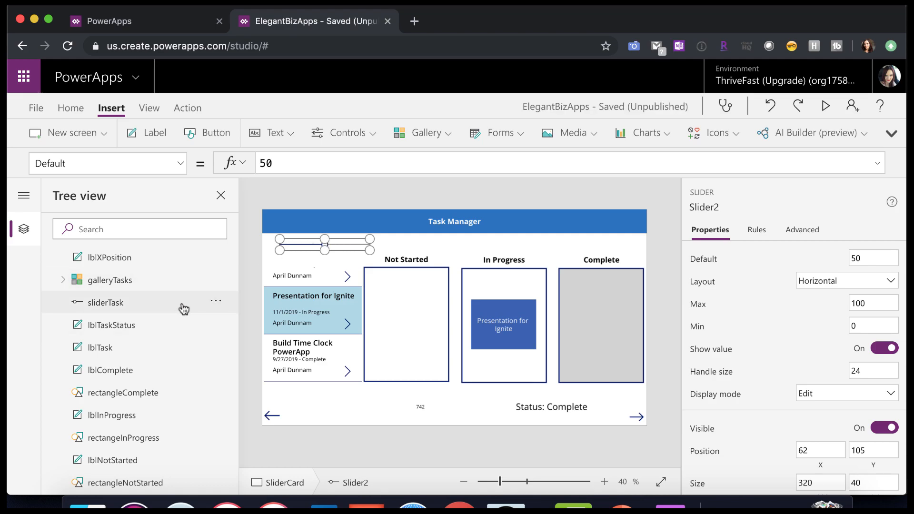
left_click(107, 301)
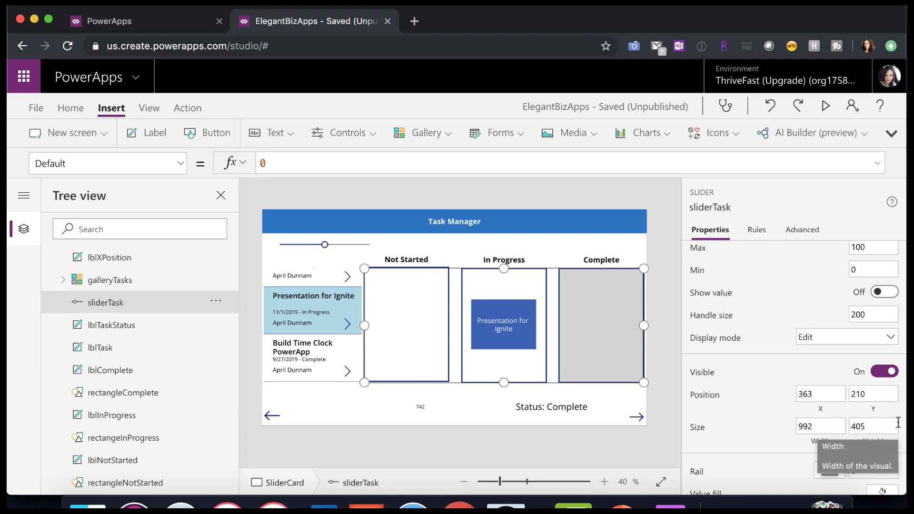
mouse_move(415, 318)
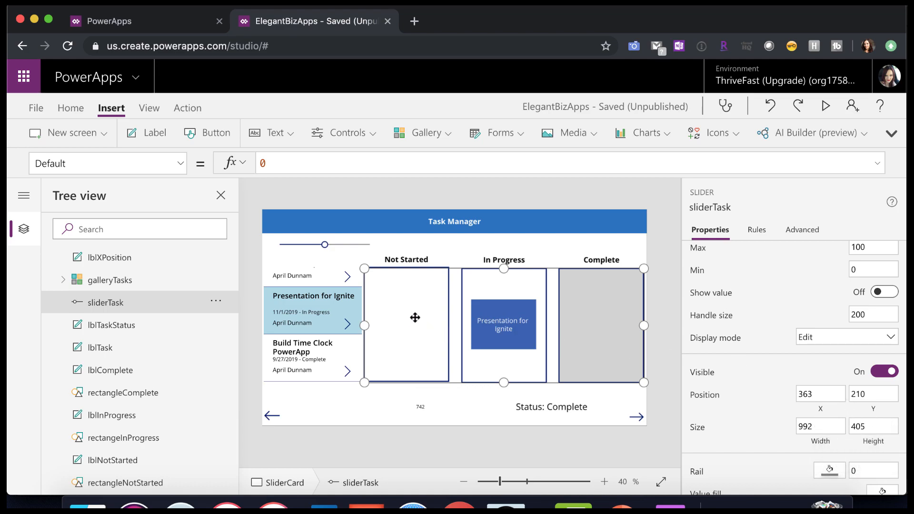
mouse_move(526, 284)
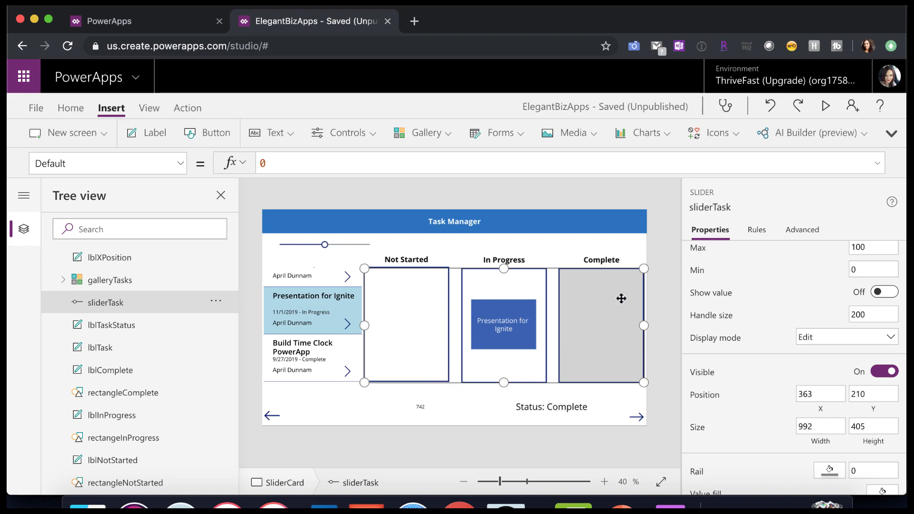
mouse_move(587, 378)
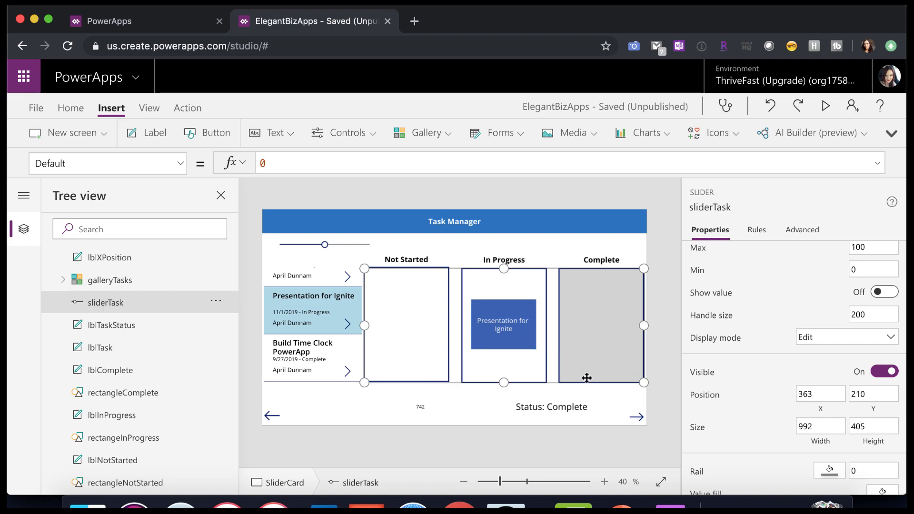
mouse_move(408, 320)
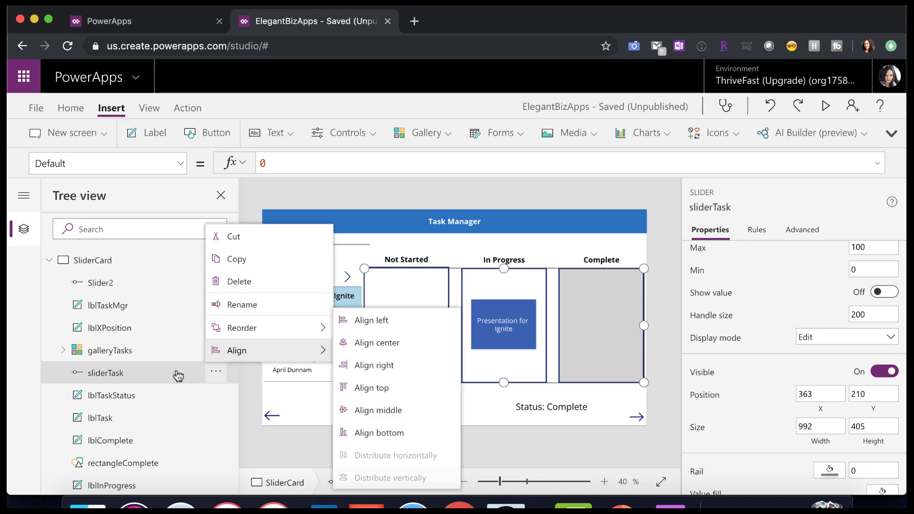
mouse_move(208, 379)
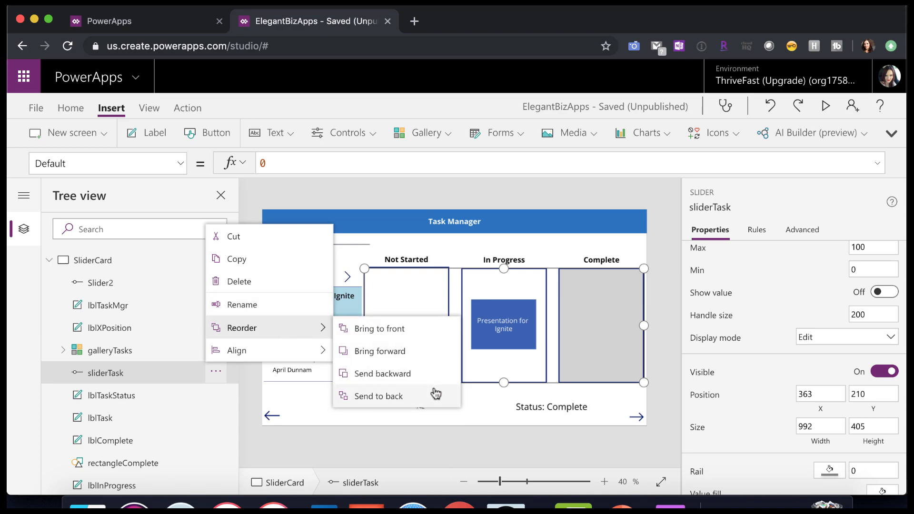
mouse_move(436, 373)
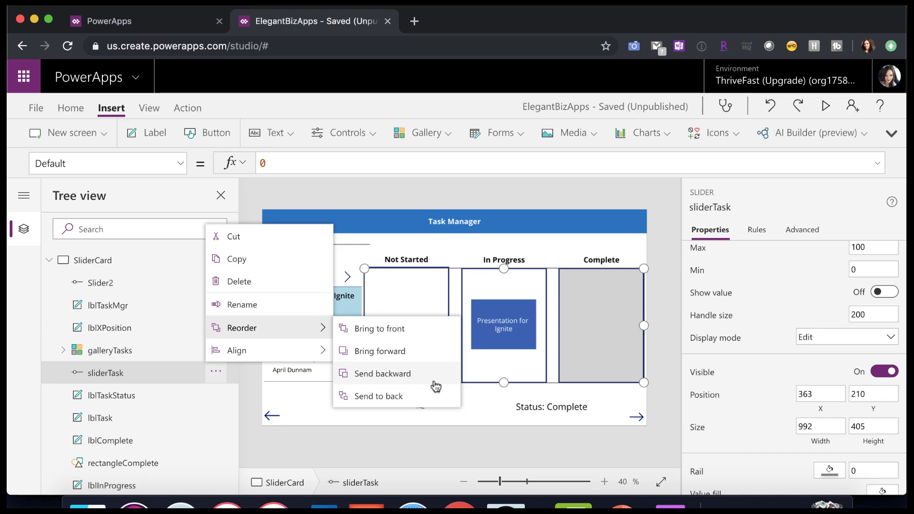
- Check Slider2's 320×40 size, then reselect sliderTask
left_click(99, 283)
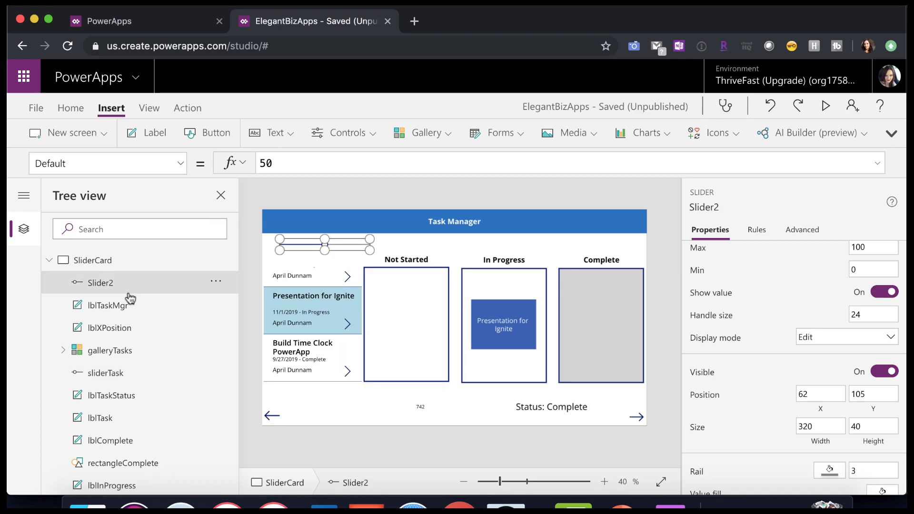
mouse_move(159, 285)
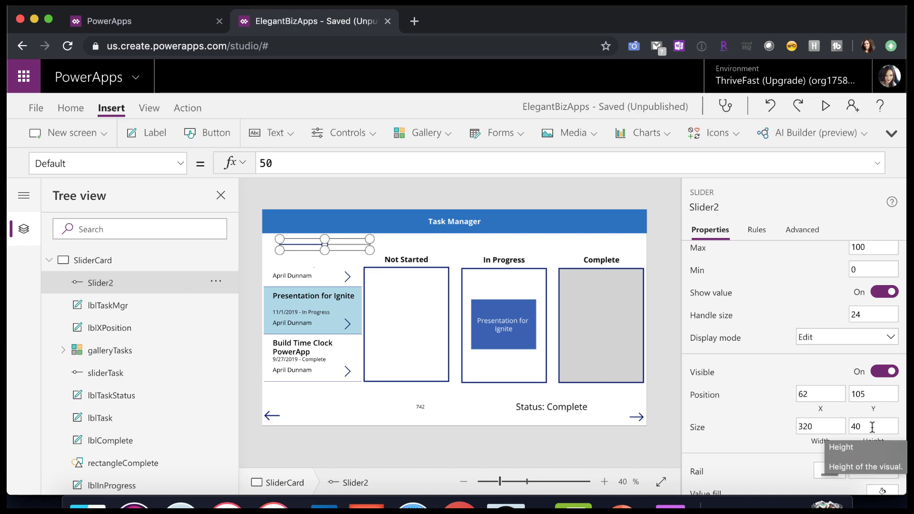
mouse_move(251, 359)
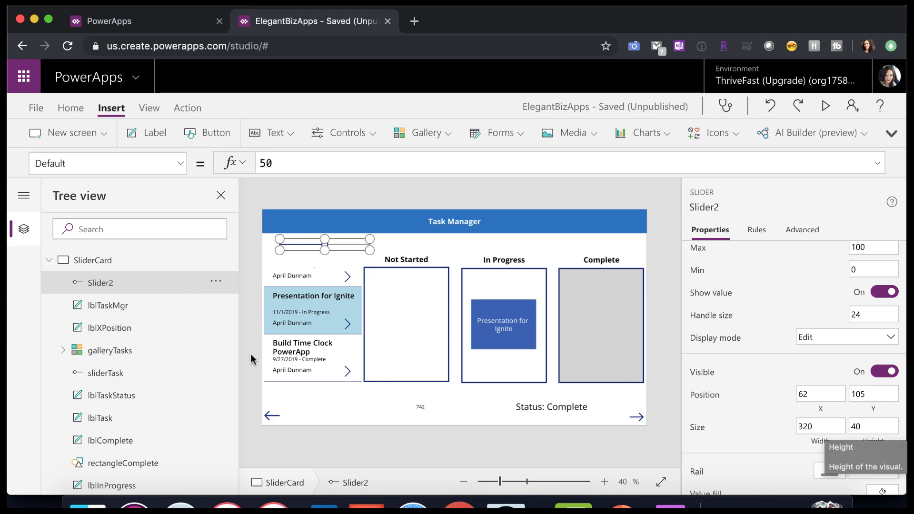
left_click(105, 373)
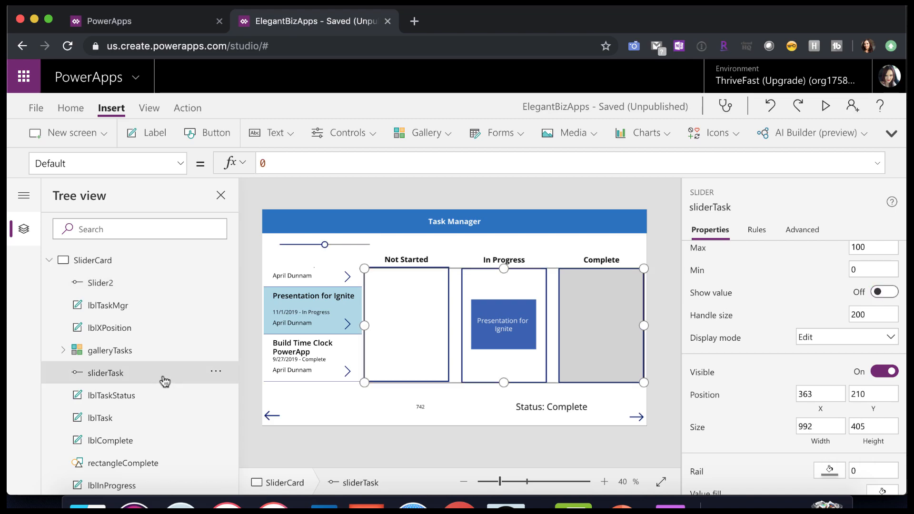
mouse_move(145, 265)
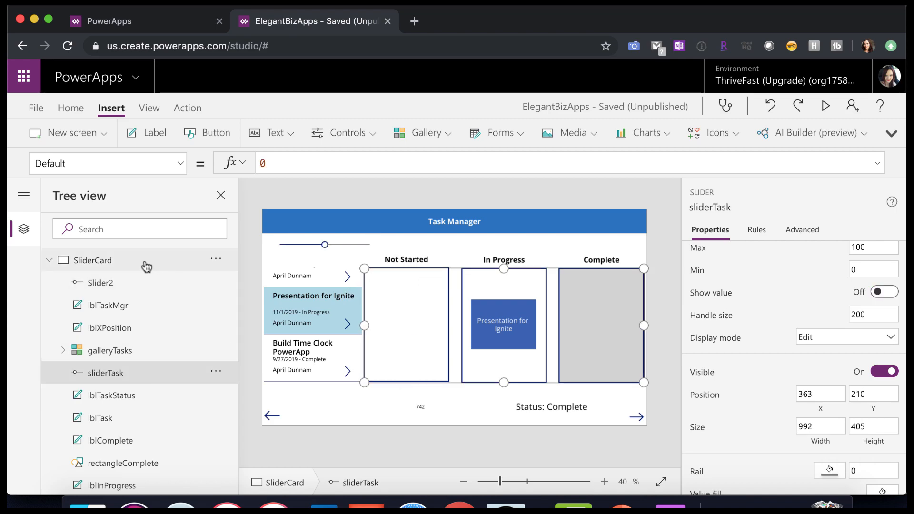
mouse_move(144, 289)
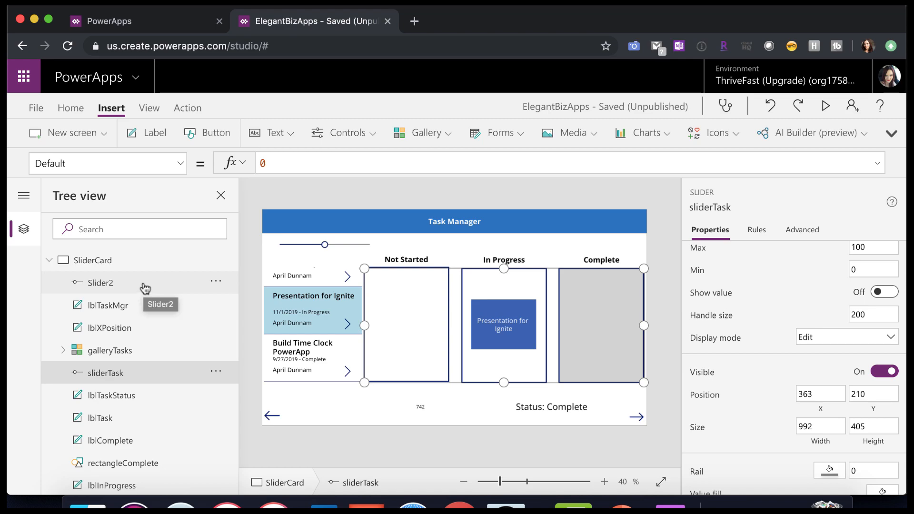
mouse_move(657, 351)
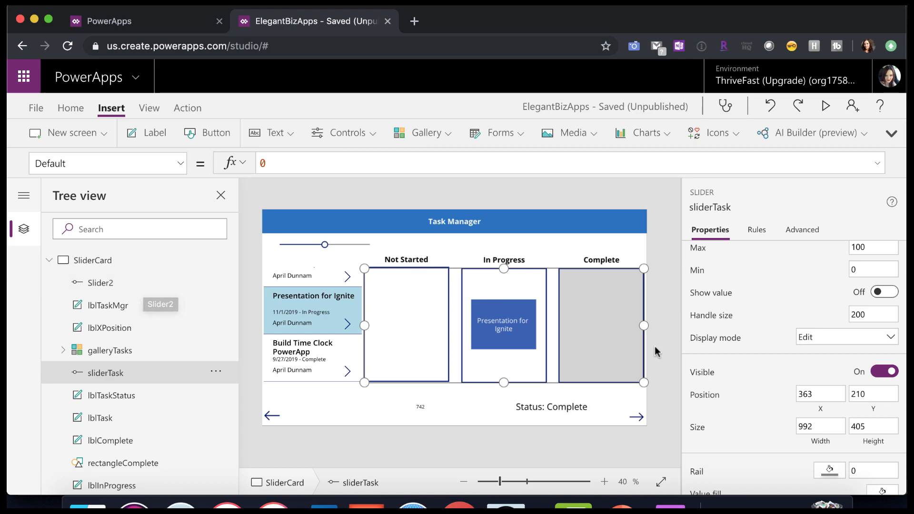
mouse_move(622, 364)
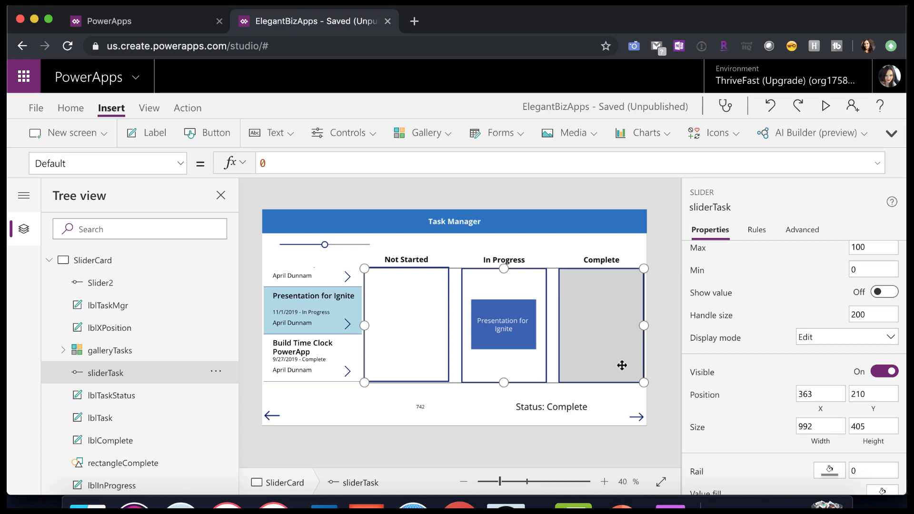
mouse_move(554, 343)
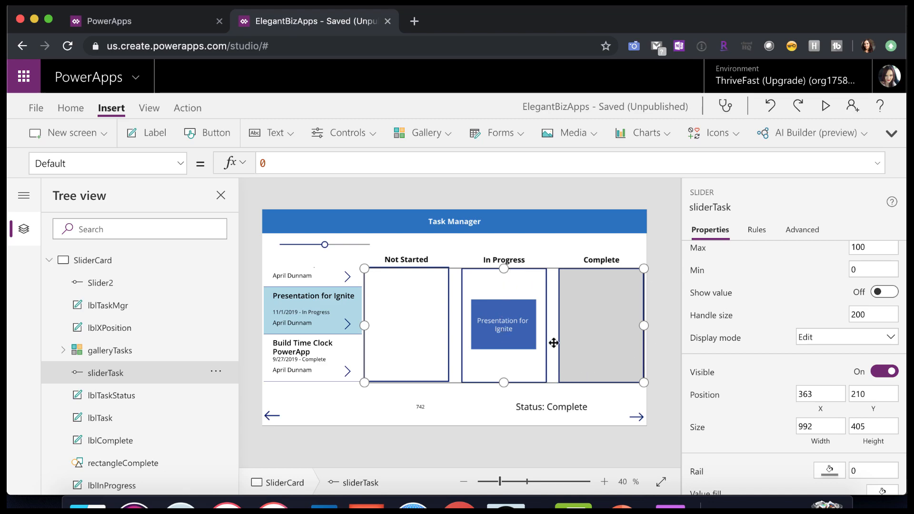
mouse_move(543, 351)
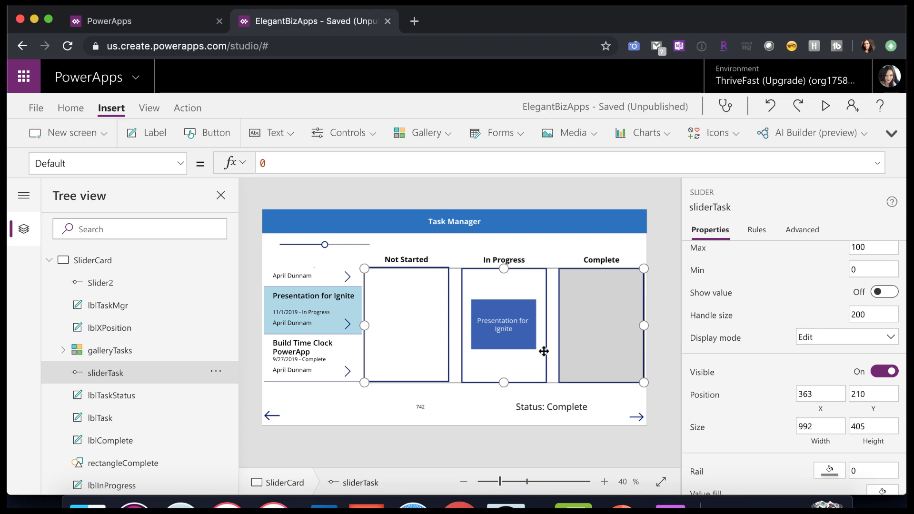
mouse_move(523, 329)
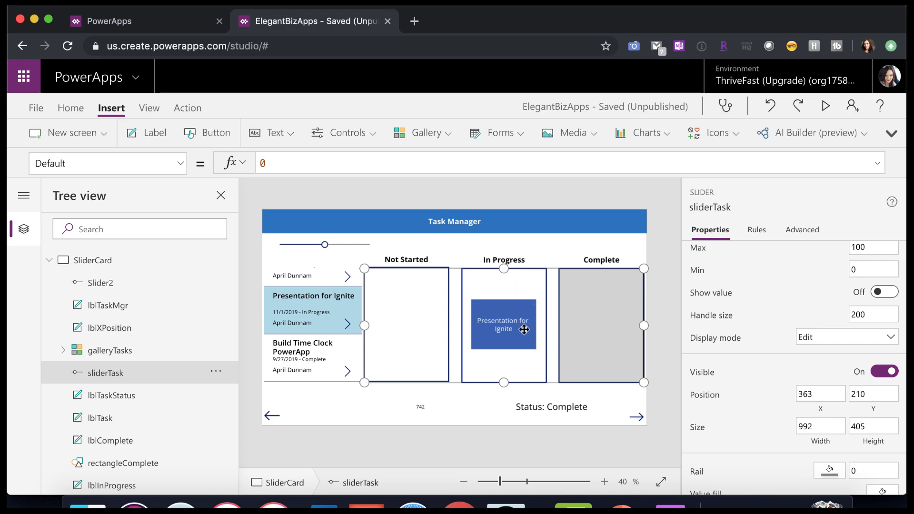
mouse_move(510, 306)
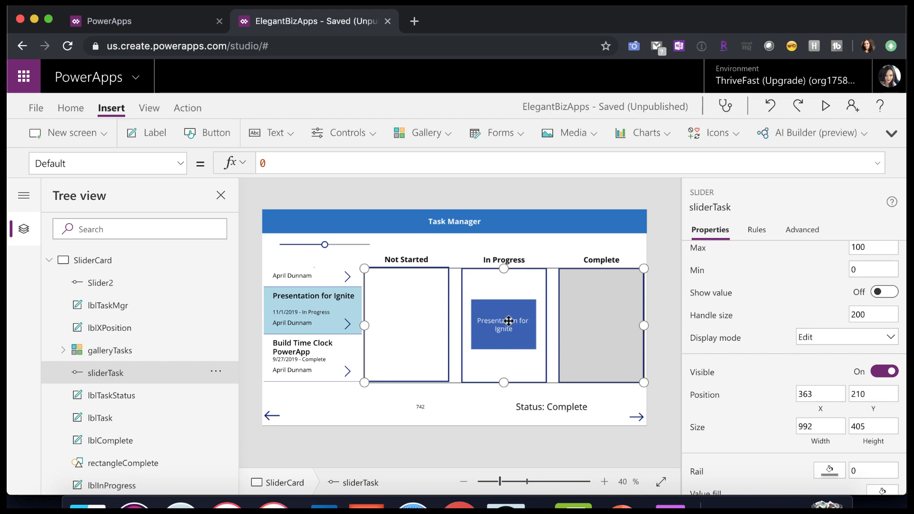
left_click(100, 283)
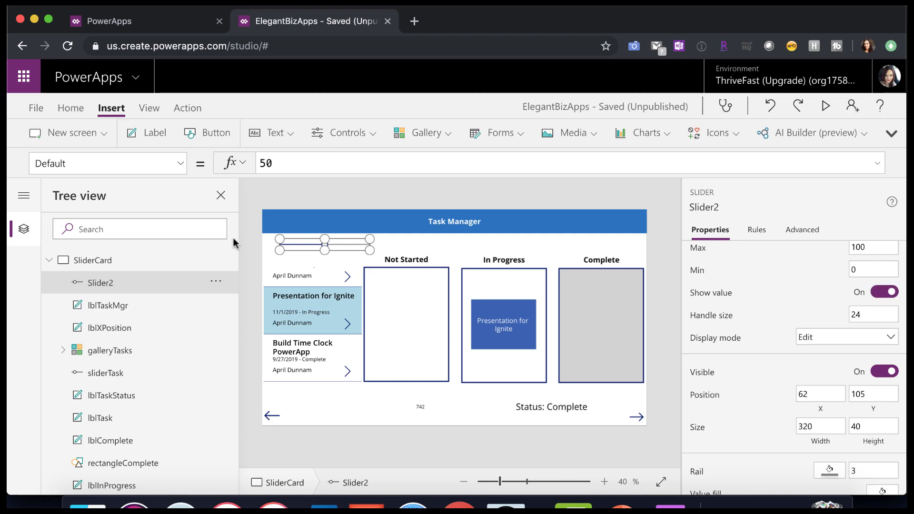
mouse_move(871, 309)
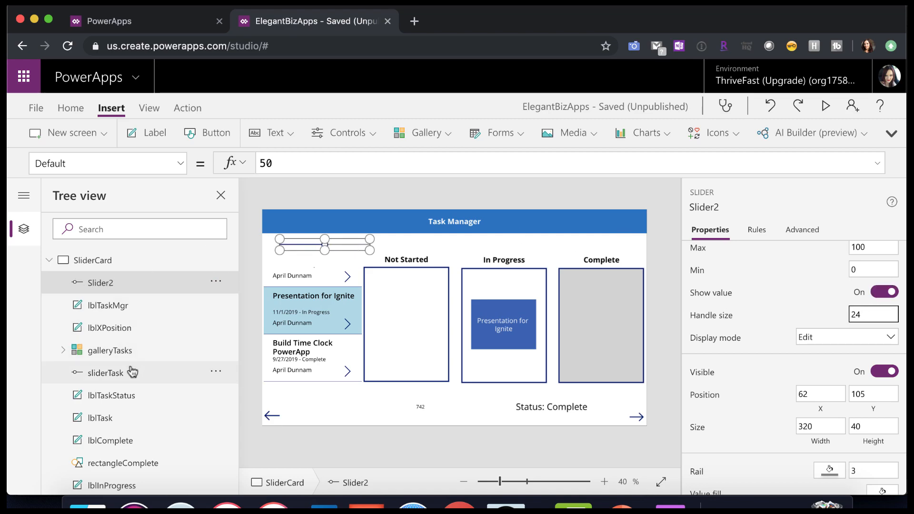
left_click(105, 372)
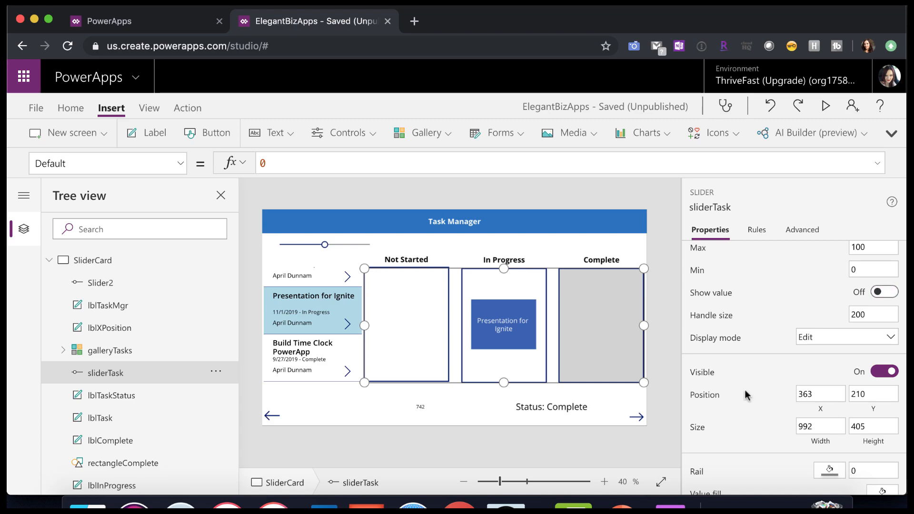
mouse_move(522, 336)
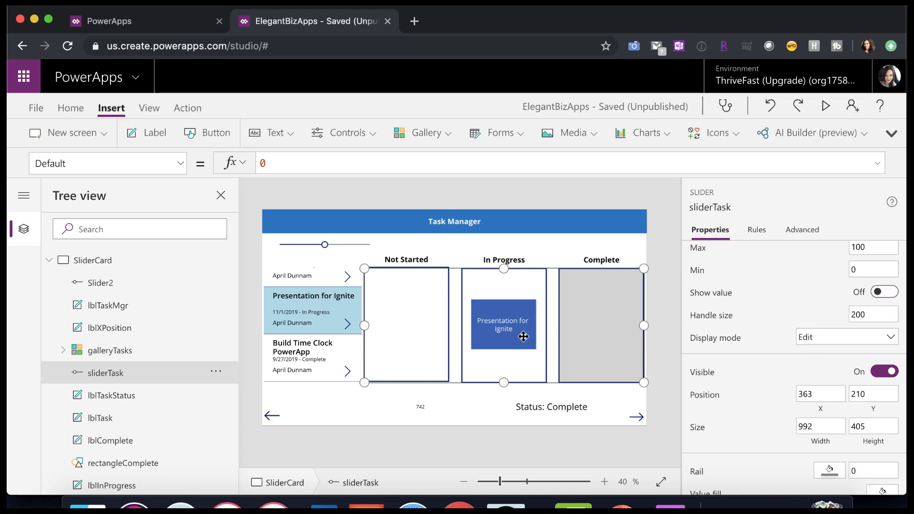
mouse_move(537, 336)
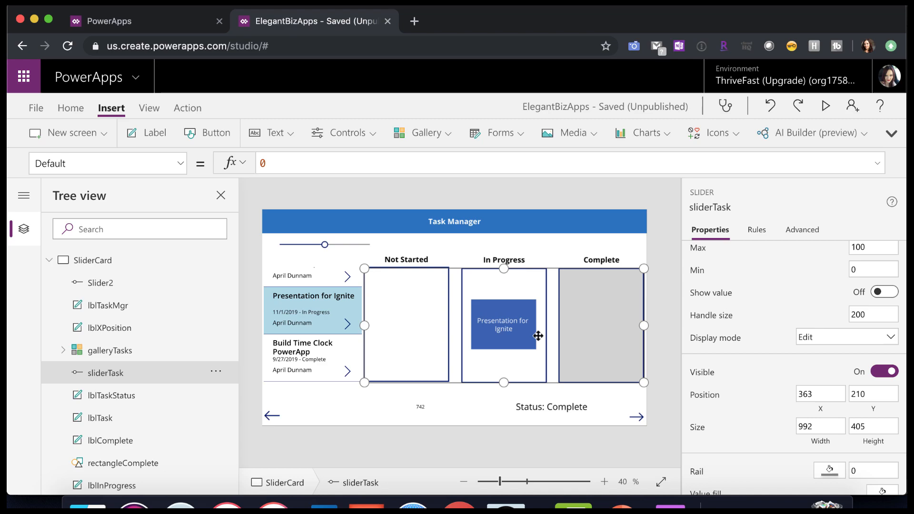
mouse_move(503, 326)
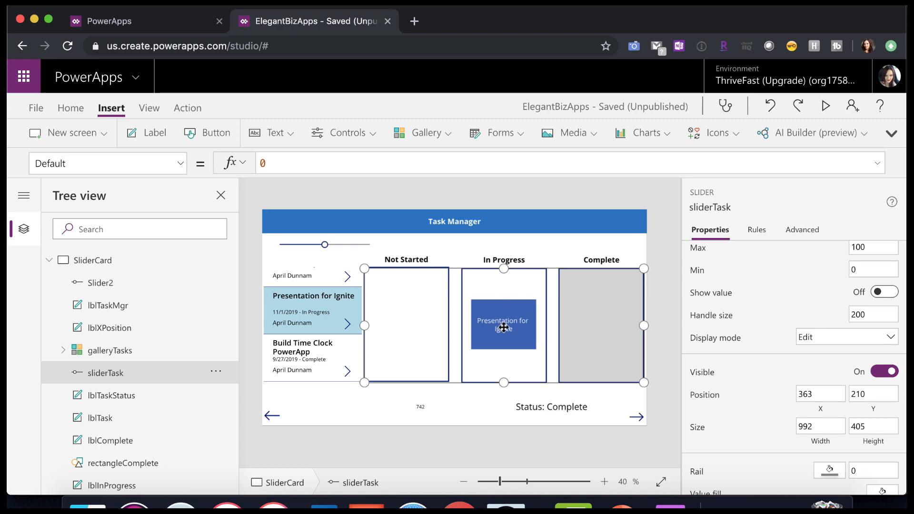
mouse_move(499, 325)
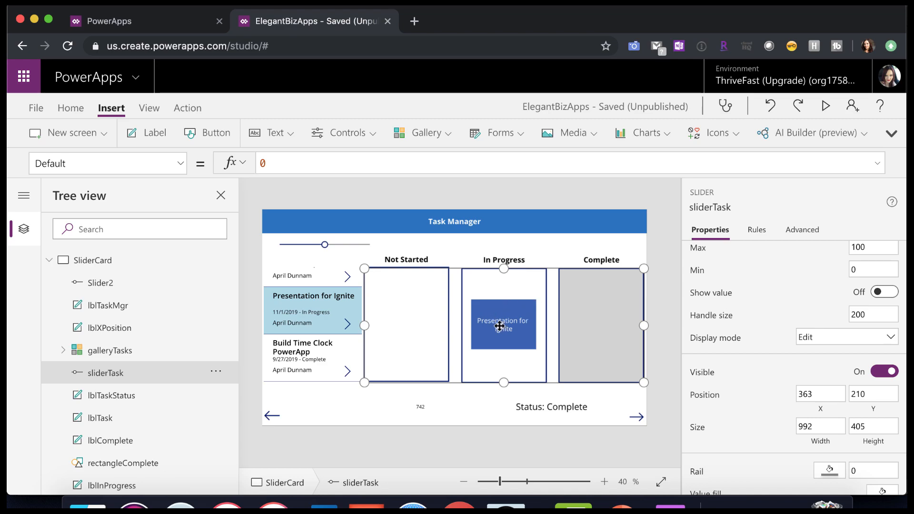
left_click(100, 283)
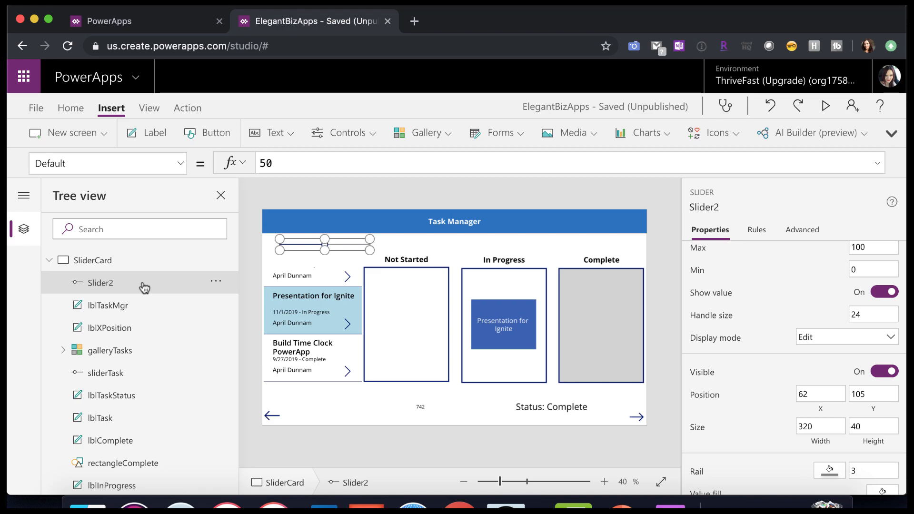
mouse_move(399, 274)
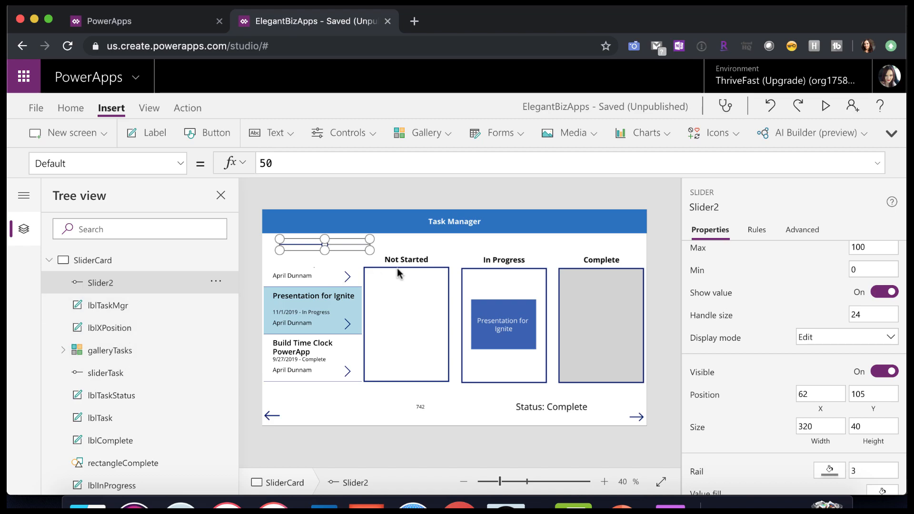
mouse_move(885, 311)
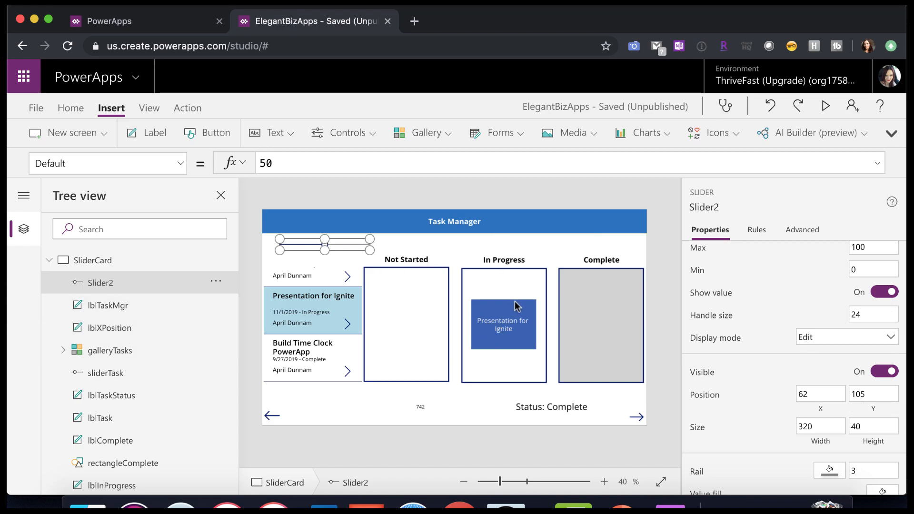
mouse_move(512, 320)
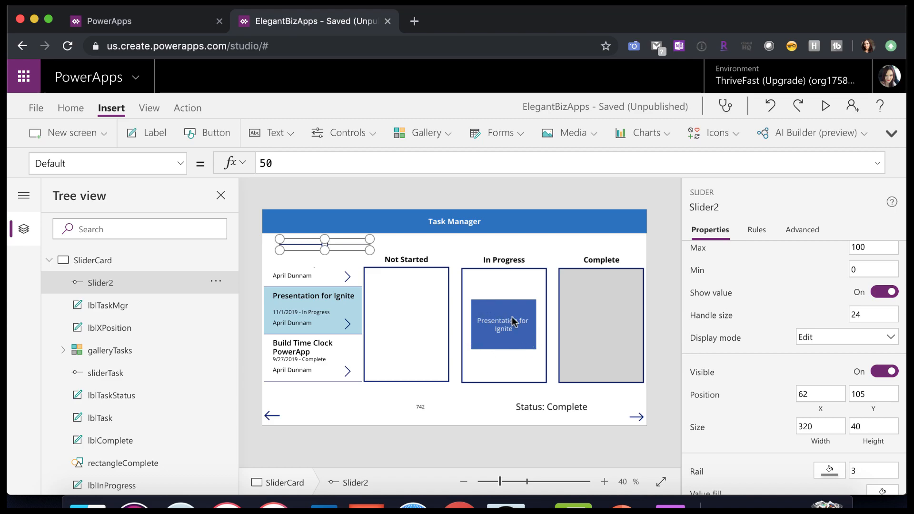
mouse_move(553, 339)
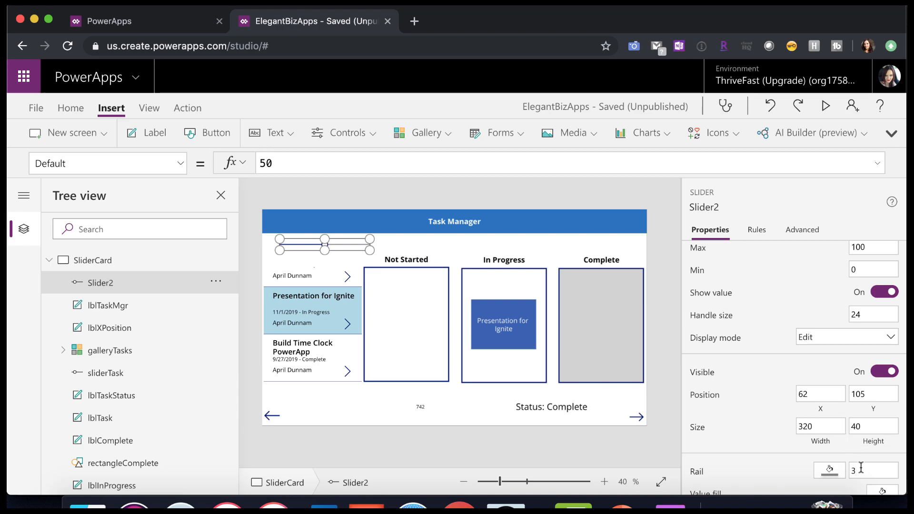
- Drag Slider2 to about 36 in preview, then select Slider2 to show its properties
scroll("down", 3)
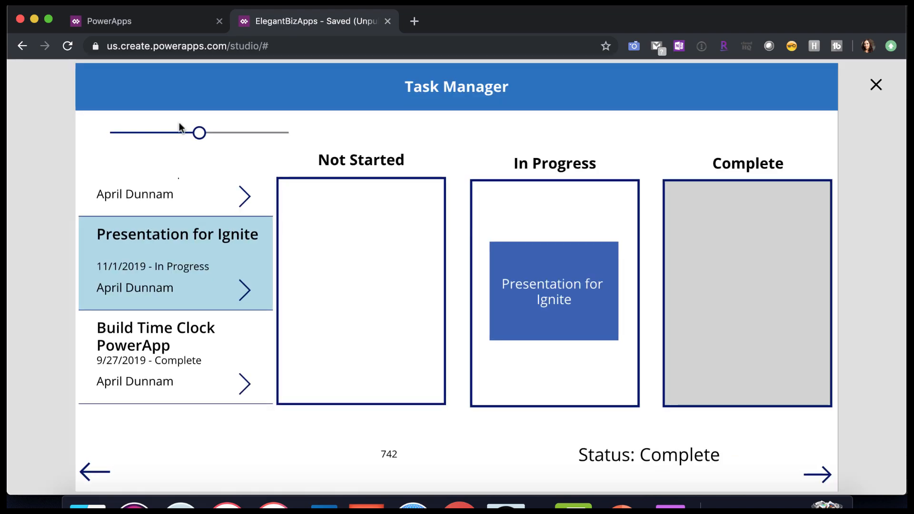
left_click_drag(200, 132, 173, 133)
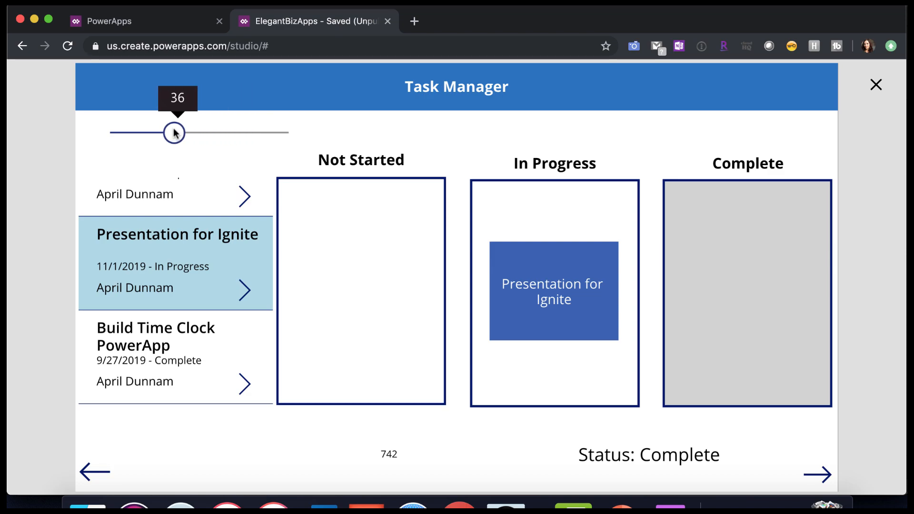
left_click_drag(173, 132, 200, 132)
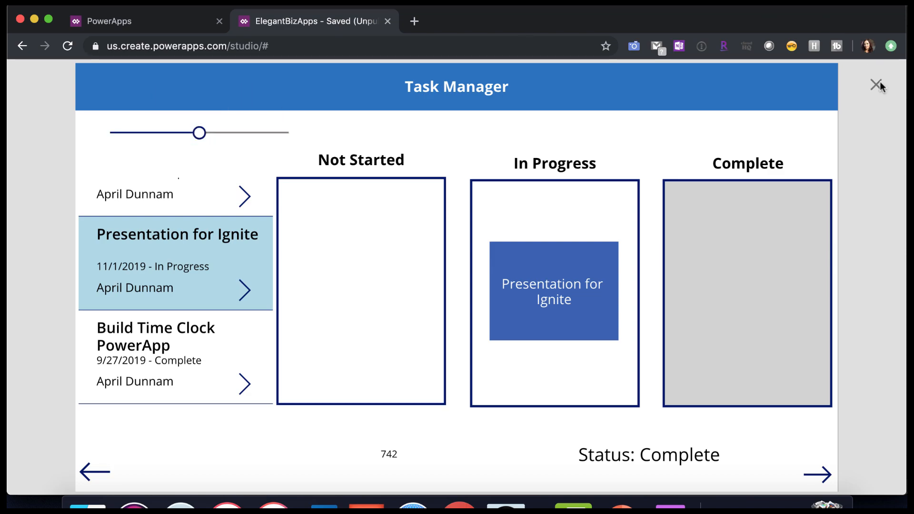
left_click(879, 84)
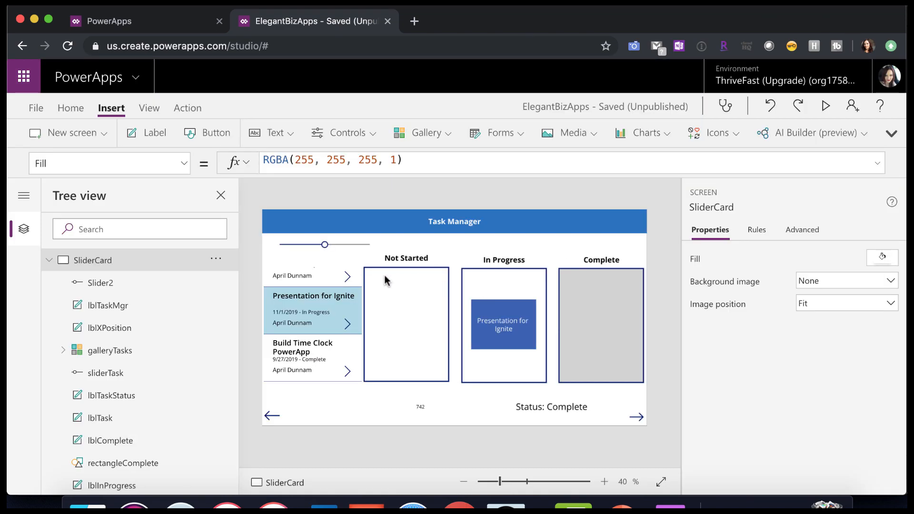
left_click(99, 283)
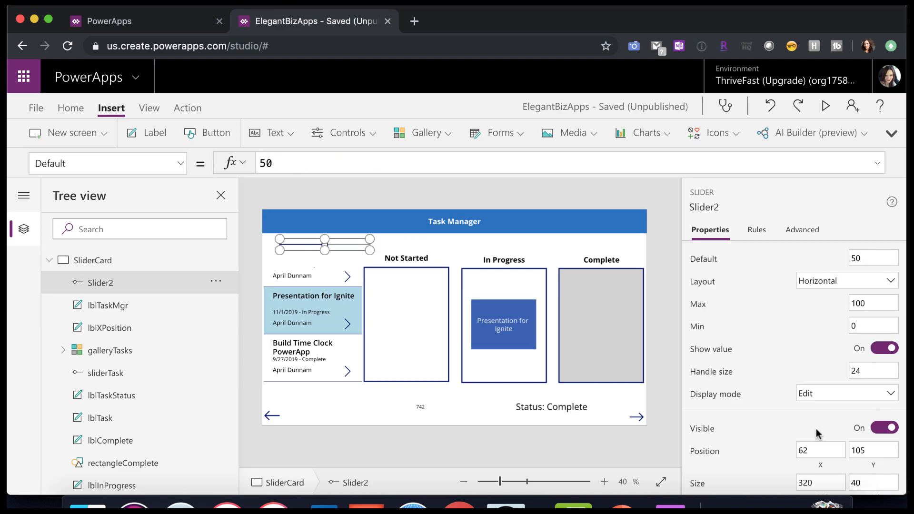
- Set Slider2's Rail thickness to 0 and preview it so only its handle shows at 50
scroll("down", 3)
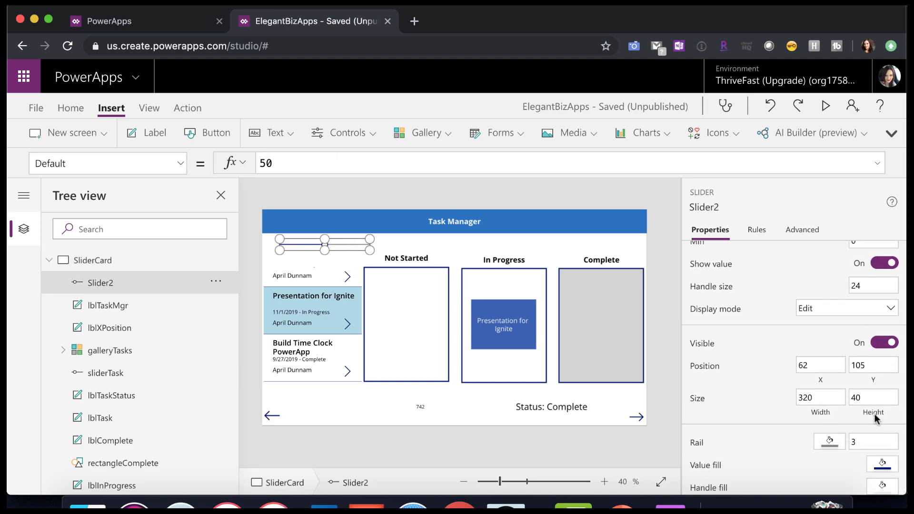
left_click(873, 430)
type("0")
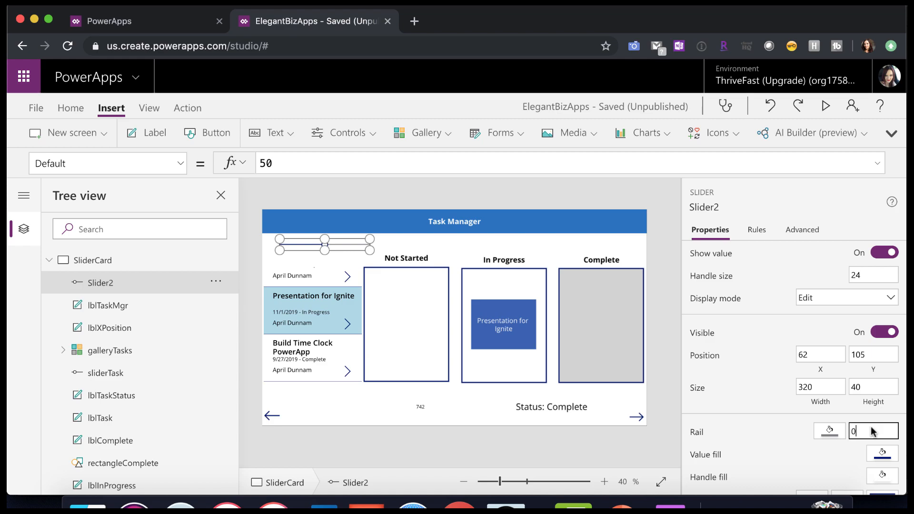
left_click(93, 259)
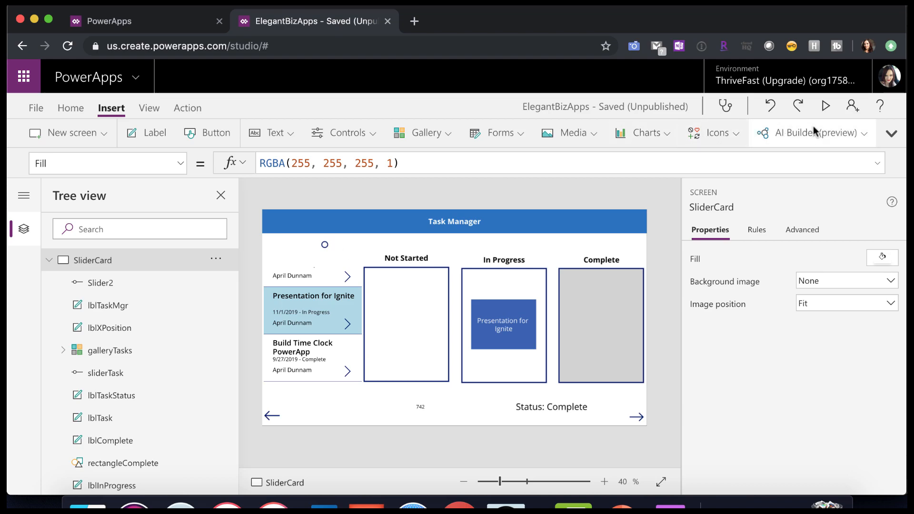
left_click(826, 105)
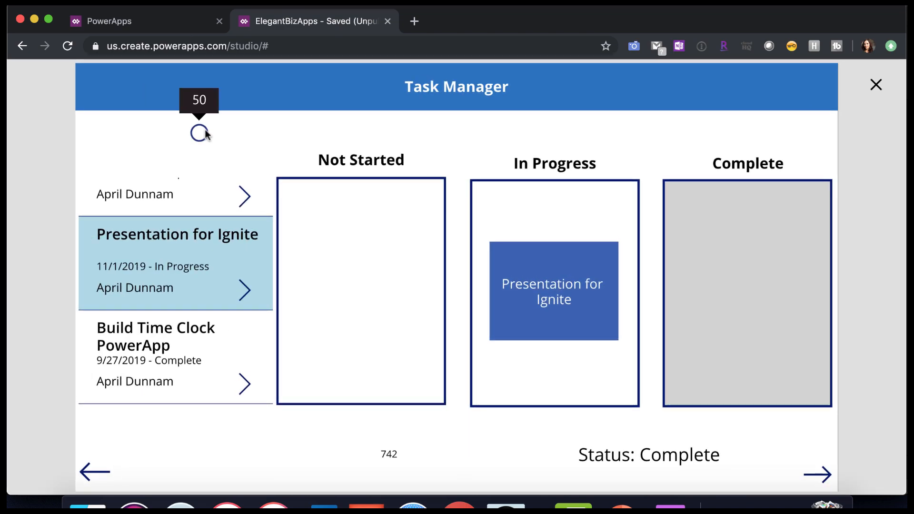
left_click_drag(198, 133, 216, 133)
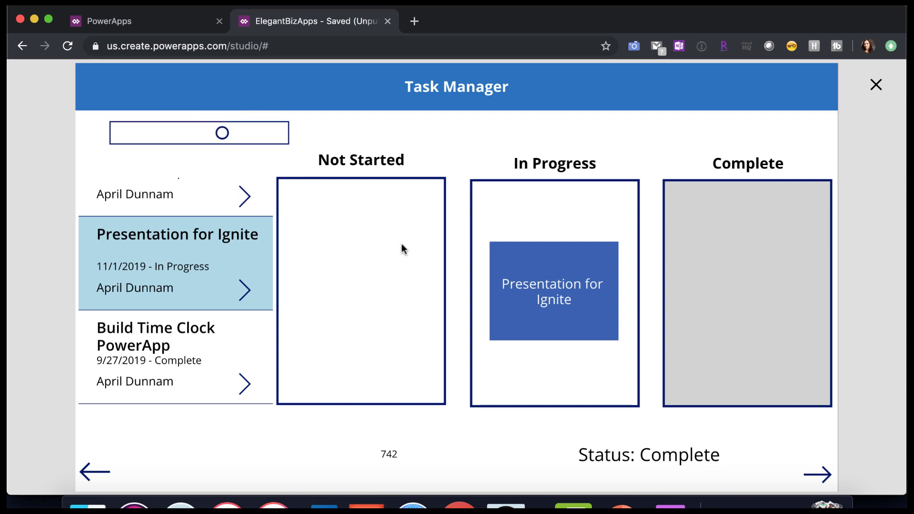
mouse_move(495, 294)
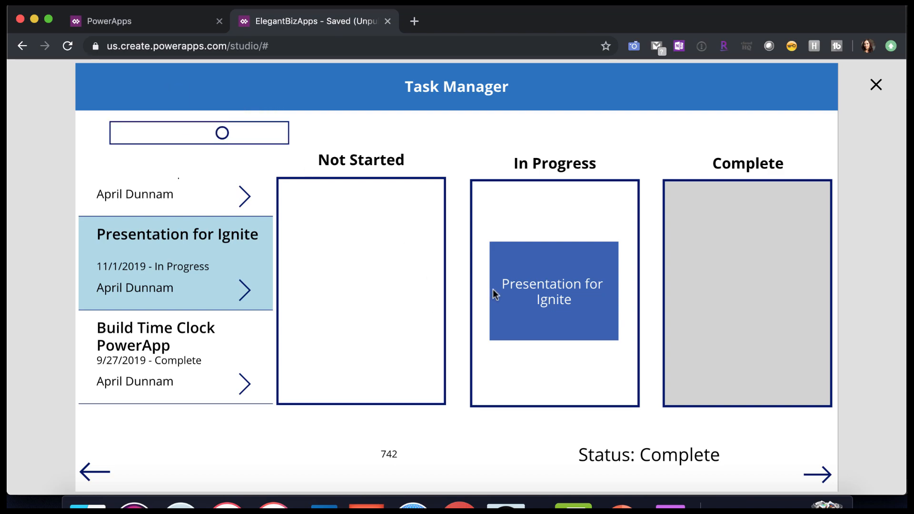
mouse_move(832, 290)
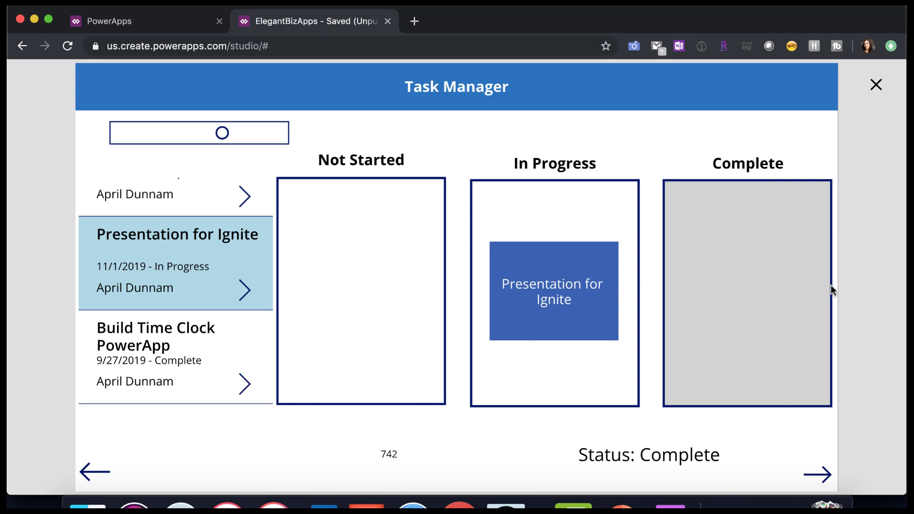
mouse_move(788, 144)
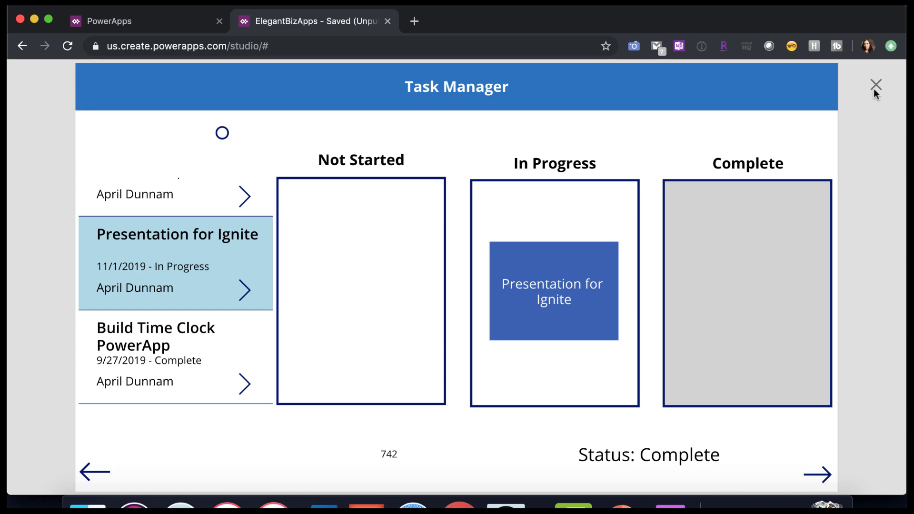
left_click(875, 84)
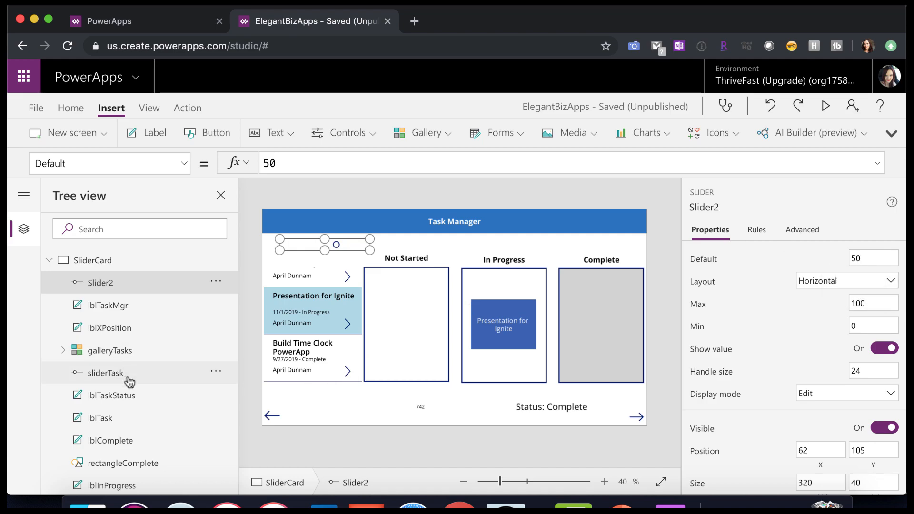
mouse_move(519, 366)
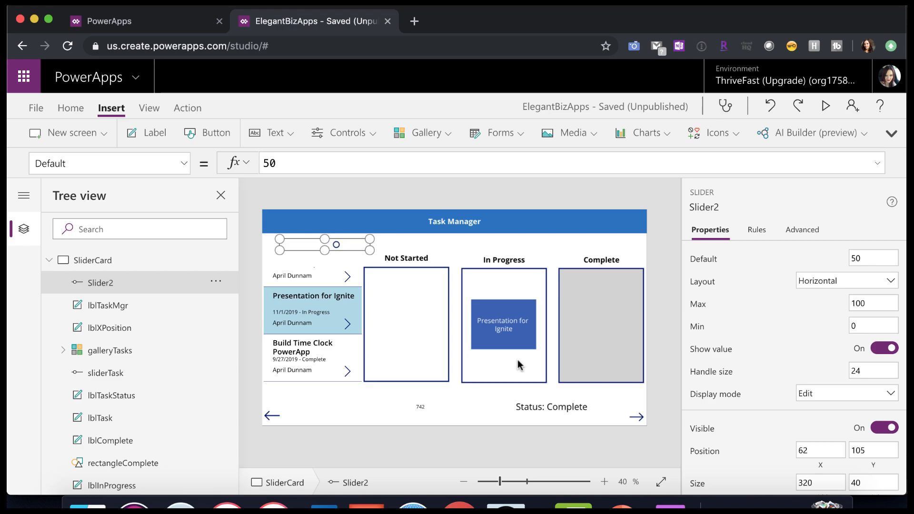
- Compare sliderTask with Slider2, preview again, and give Slider2 Default 0 and Border thickness 0
left_click(107, 373)
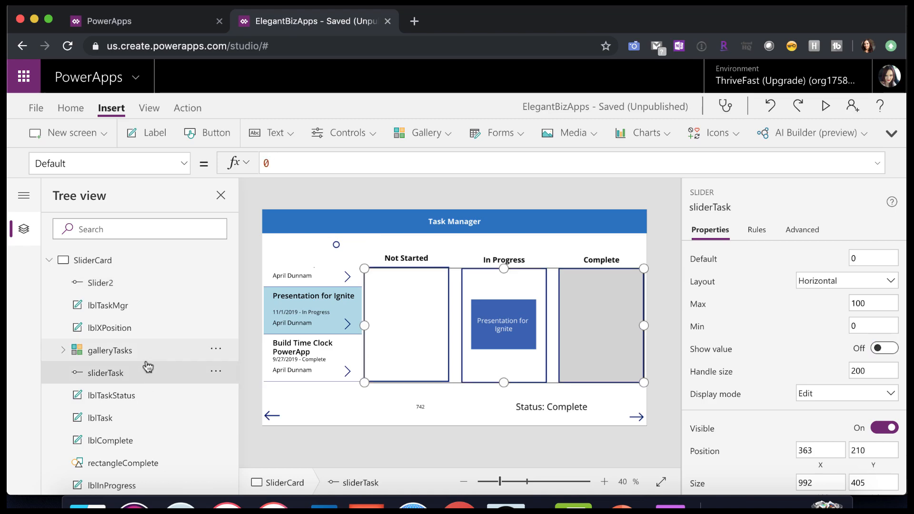
left_click(98, 283)
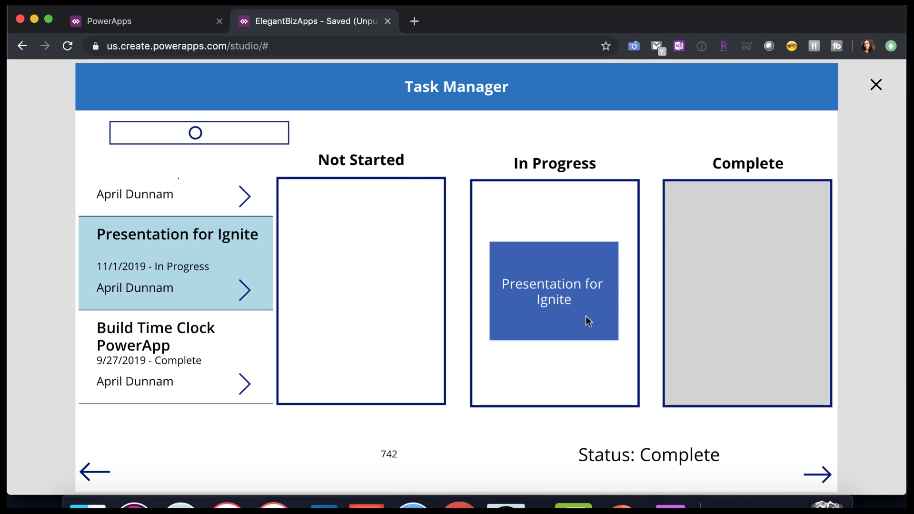
mouse_move(598, 267)
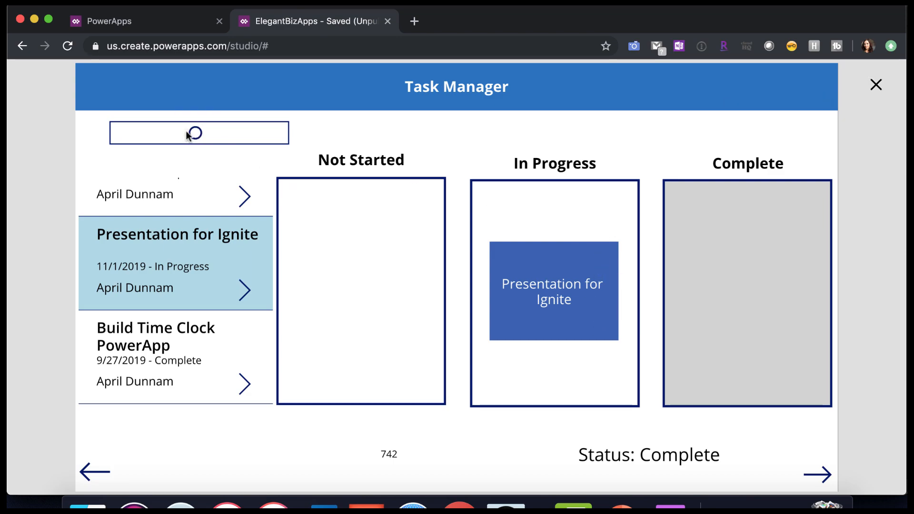
mouse_move(193, 146)
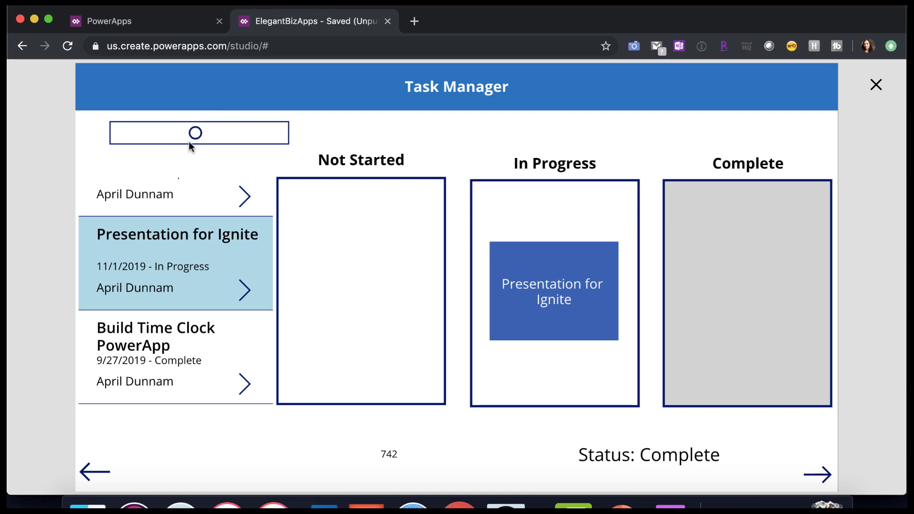
mouse_move(195, 133)
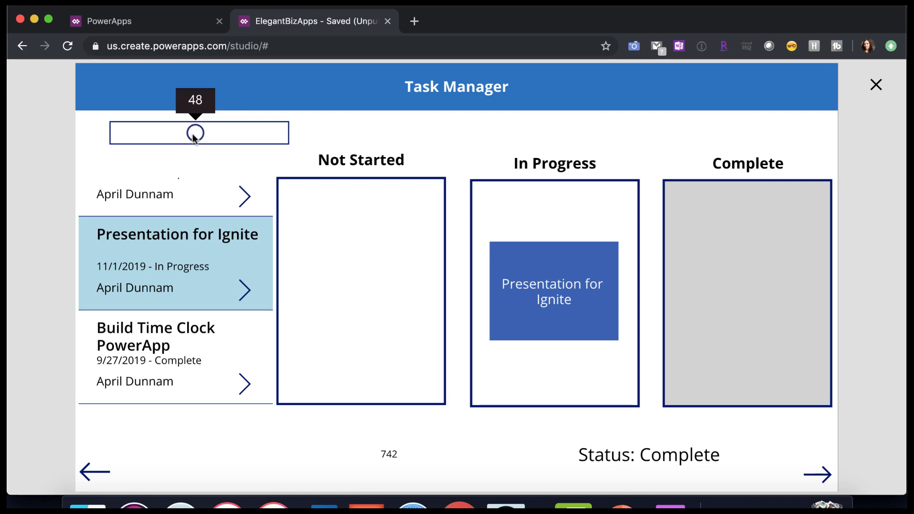
mouse_move(857, 114)
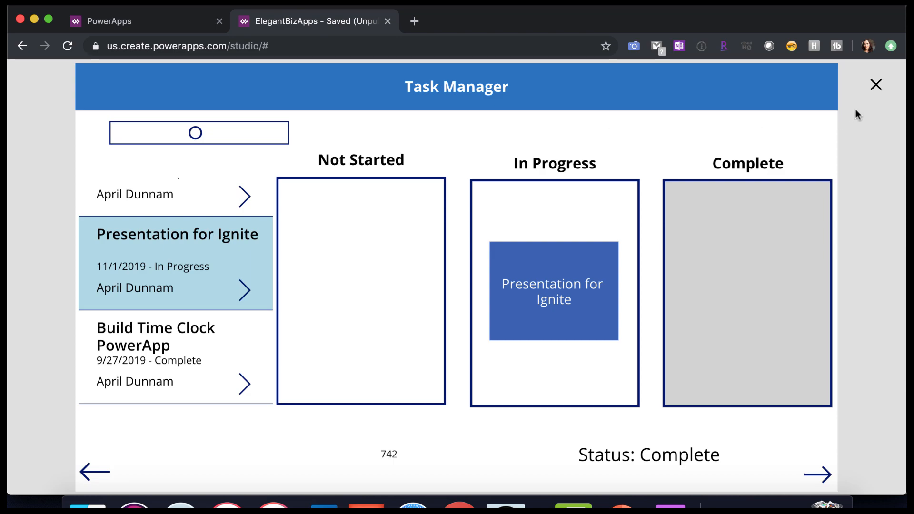
left_click(875, 84)
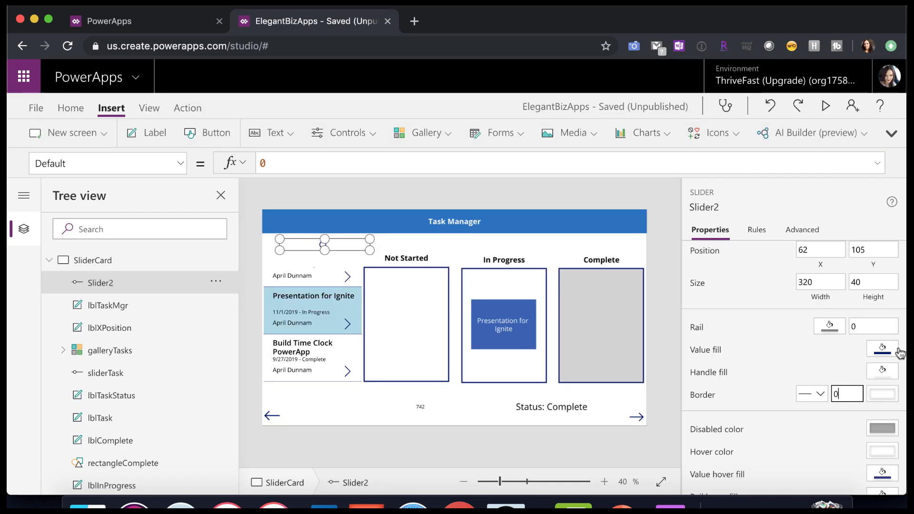
mouse_move(894, 405)
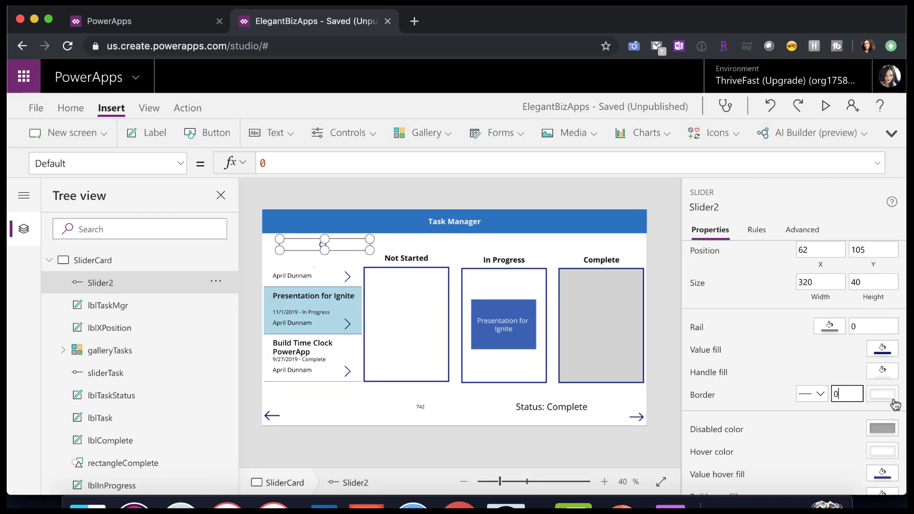
- Replace Slider2's value hover fill ColorFade formula with Transparent, then reselect Slider2
scroll("down", 3)
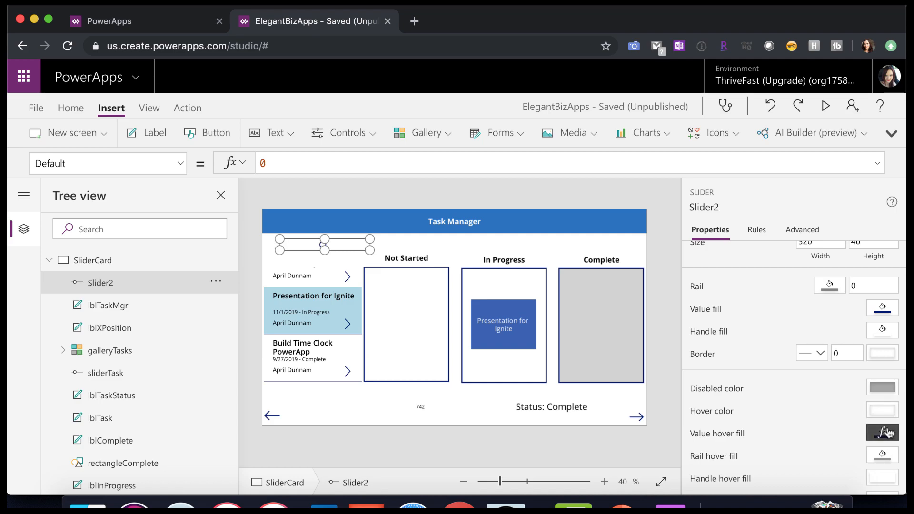
left_click(881, 433)
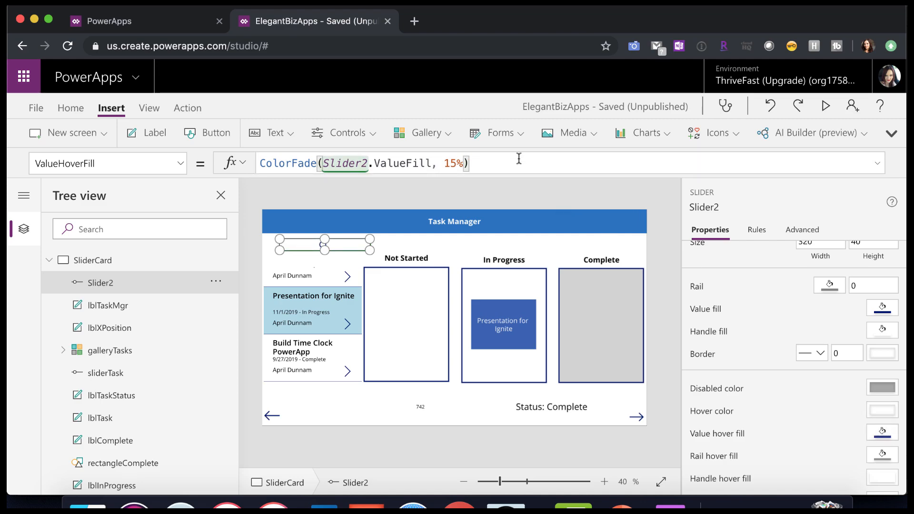
triple_click(364, 162)
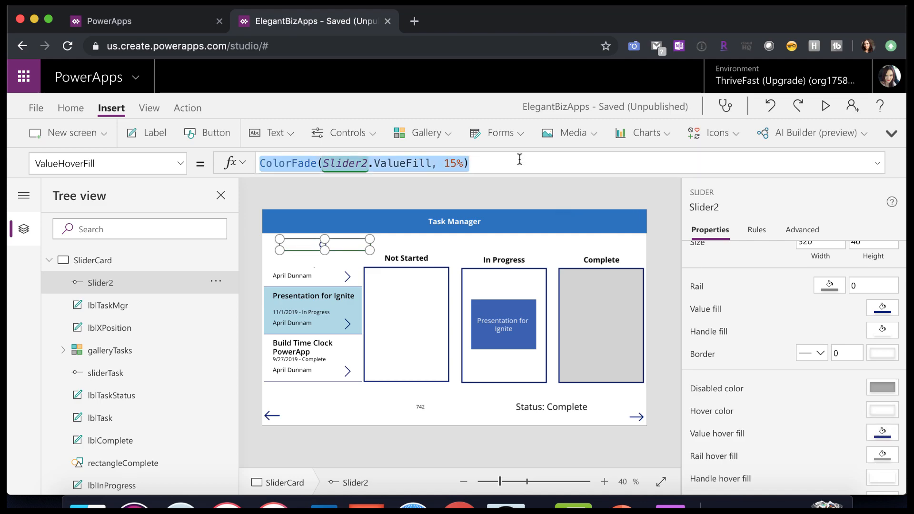
type("tran")
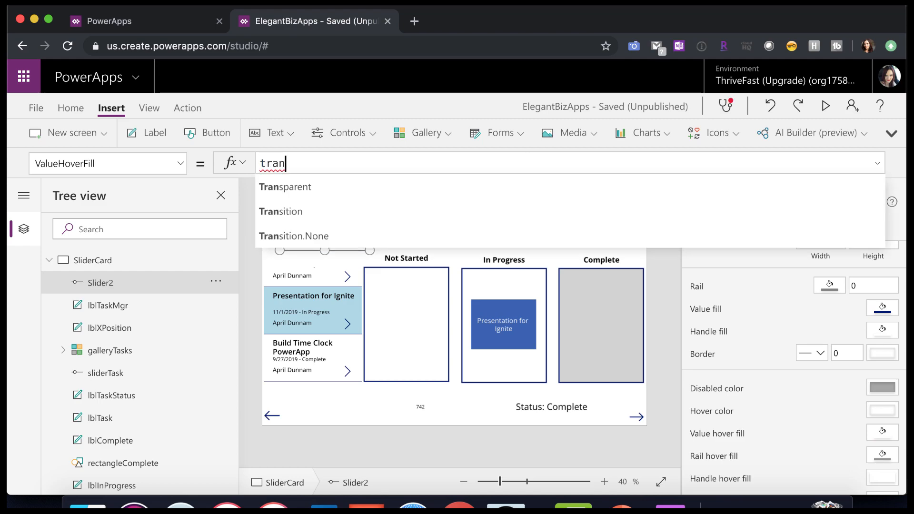
left_click(285, 187)
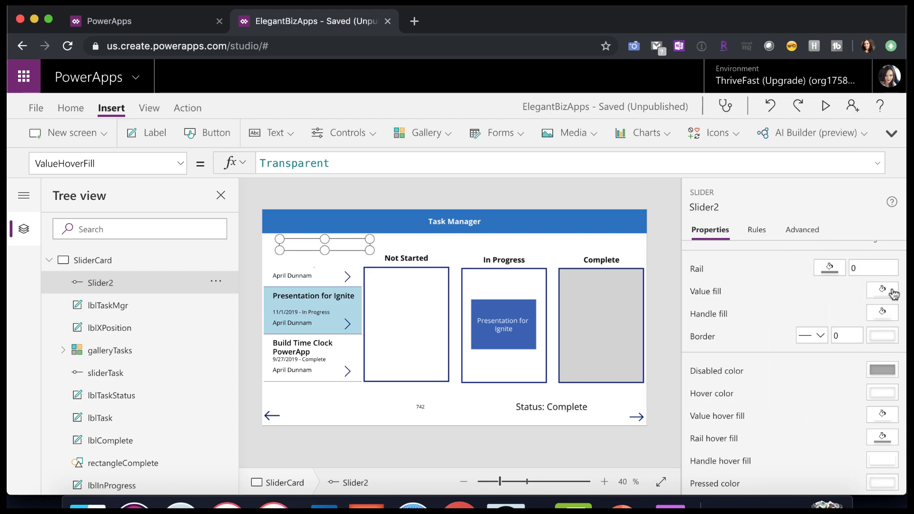
left_click(881, 291)
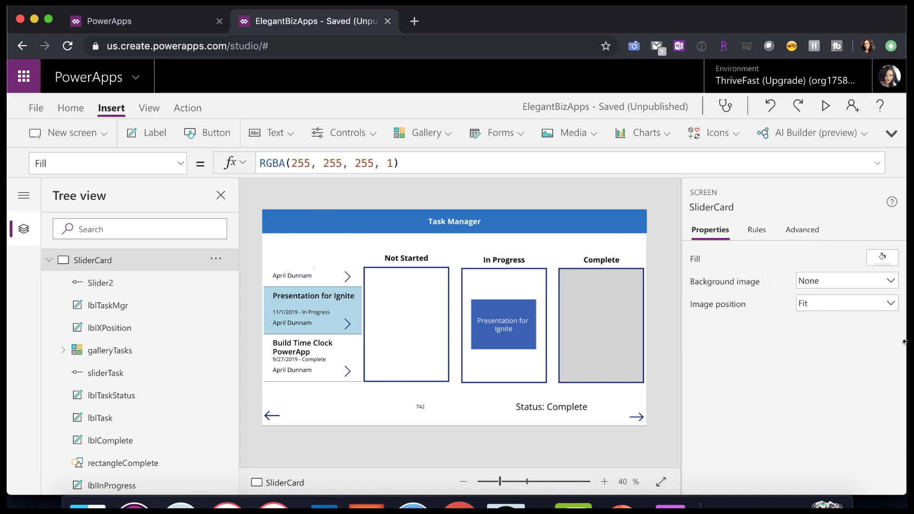
left_click(100, 283)
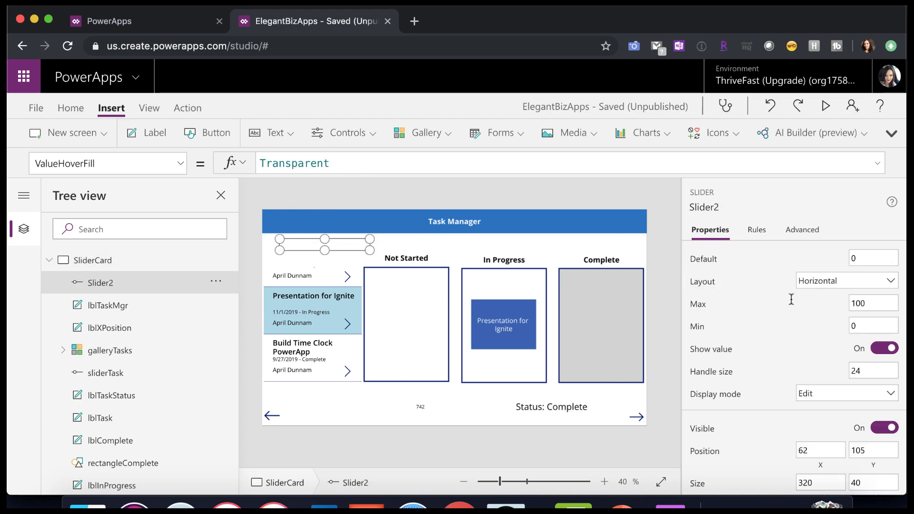
- Run the preview to try Slider2's transparent fill, then exit back to the editor
scroll("down", 3)
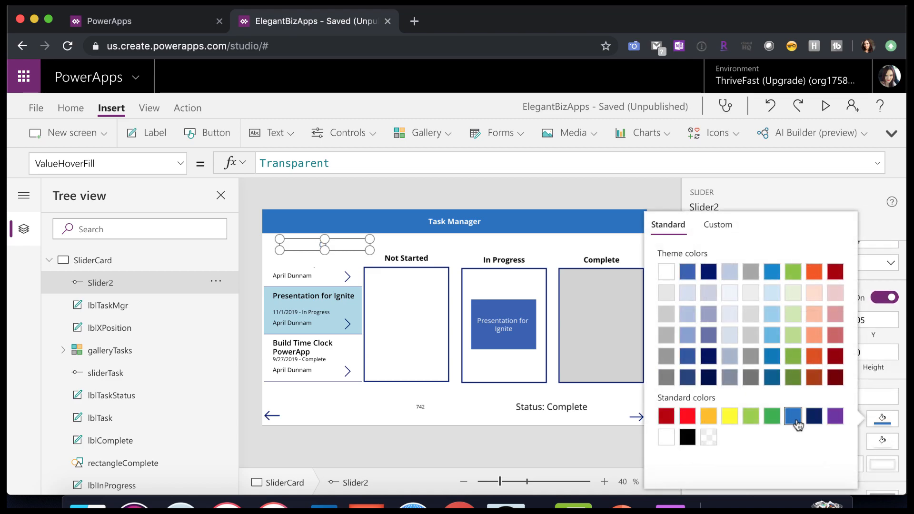
mouse_move(708, 441)
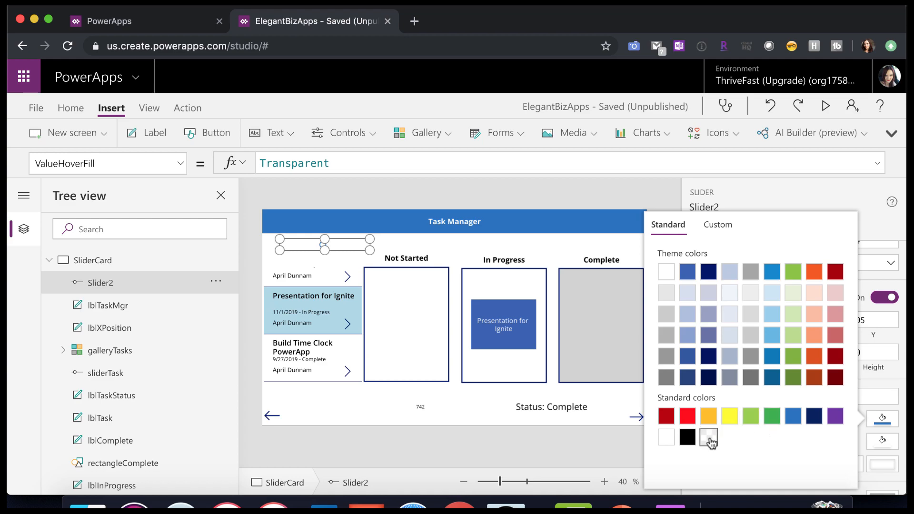
left_click(826, 105)
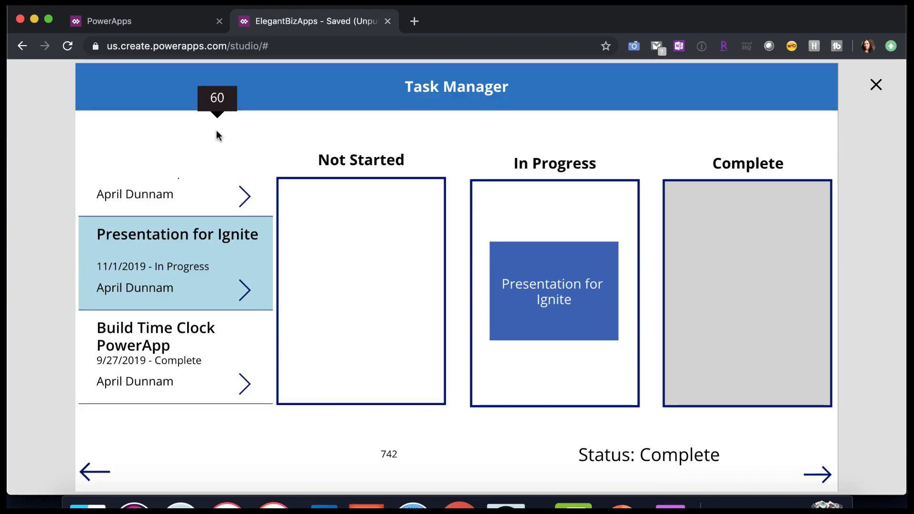
mouse_move(157, 134)
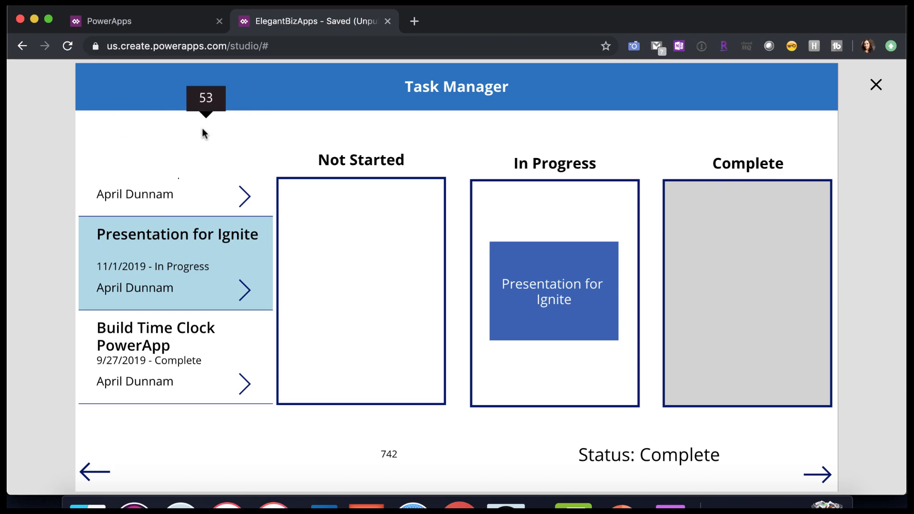
mouse_move(180, 146)
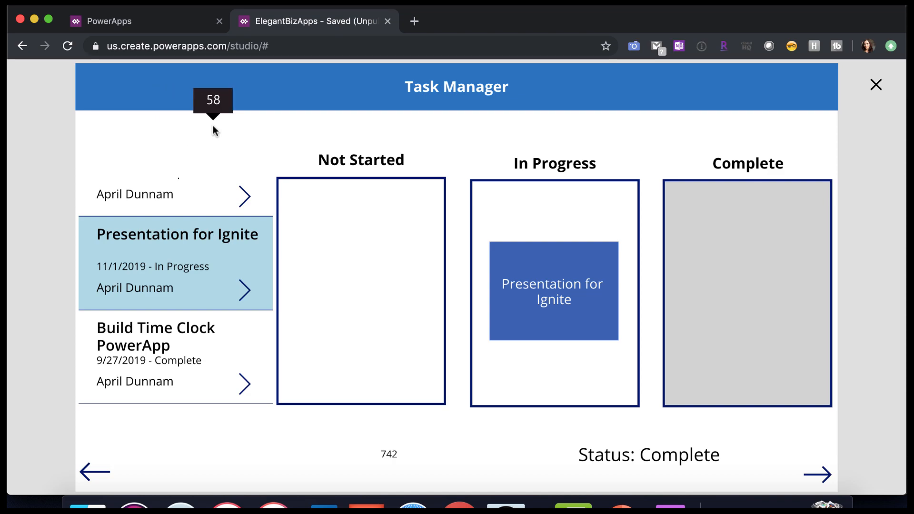
left_click(875, 85)
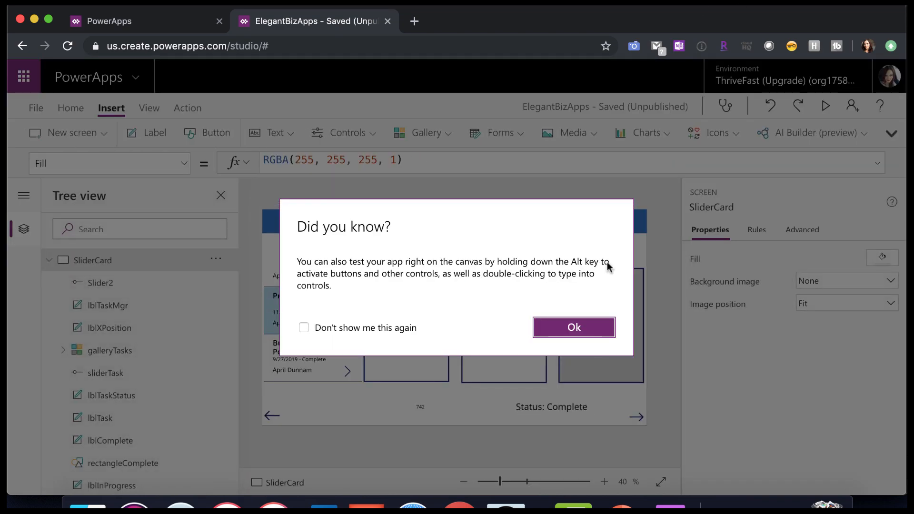
left_click(573, 326)
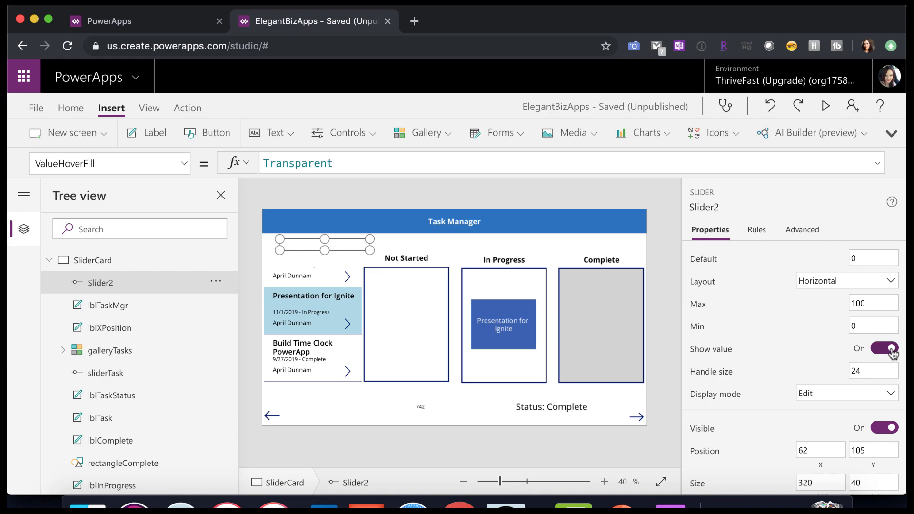
left_click(883, 349)
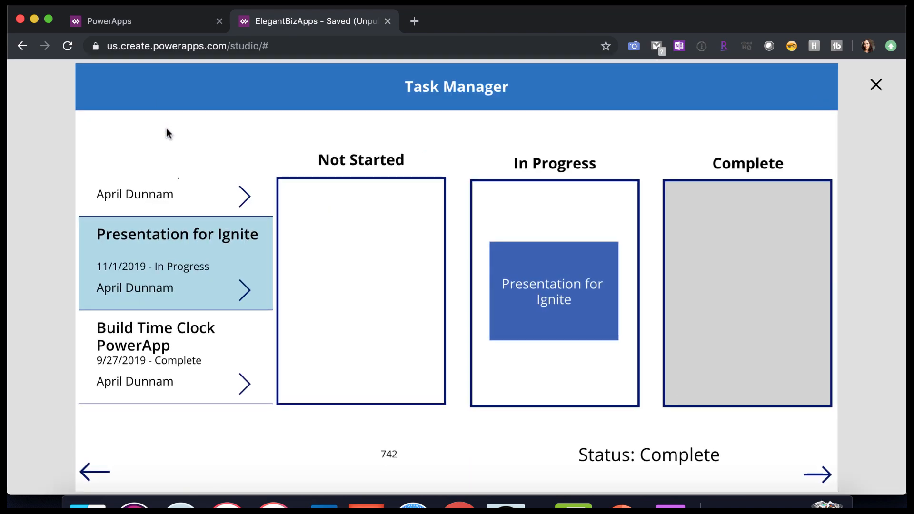
mouse_move(202, 134)
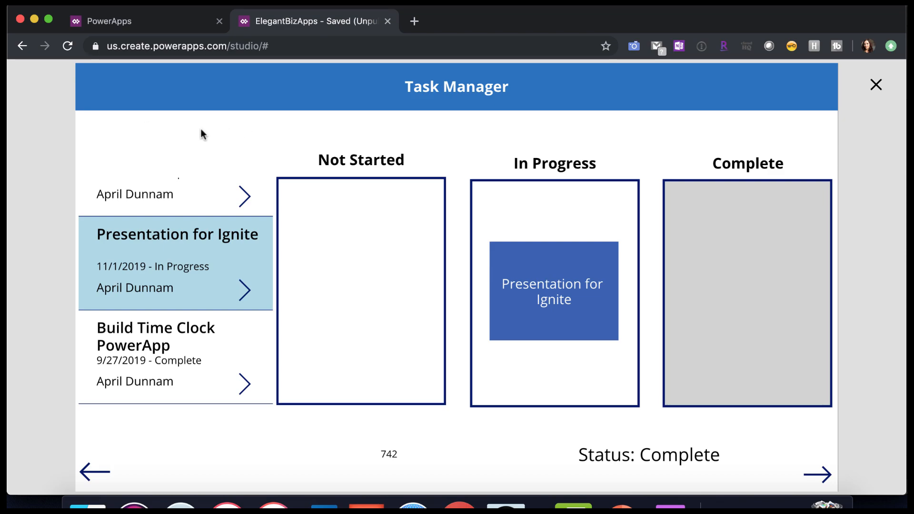
mouse_move(875, 109)
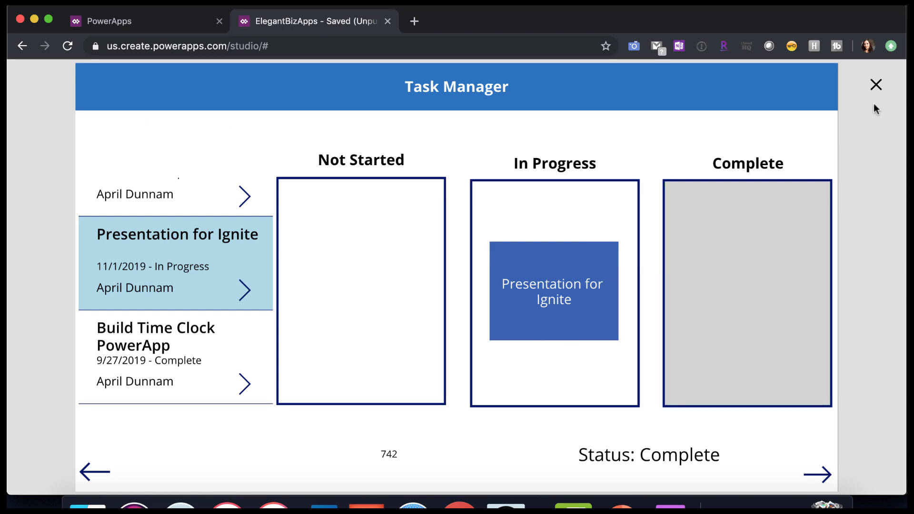
left_click(875, 84)
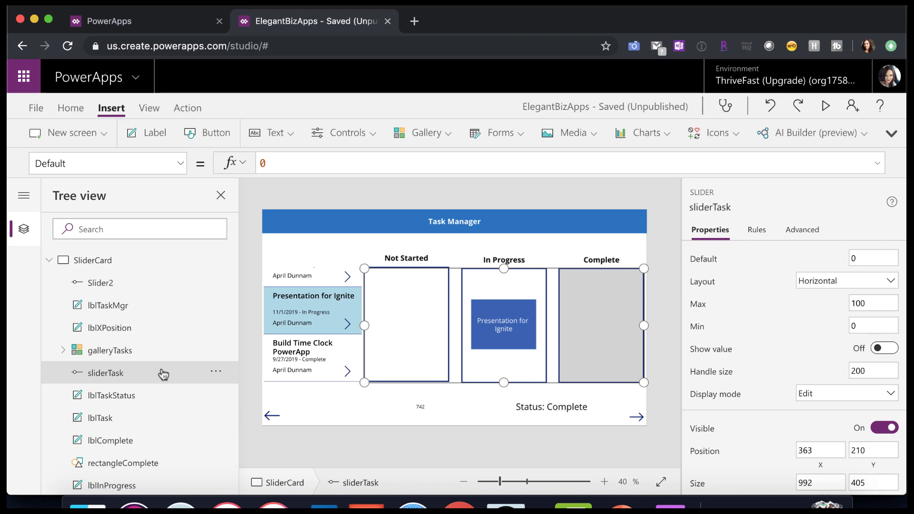
left_click(825, 105)
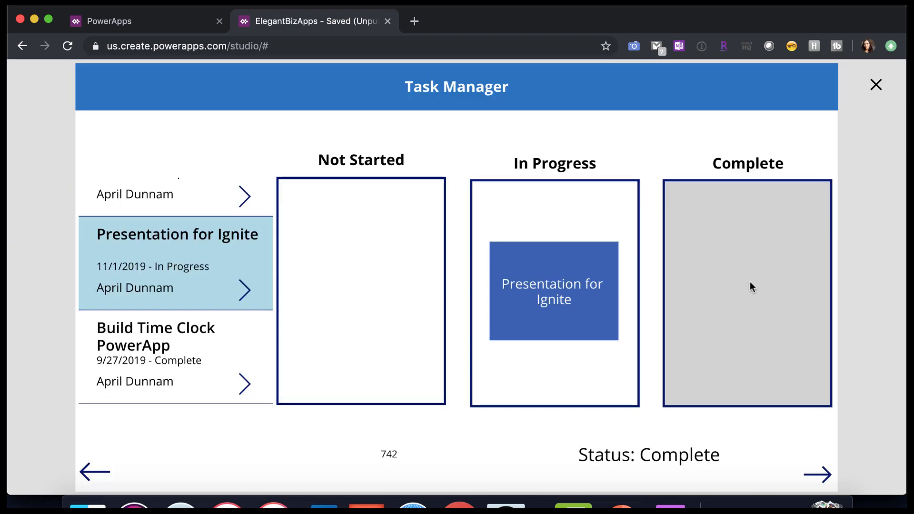
mouse_move(388, 256)
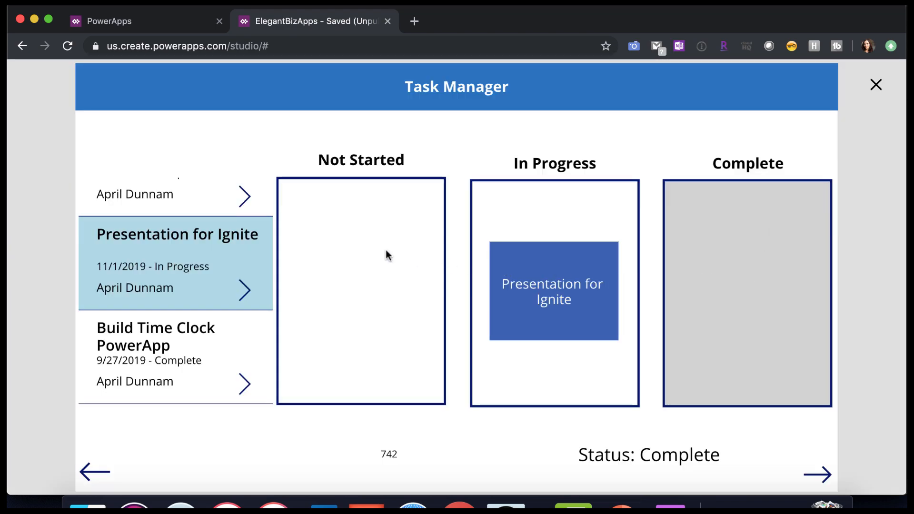
mouse_move(567, 309)
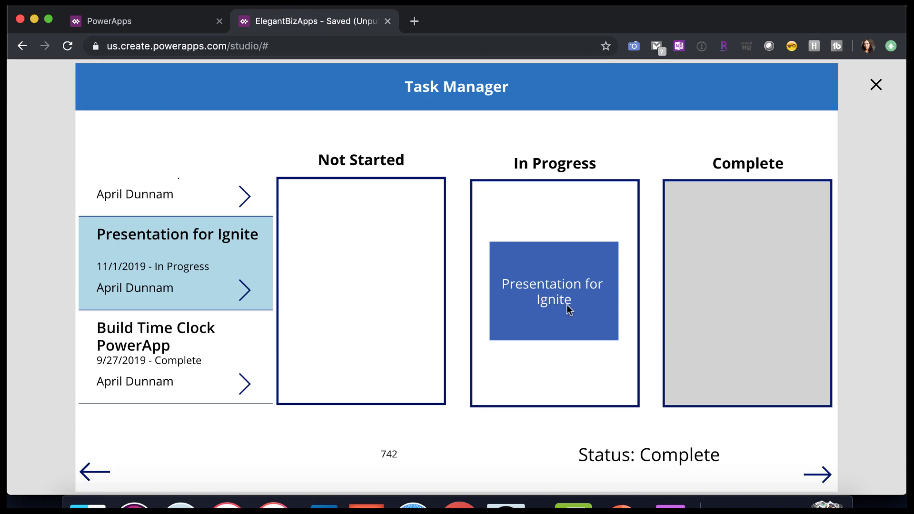
mouse_move(549, 310)
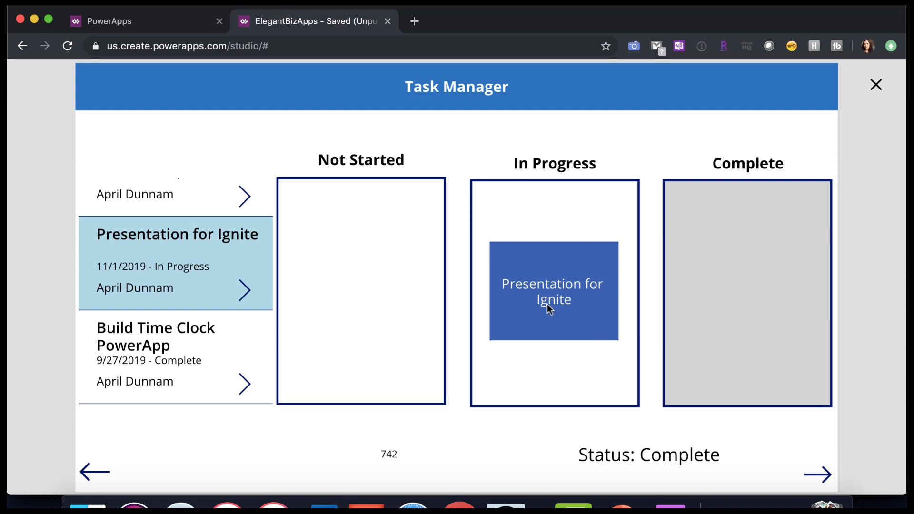
mouse_move(814, 350)
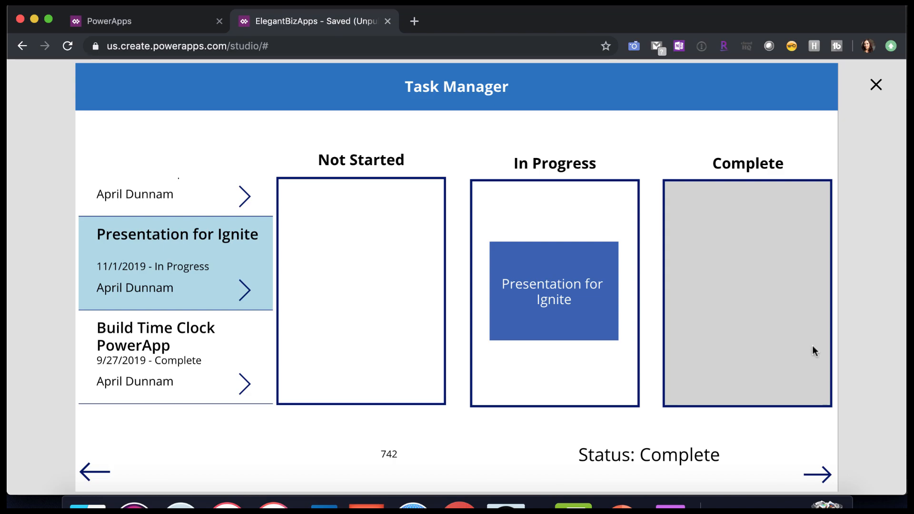
left_click(876, 85)
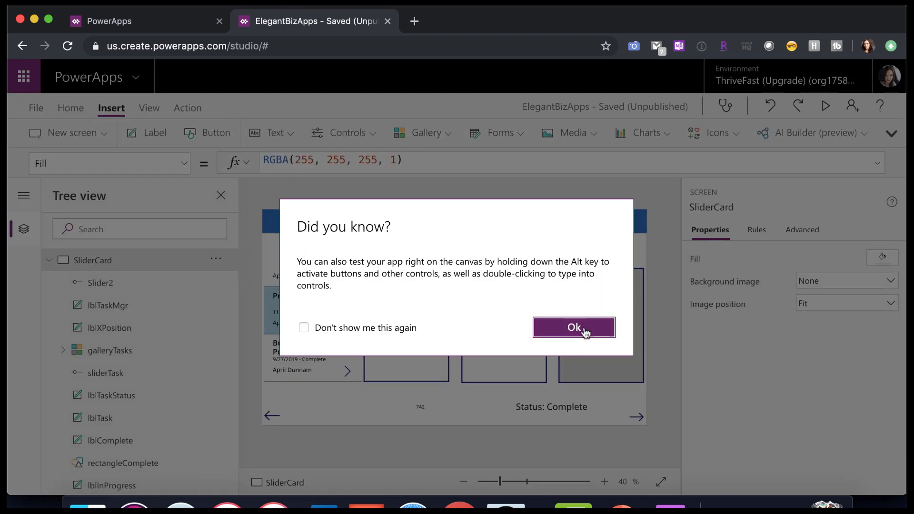
- Dismiss the testing tip, review lblTask's X reading cardPosition, and select sliderTask
left_click(572, 326)
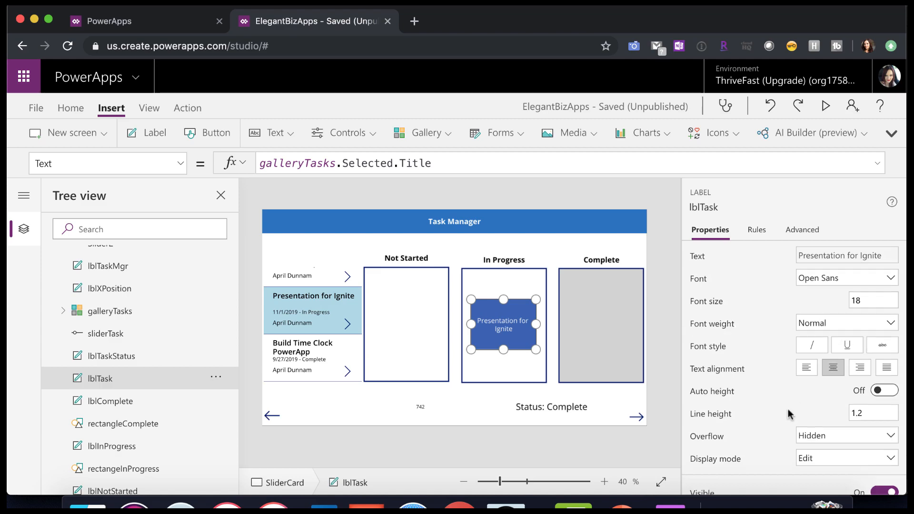
scroll("down", 3)
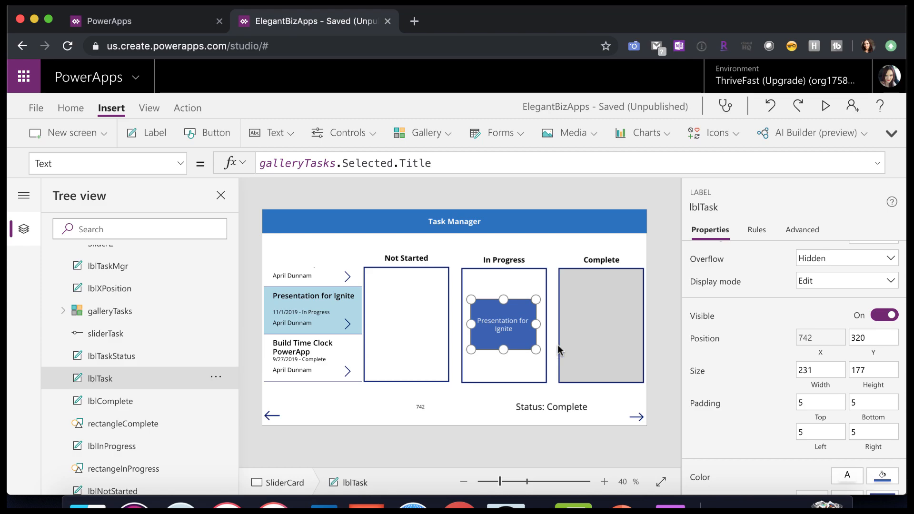
mouse_move(504, 234)
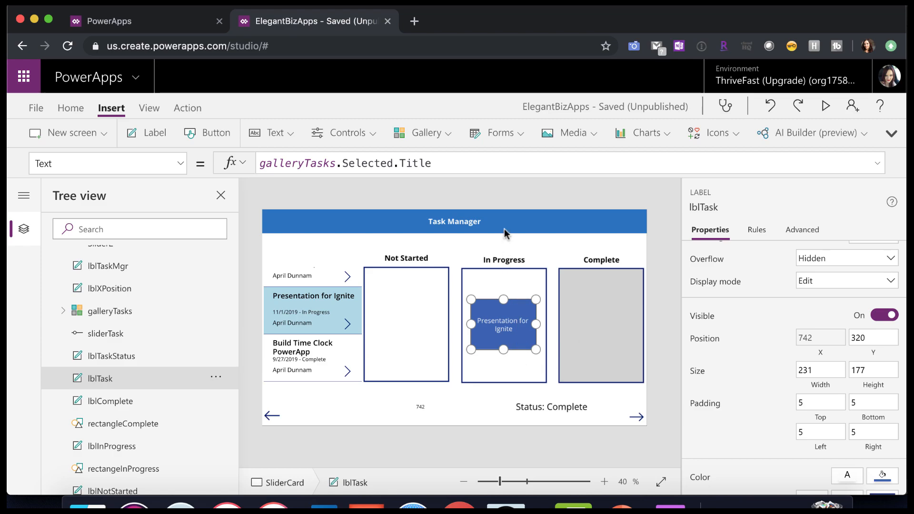
mouse_move(504, 318)
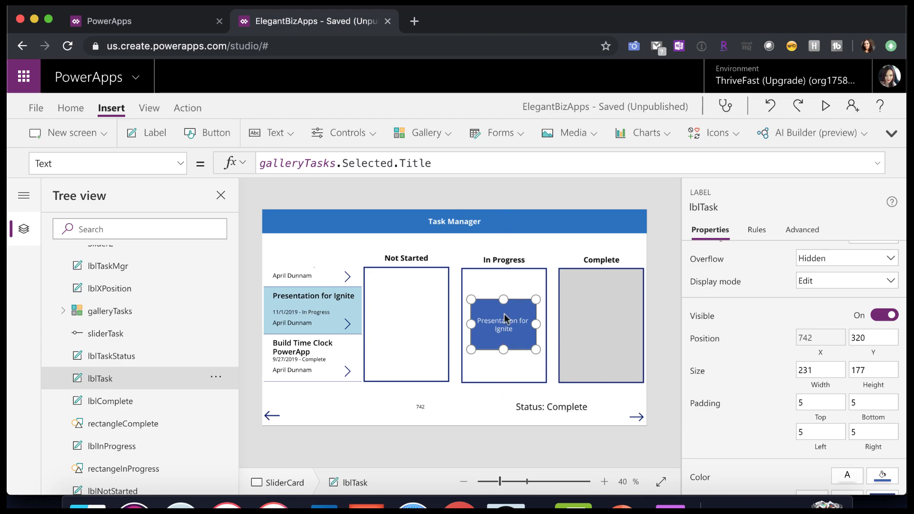
mouse_move(504, 318)
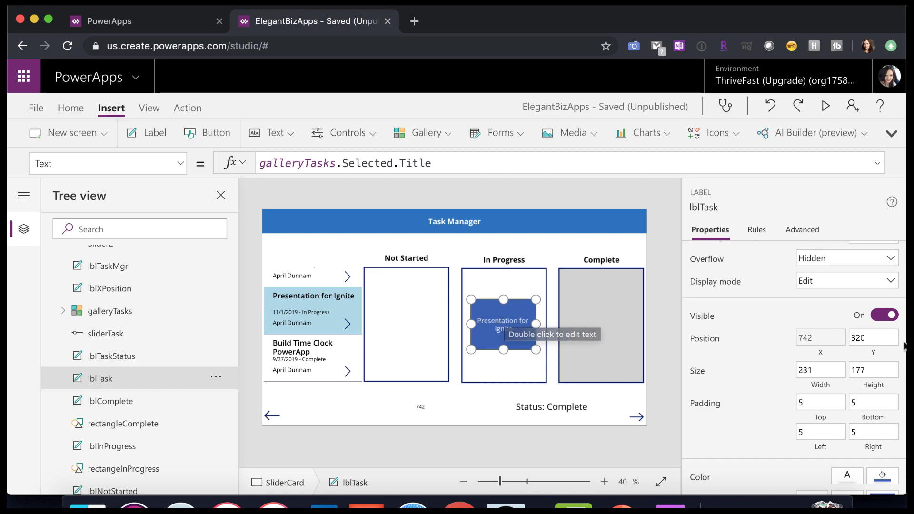
mouse_move(873, 337)
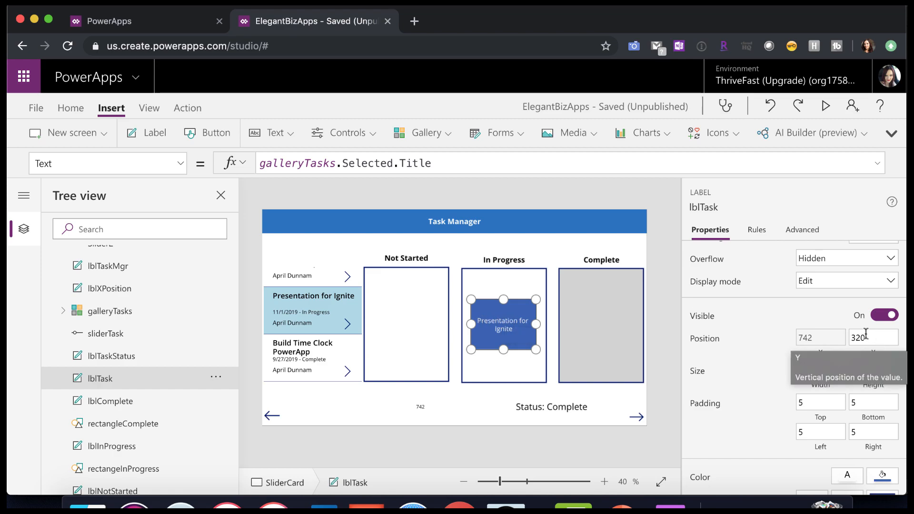
mouse_move(523, 327)
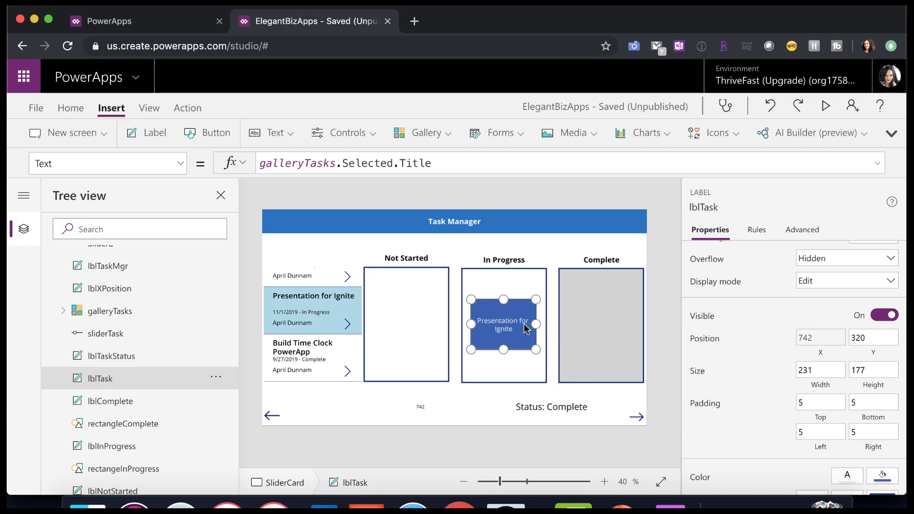
mouse_move(725, 306)
type("cardPosition")
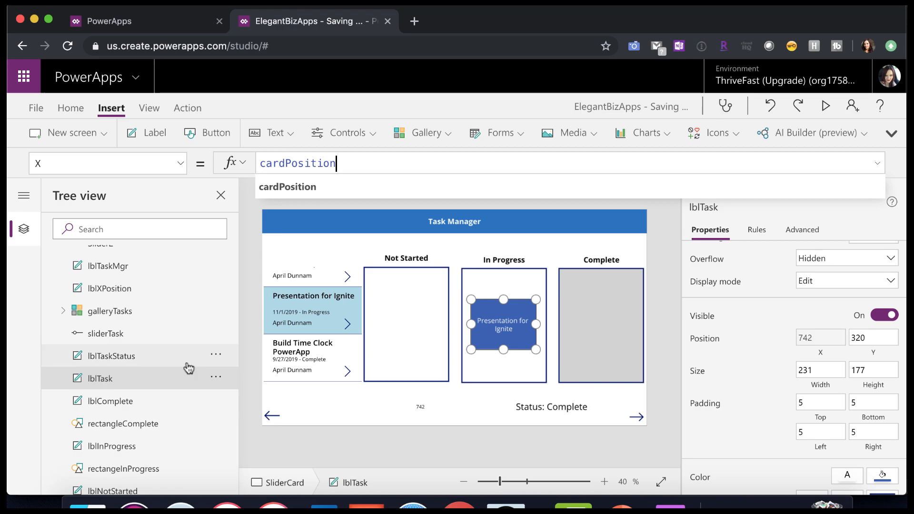
mouse_move(154, 333)
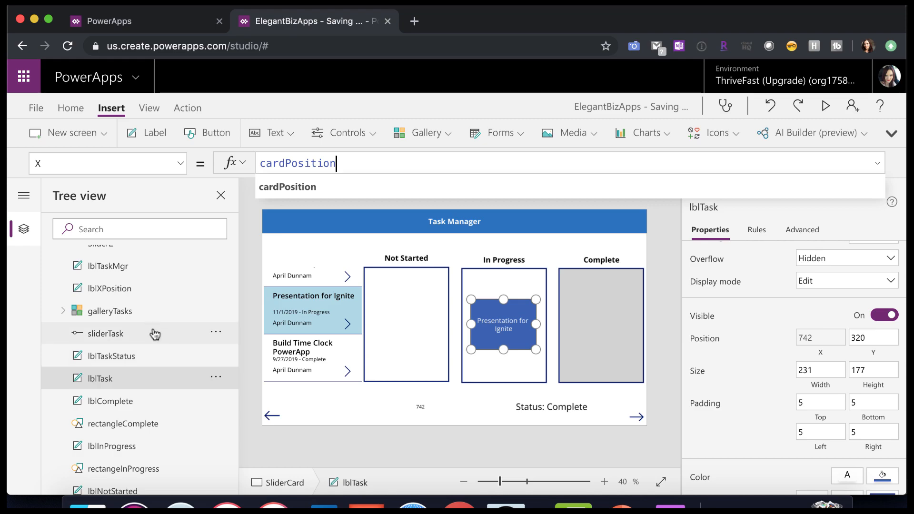
left_click(106, 333)
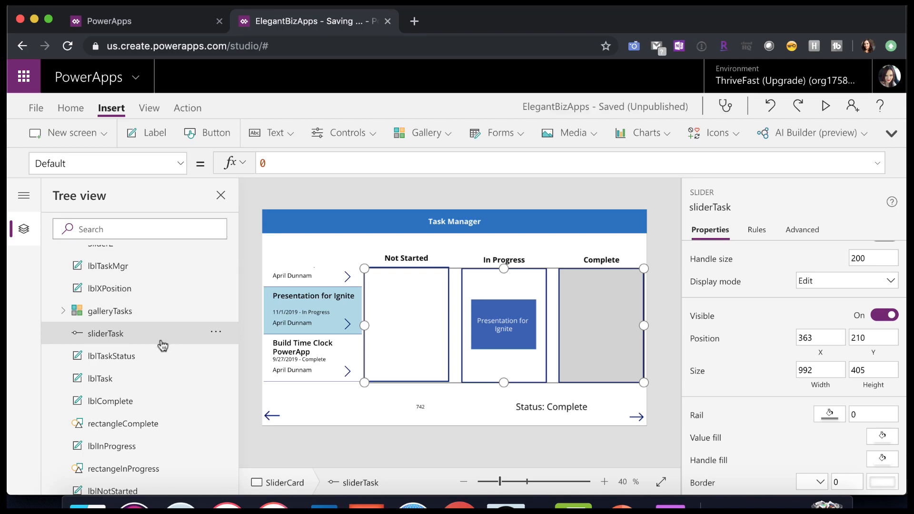
mouse_move(110, 336)
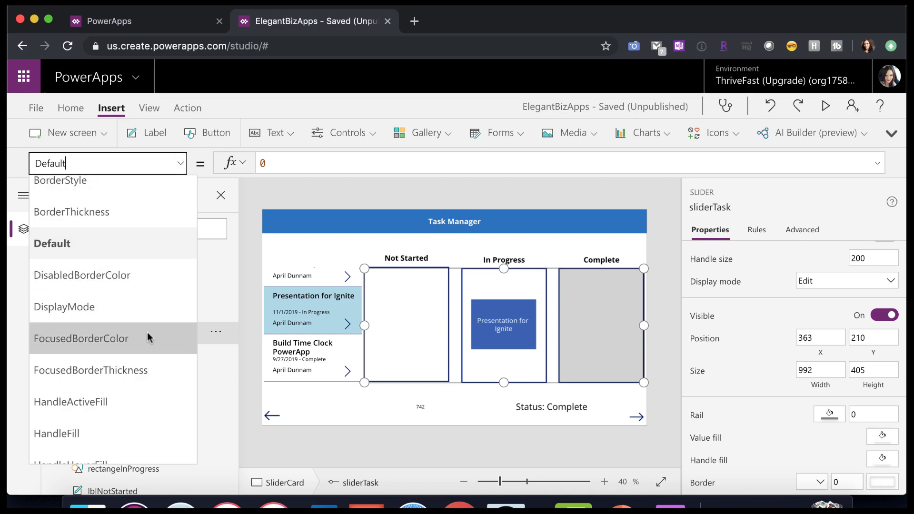
- Review sliderTask's OnChange If/UpdateContext/Patch formula (396, Not Started) and collapse it
scroll("down", 3)
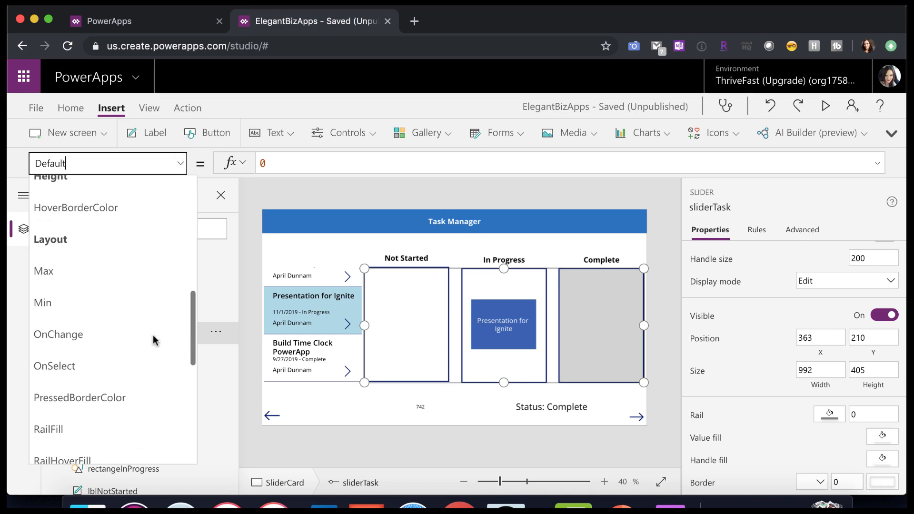
left_click(58, 334)
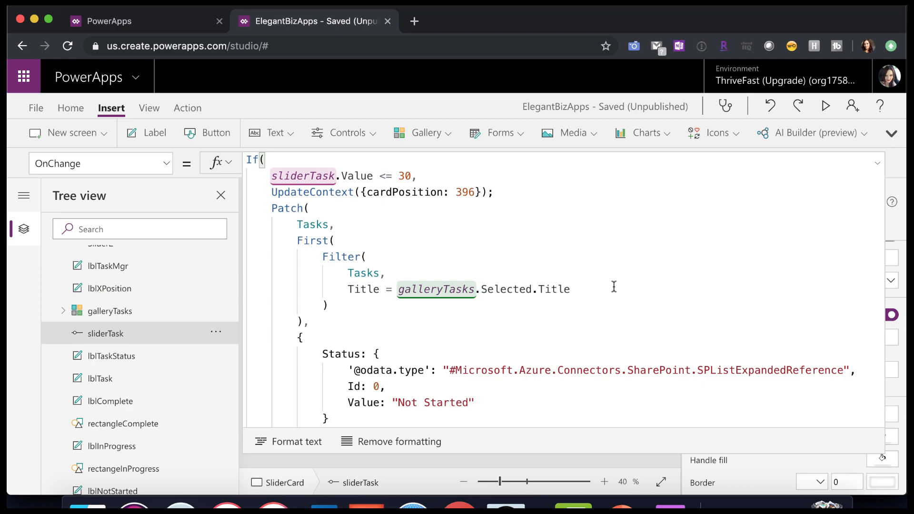
mouse_move(884, 172)
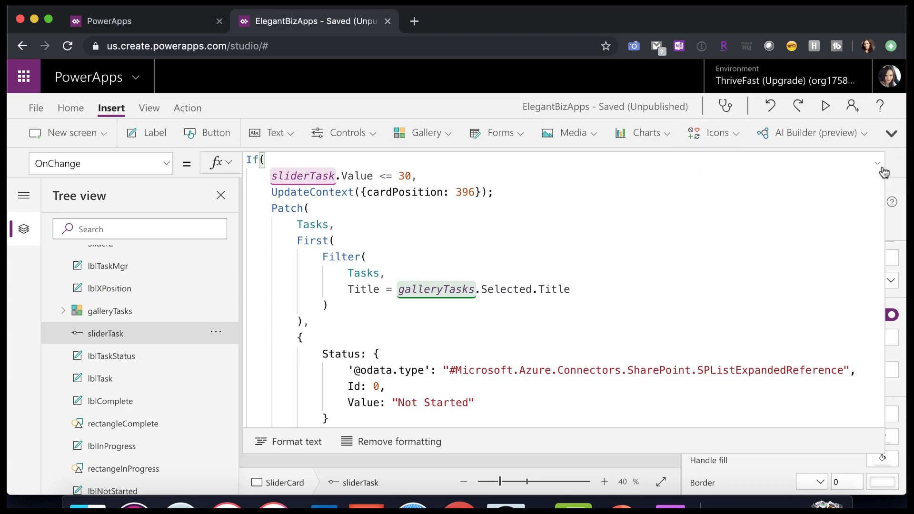
left_click(880, 163)
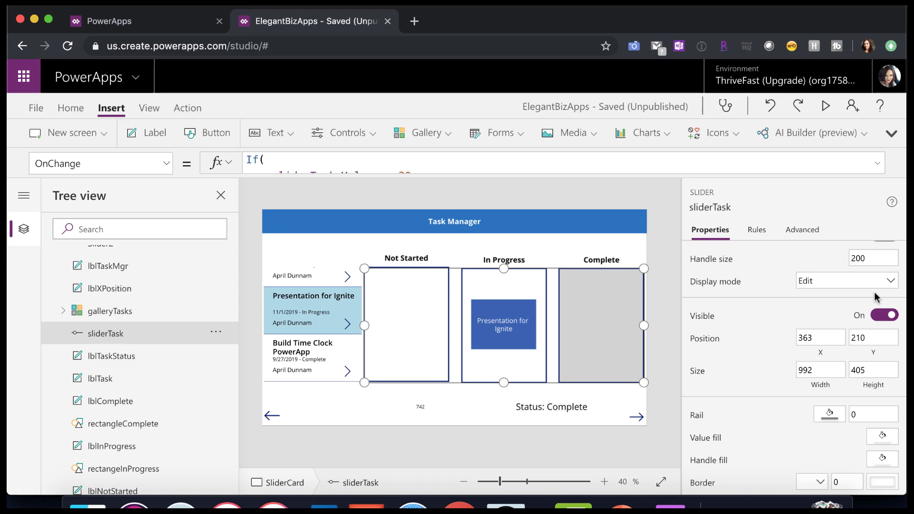
- Switch sliderTask's Show value on and run the app to drag the task between buckets
scroll("up", 3)
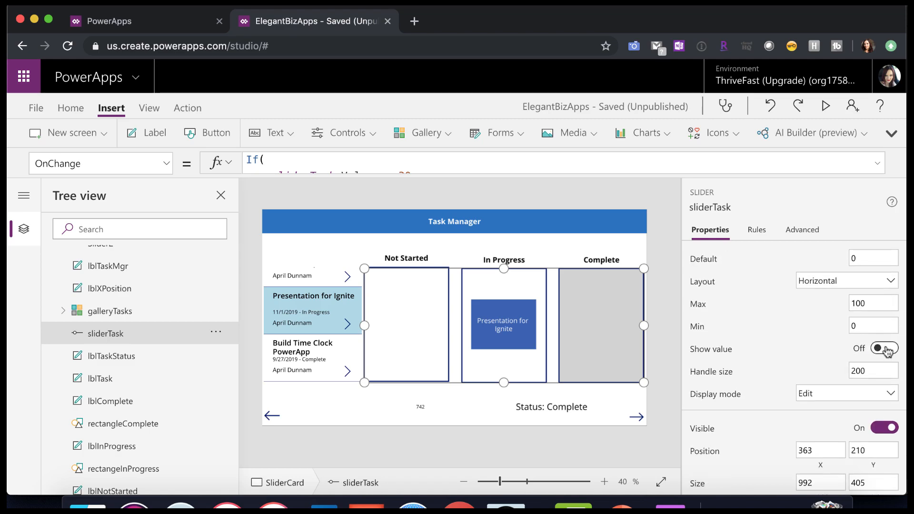
left_click(884, 348)
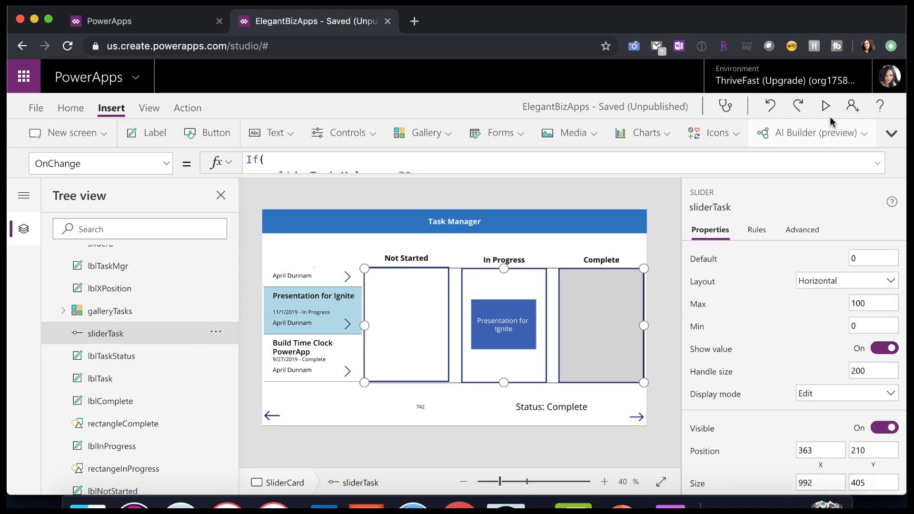
left_click(825, 106)
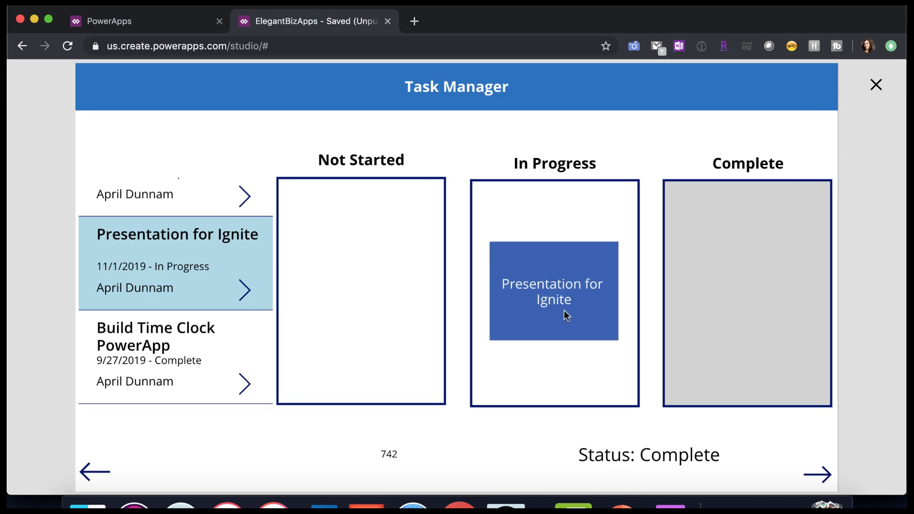
mouse_move(591, 293)
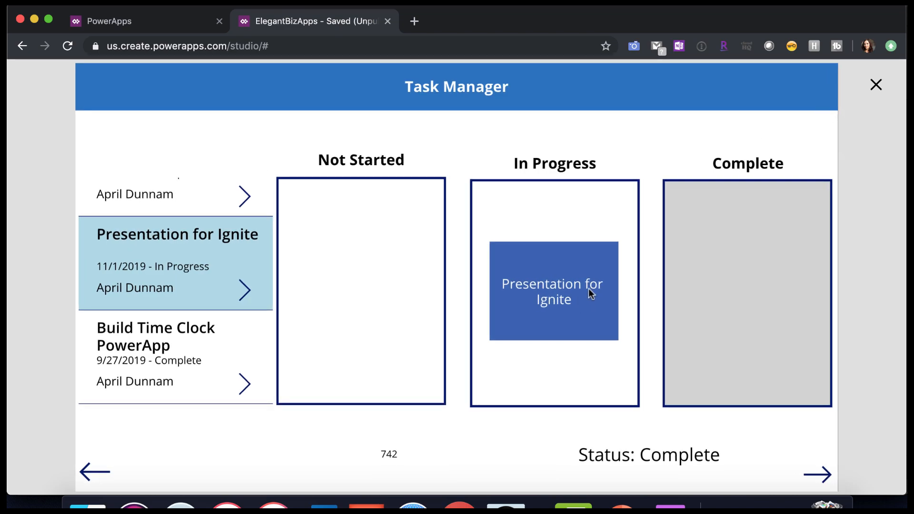
mouse_move(578, 303)
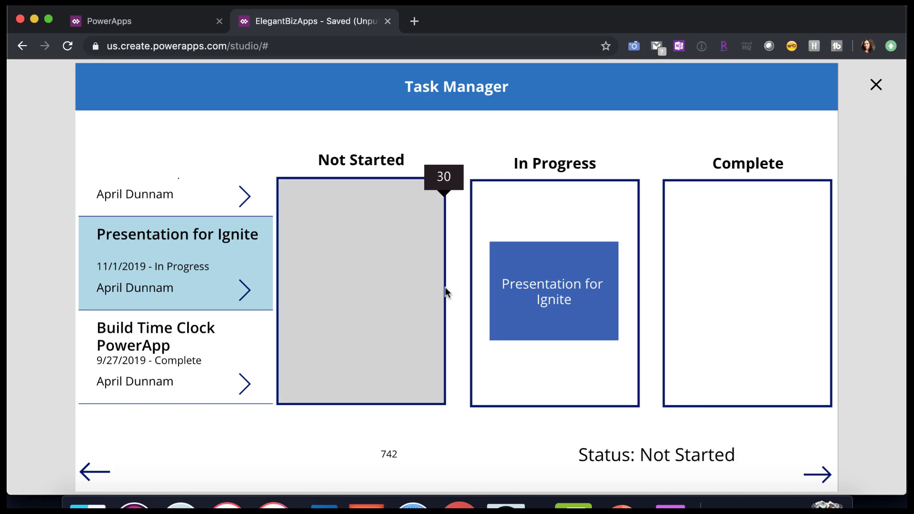
mouse_move(326, 284)
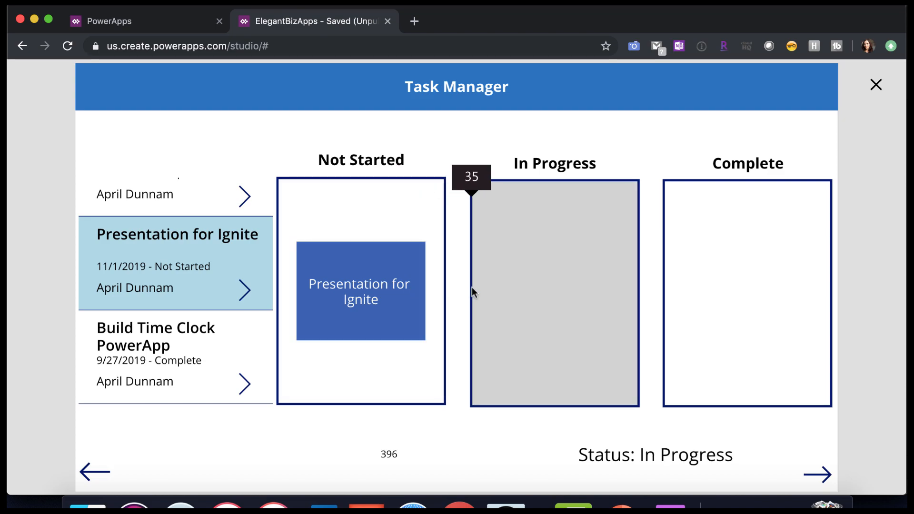
mouse_move(634, 306)
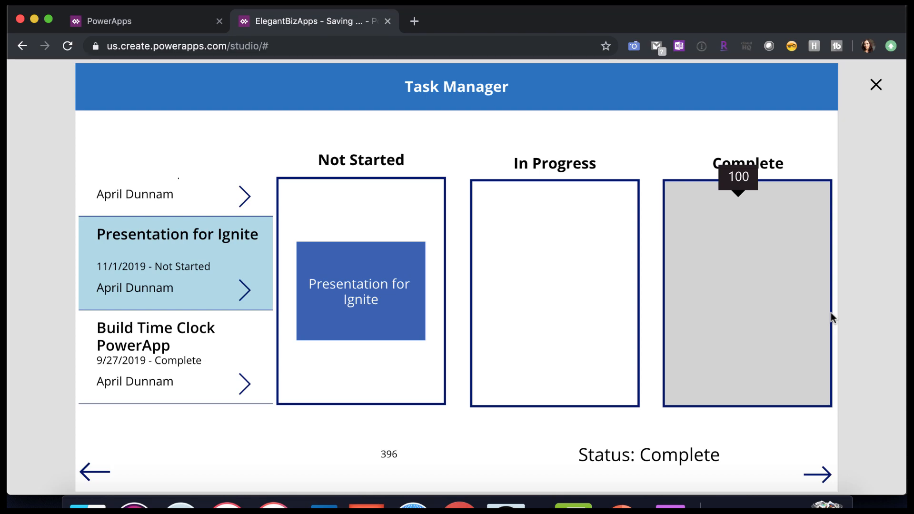
- Exit the preview and switch sliderTask's Show value back off
left_click(874, 85)
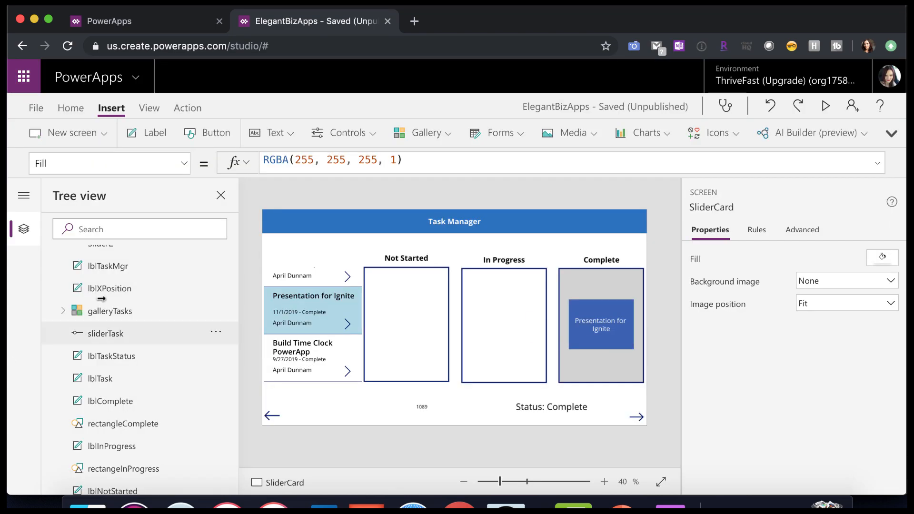
left_click(105, 333)
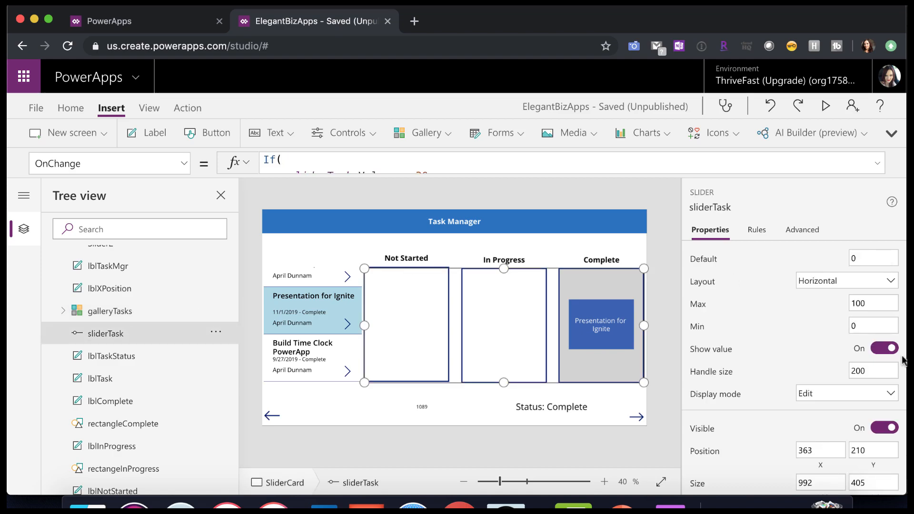
left_click(884, 348)
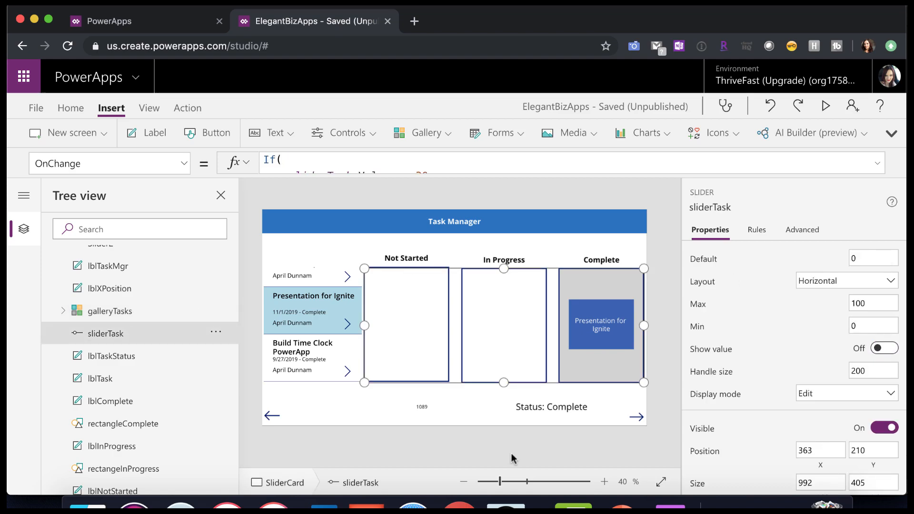
- Expand the OnChange formula, inspect the Not Started condition, collapse it and test the slider
left_click(879, 162)
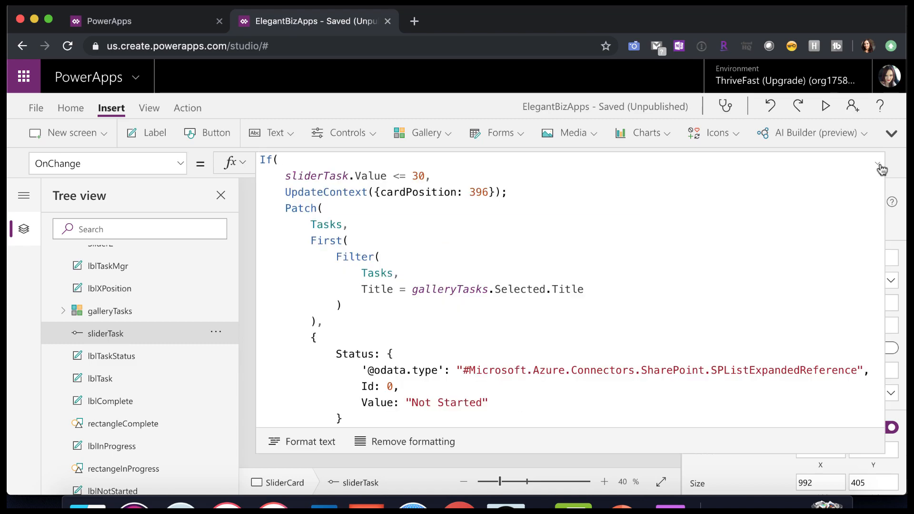
left_click(426, 176)
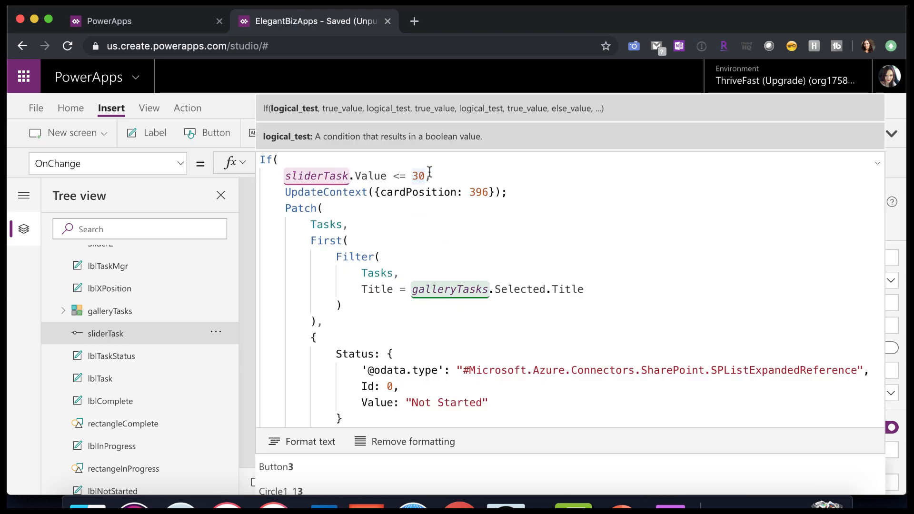
type(",")
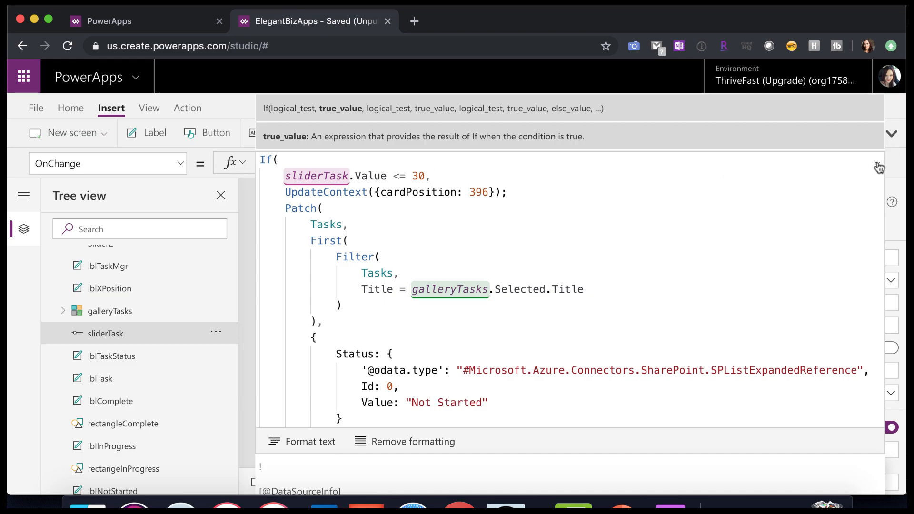
left_click(891, 133)
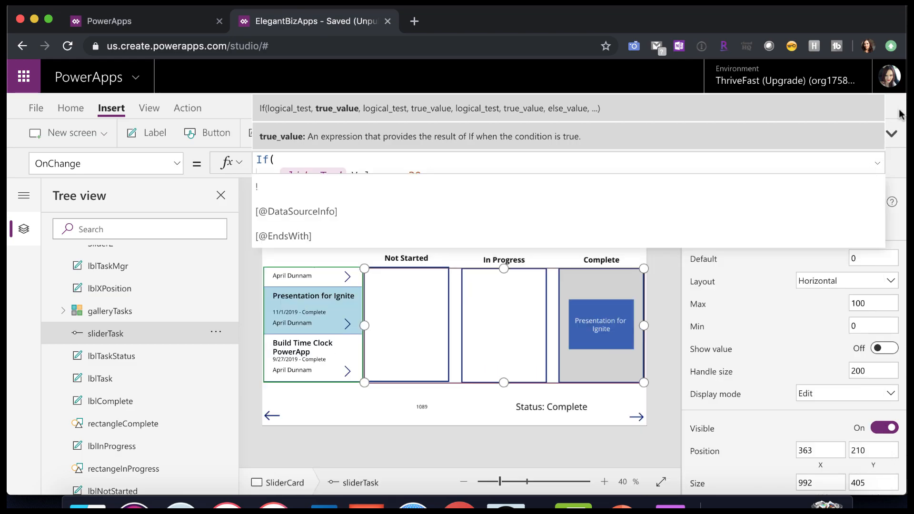
left_click(660, 481)
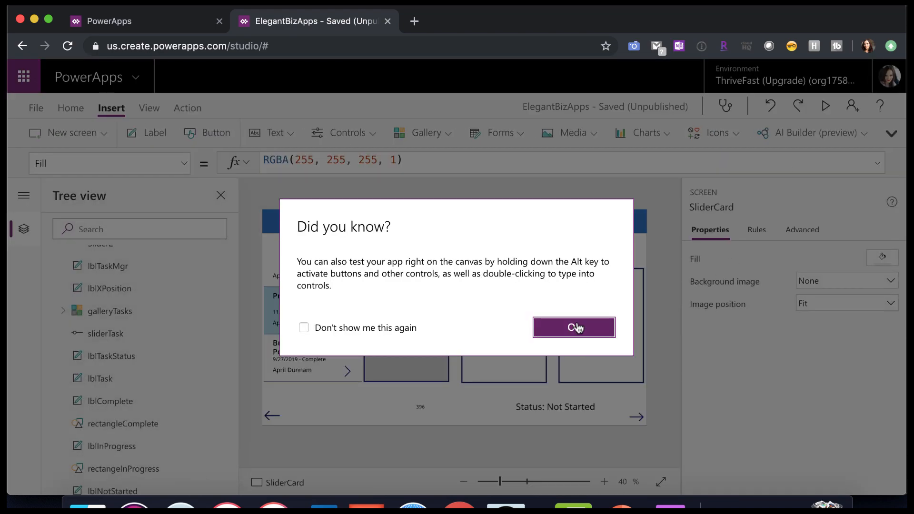
- Check lblTask at 396,320 sized 231×177, then reselect sliderTask for its OnChange formula
left_click(573, 326)
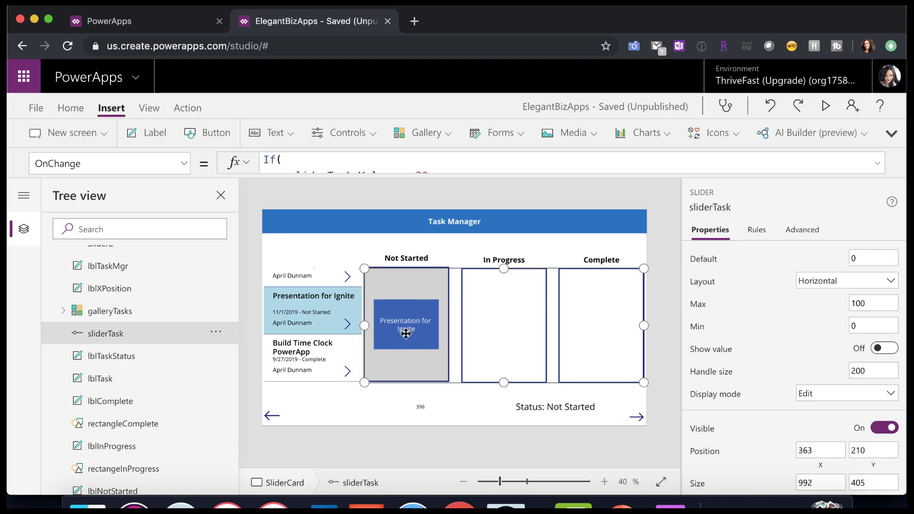
mouse_move(142, 383)
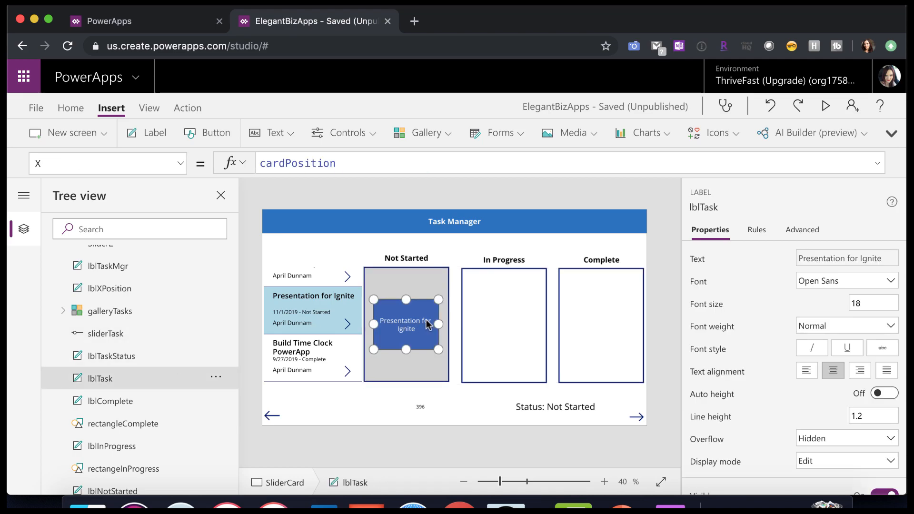
mouse_move(691, 307)
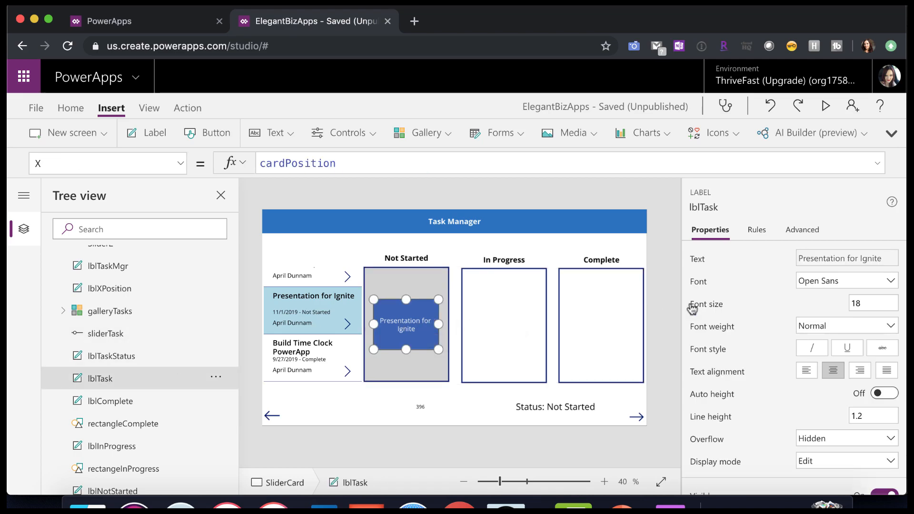
scroll("down", 3)
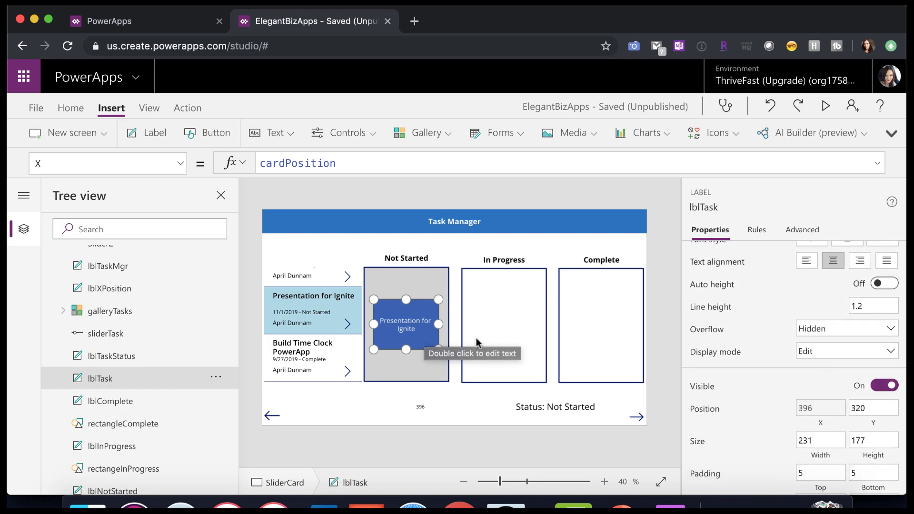
mouse_move(442, 332)
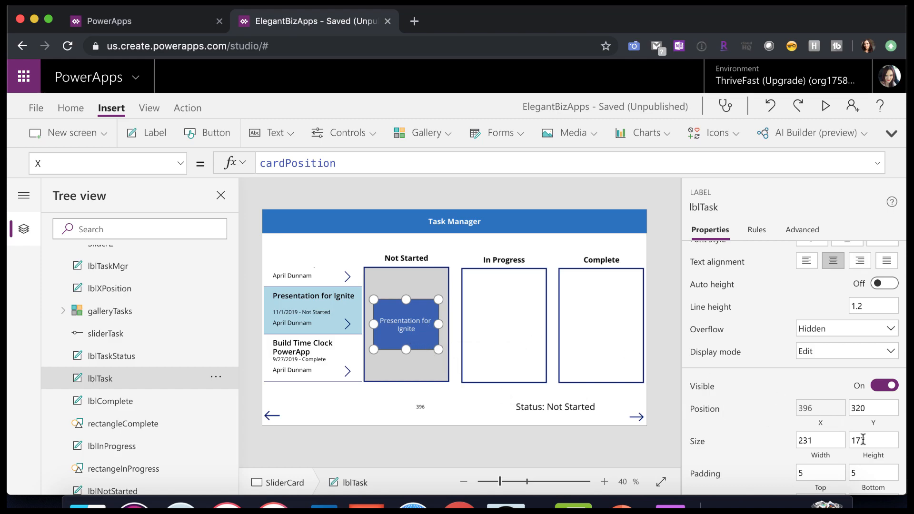
left_click(819, 408)
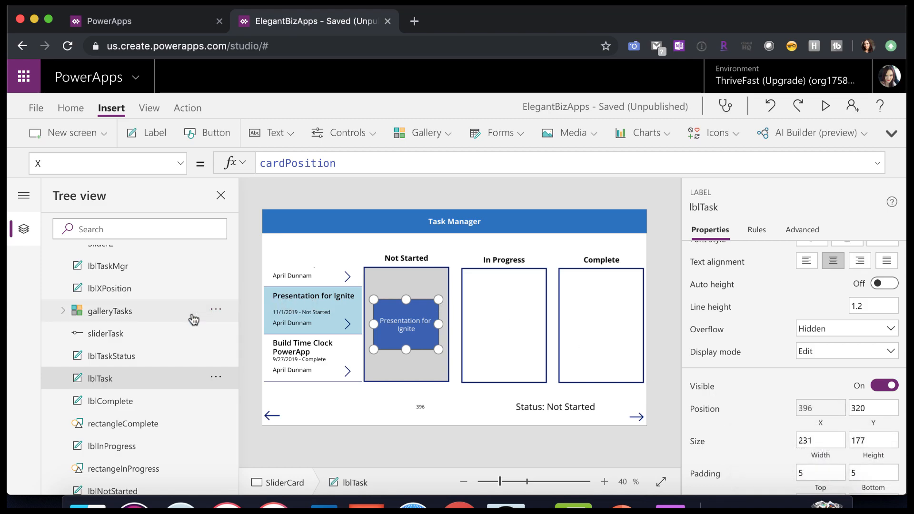
left_click(106, 333)
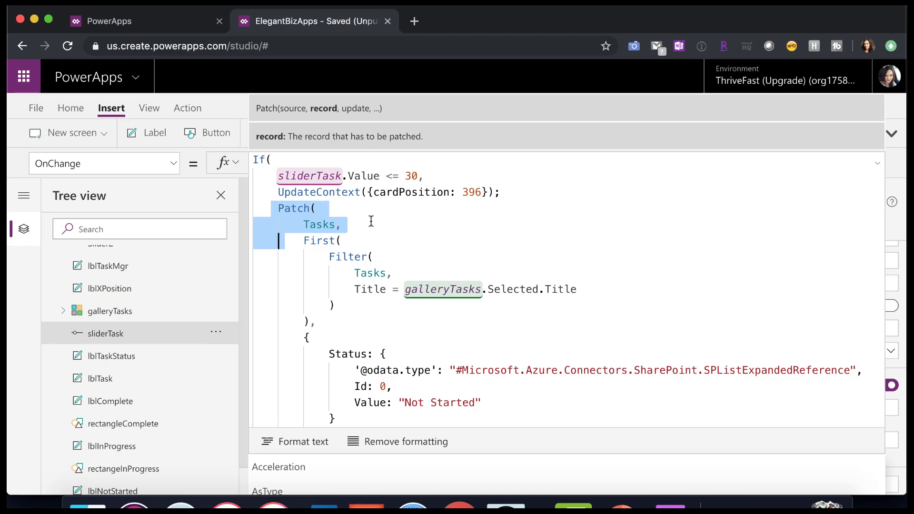
scroll("down", 3)
type("Refresh(Tasks),")
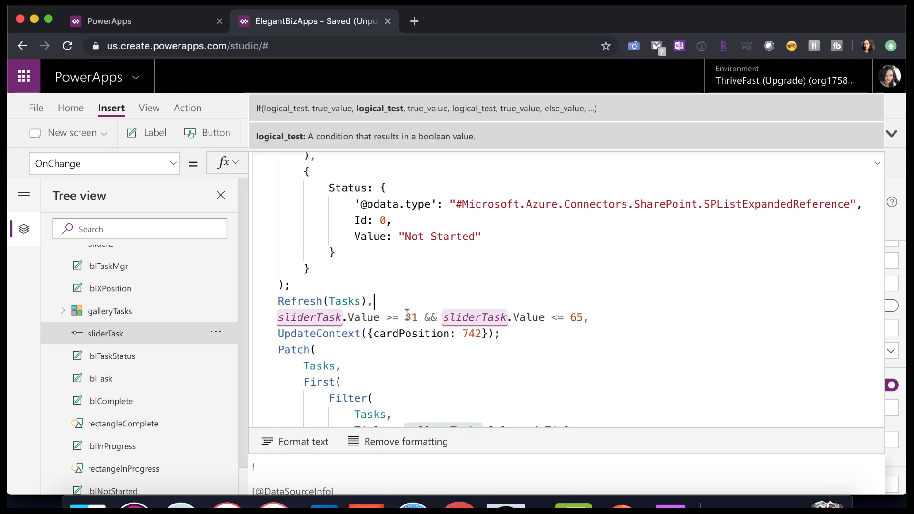
scroll("up", 3)
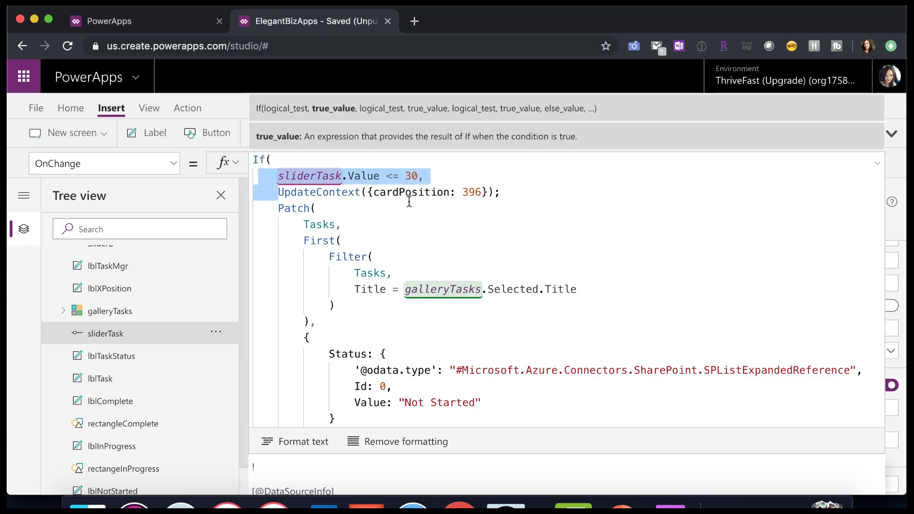
scroll("down", 3)
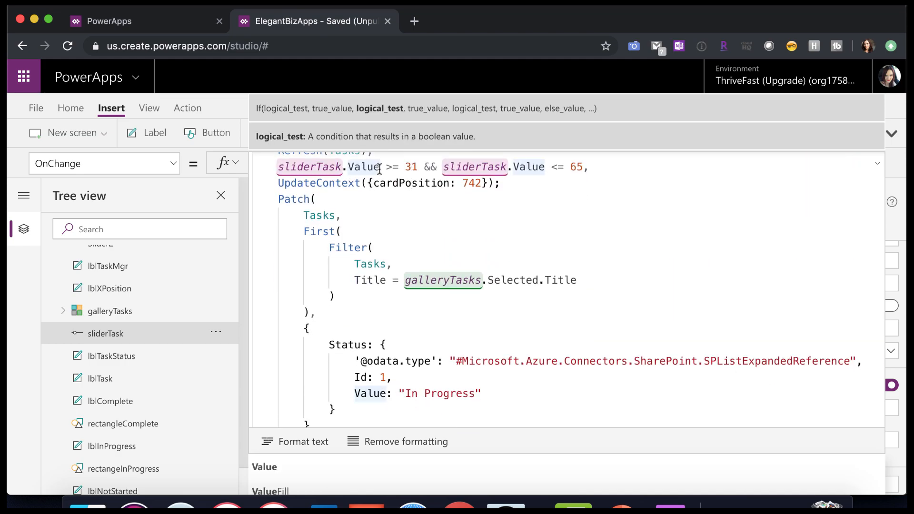
mouse_move(630, 165)
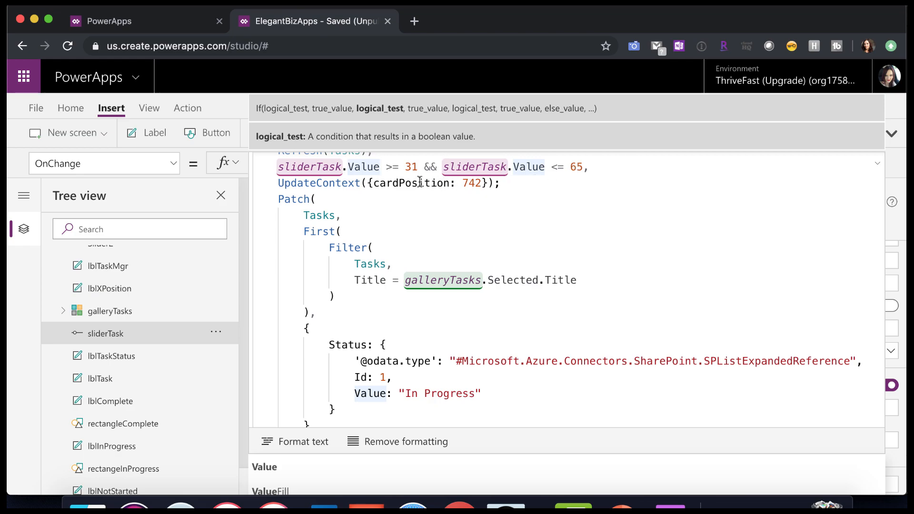
left_click(417, 182)
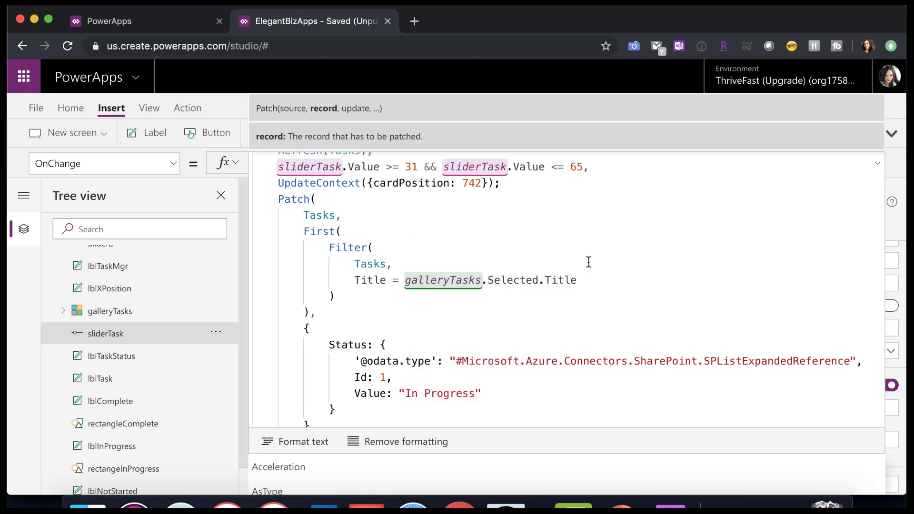
scroll("down", 3)
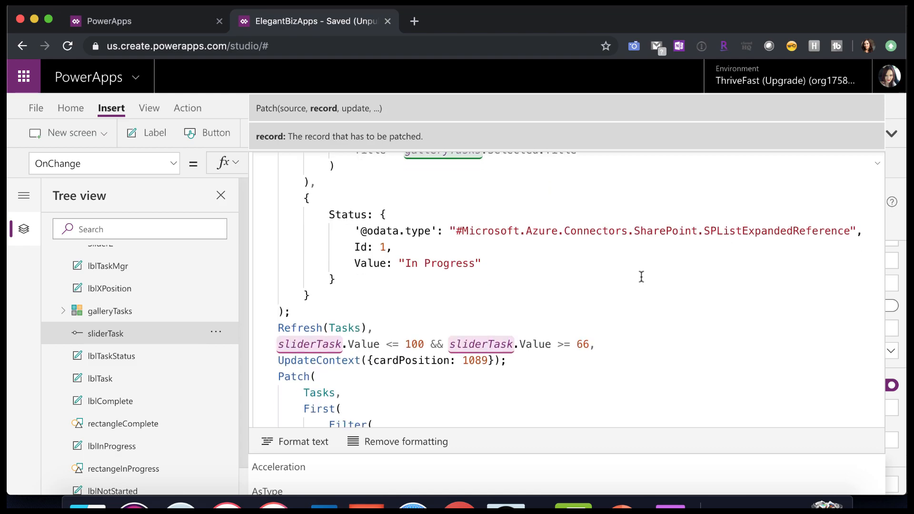
scroll("down", 3)
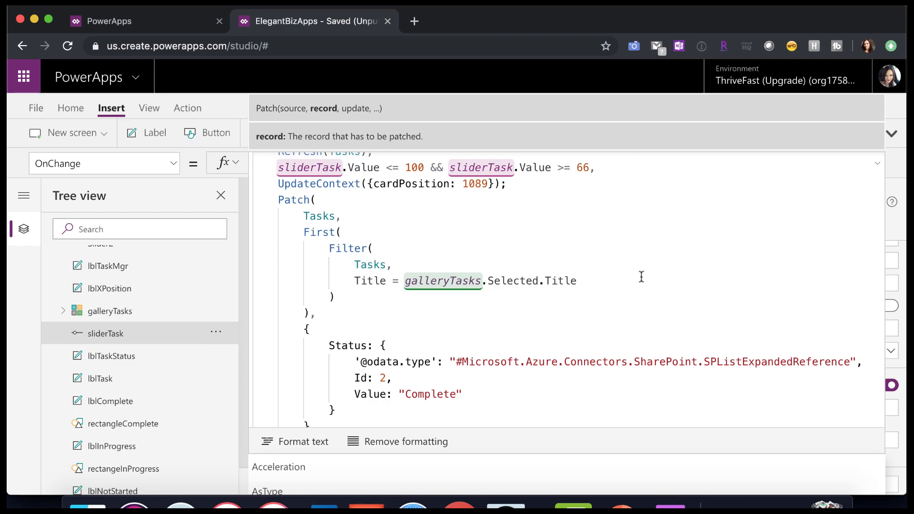
left_click(411, 183)
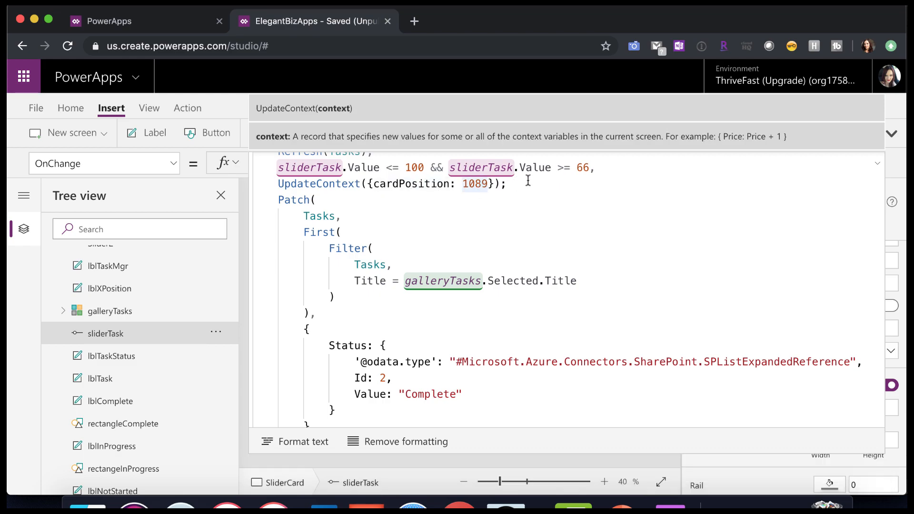
mouse_move(522, 296)
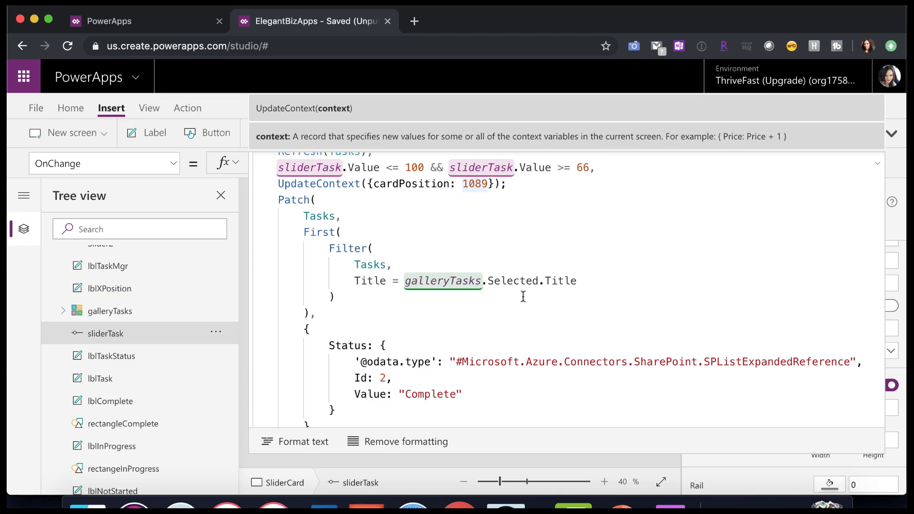
scroll("down", 3)
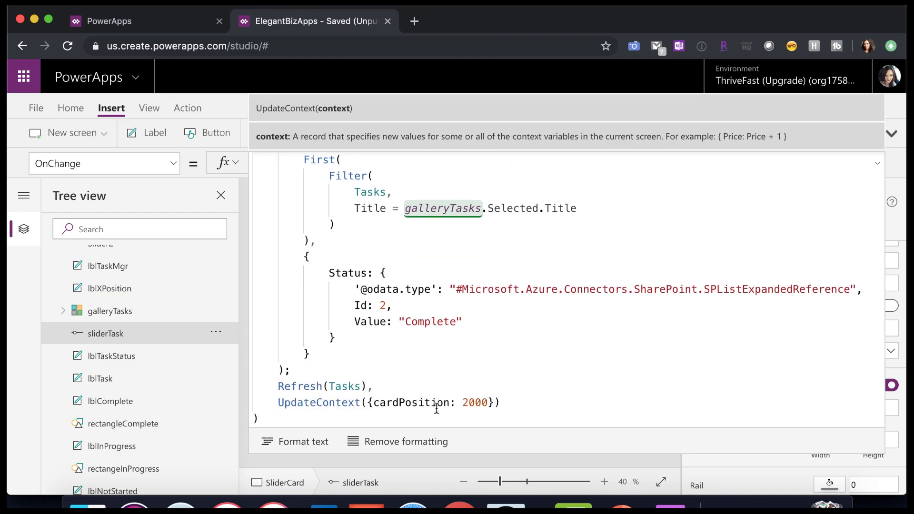
scroll("up", 3)
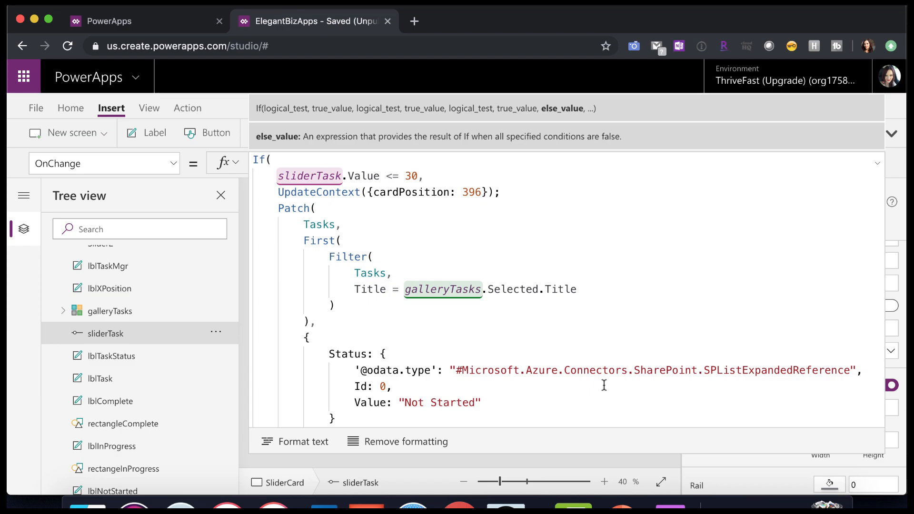
mouse_move(356, 176)
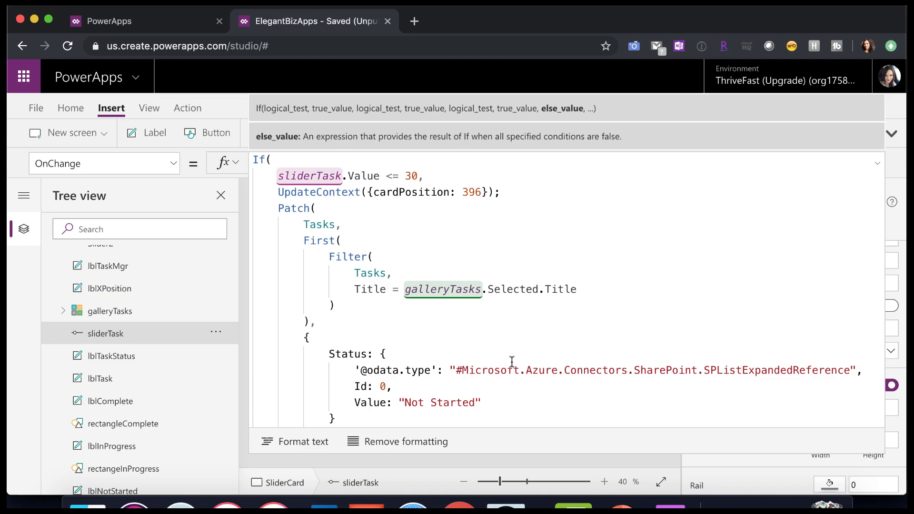
left_click(423, 176)
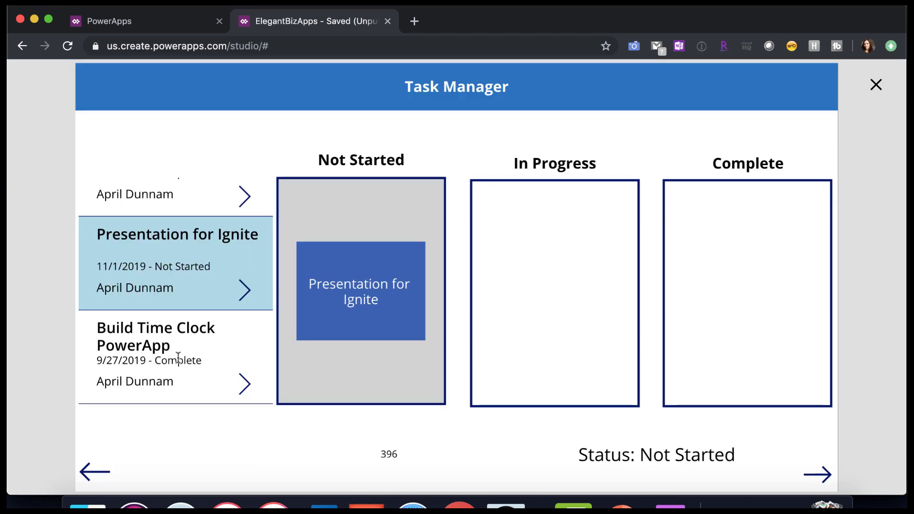
mouse_move(182, 290)
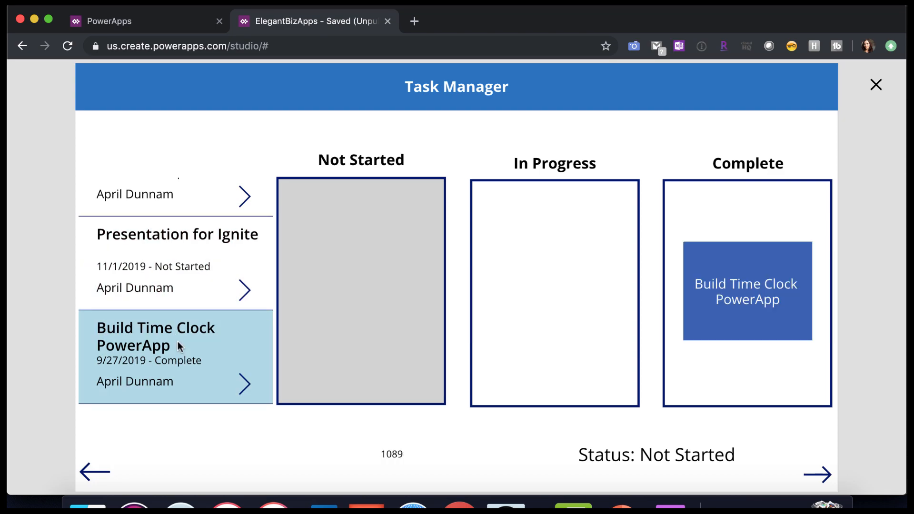
mouse_move(875, 84)
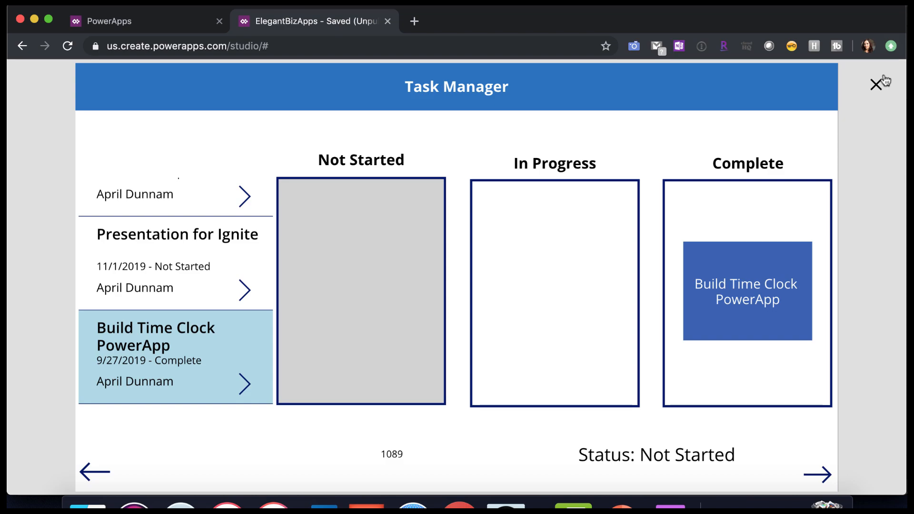
- Exit the preview after Build Time Clock PowerApp's card moved to Complete
left_click(874, 84)
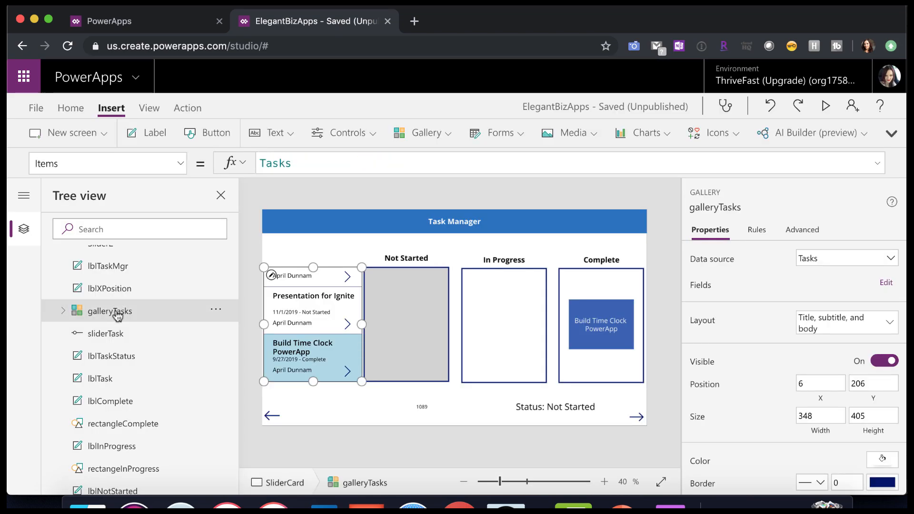
mouse_move(168, 315)
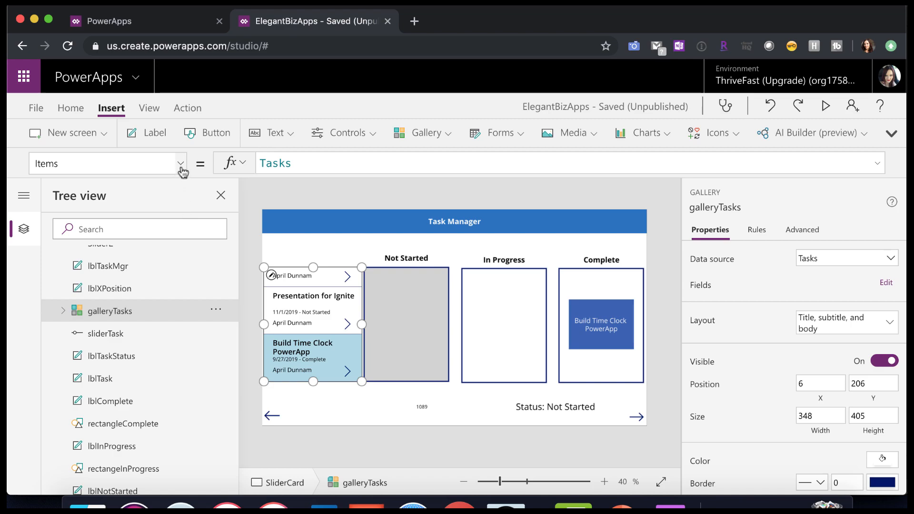
- Format galleryTasks' OnSelect formula showing positions 396, 742, 1089 by status and 2000 otherwise
left_click(181, 163)
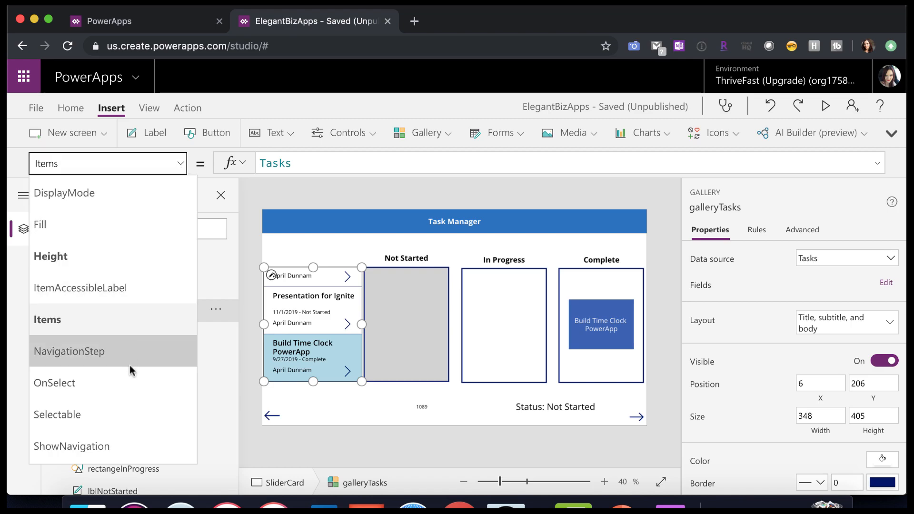
mouse_move(133, 382)
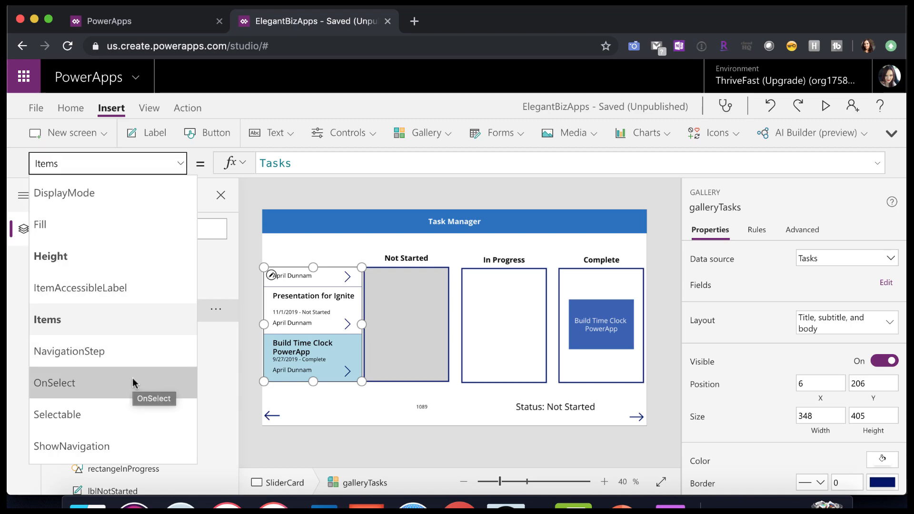
left_click(55, 382)
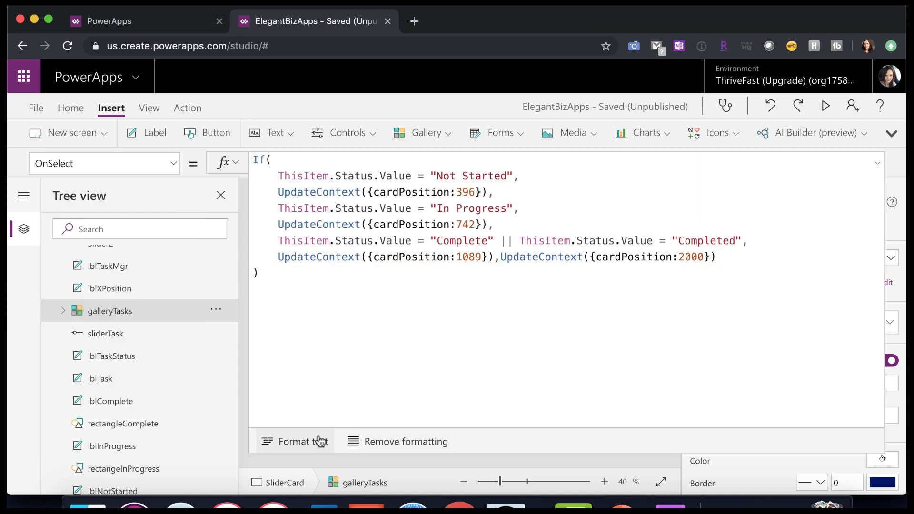
left_click(302, 441)
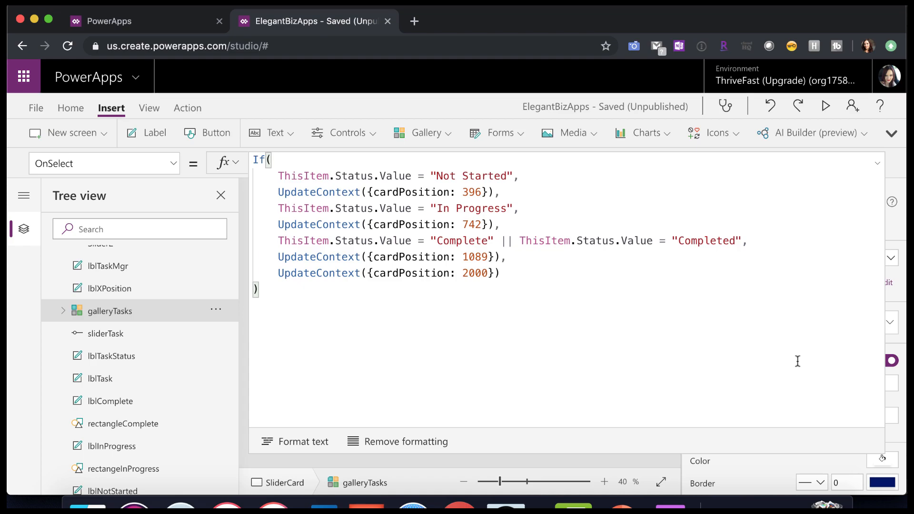
mouse_move(385, 192)
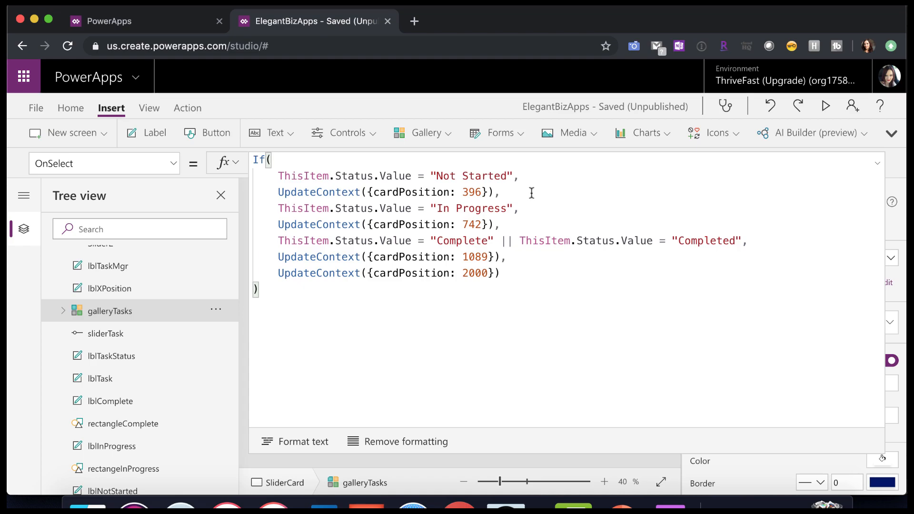
mouse_move(458, 236)
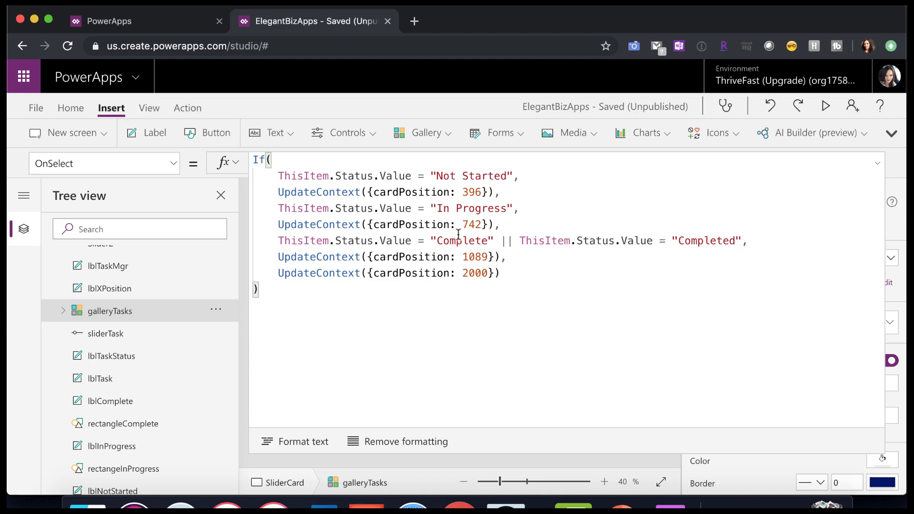
mouse_move(475, 208)
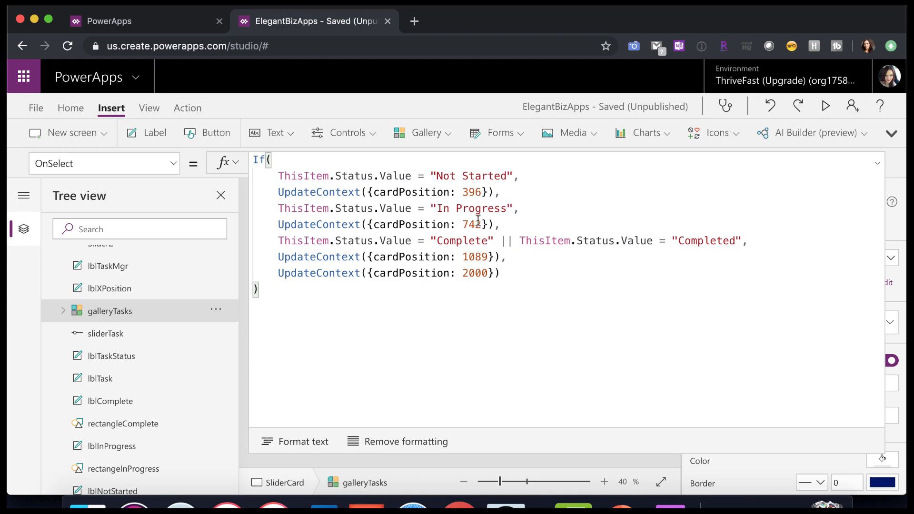
left_click(473, 224)
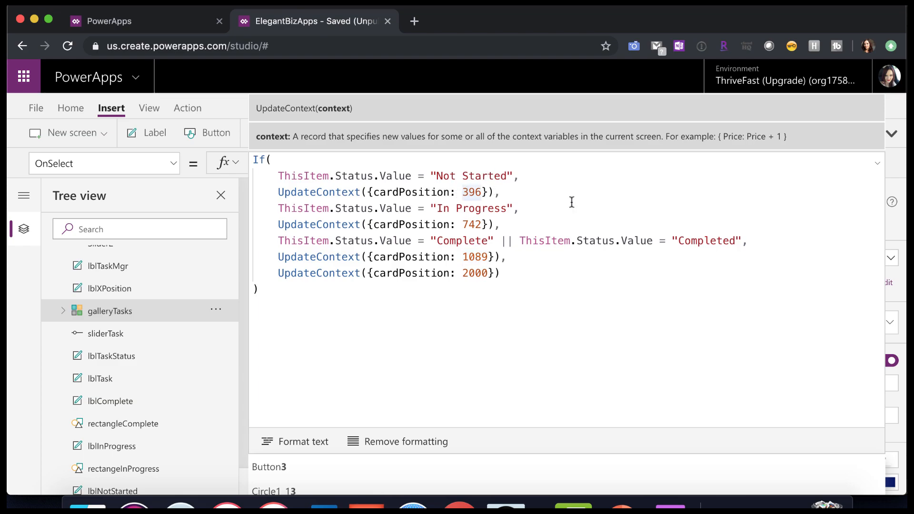
left_click(474, 224)
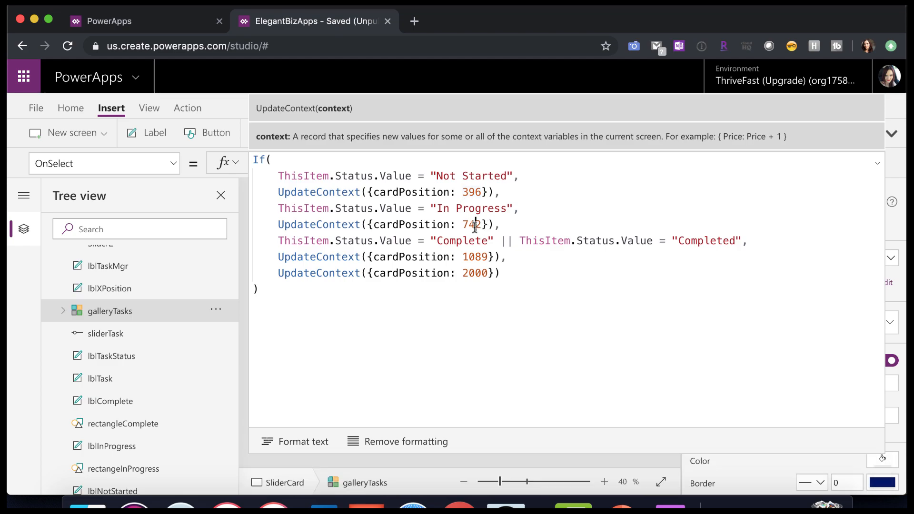
mouse_move(625, 215)
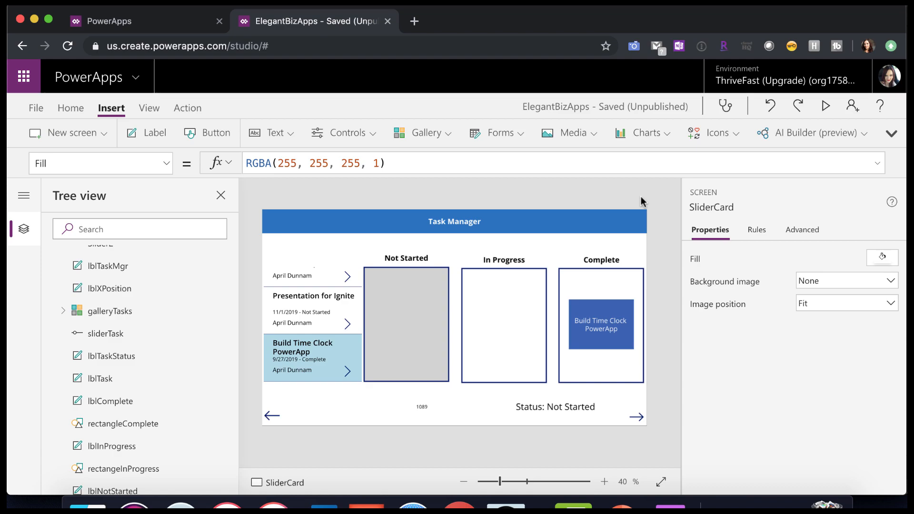
- Select Slider2, switch Show value on and set its layout to Vertical
left_click(105, 333)
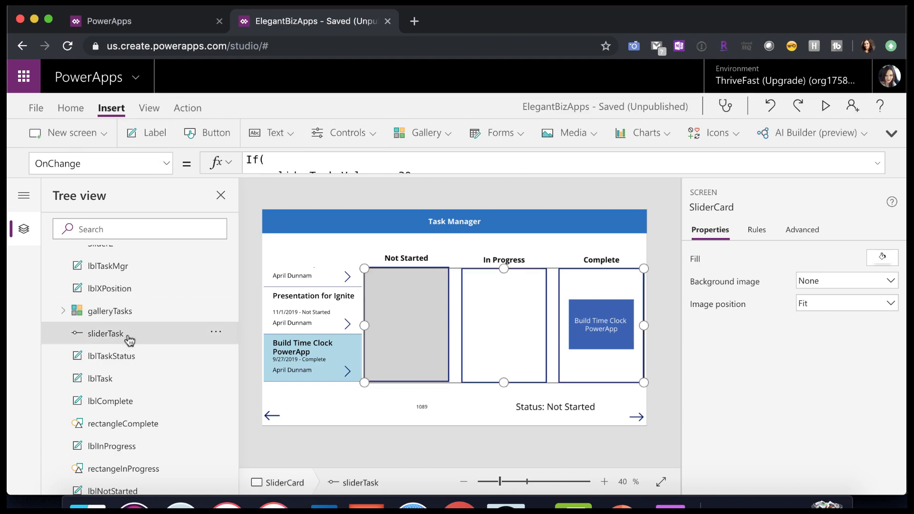
left_click(104, 333)
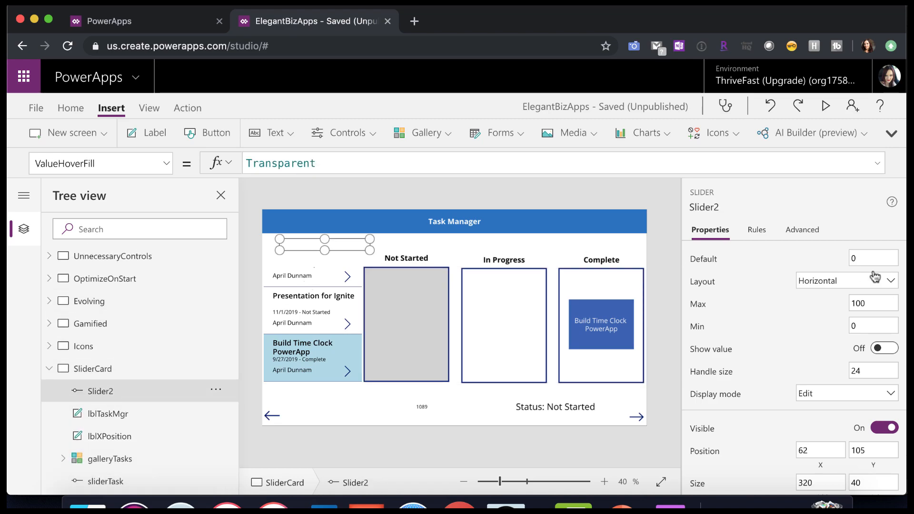
left_click(881, 348)
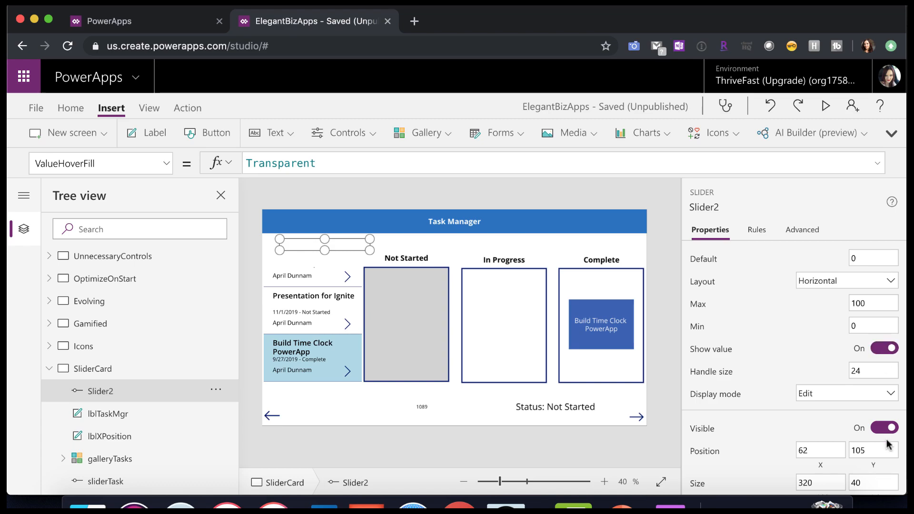
left_click(879, 376)
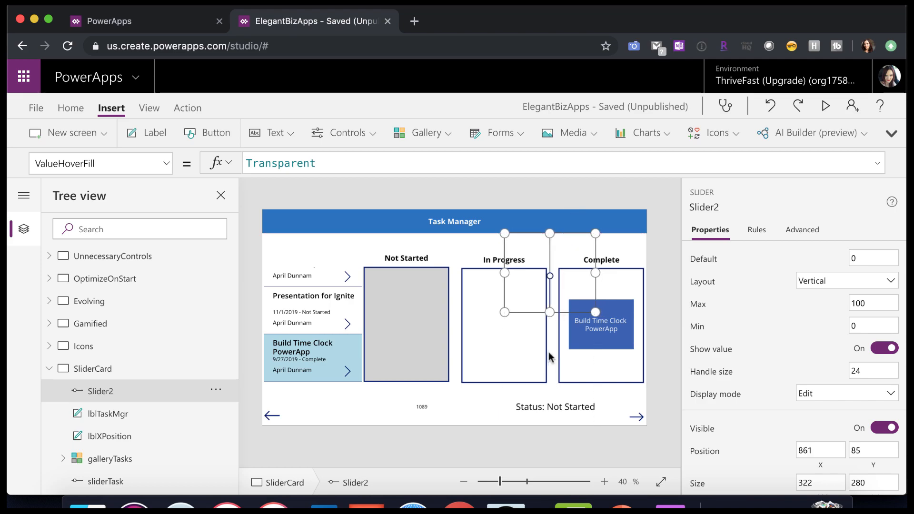
mouse_move(590, 334)
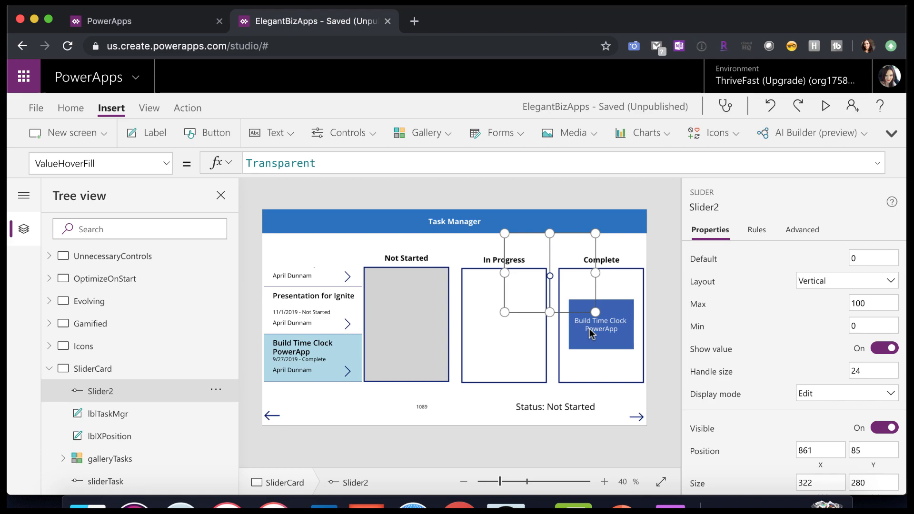
mouse_move(607, 319)
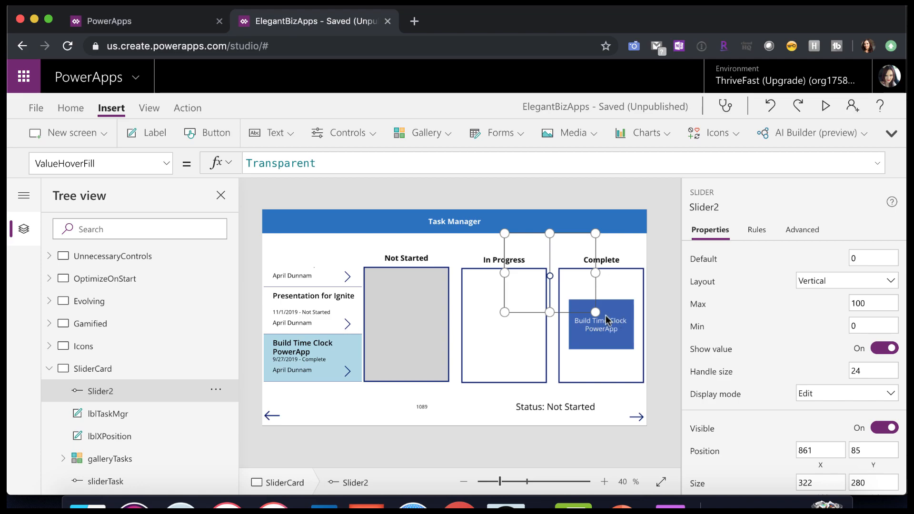
mouse_move(593, 320)
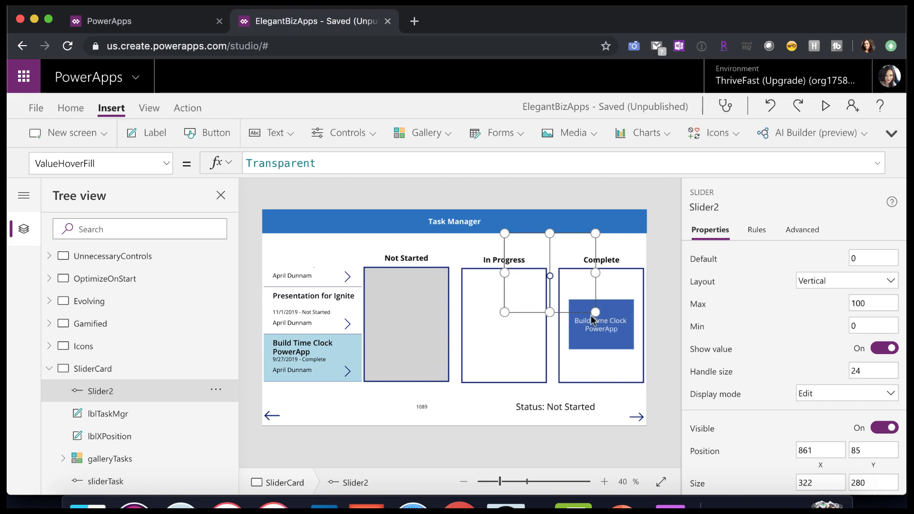
mouse_move(549, 276)
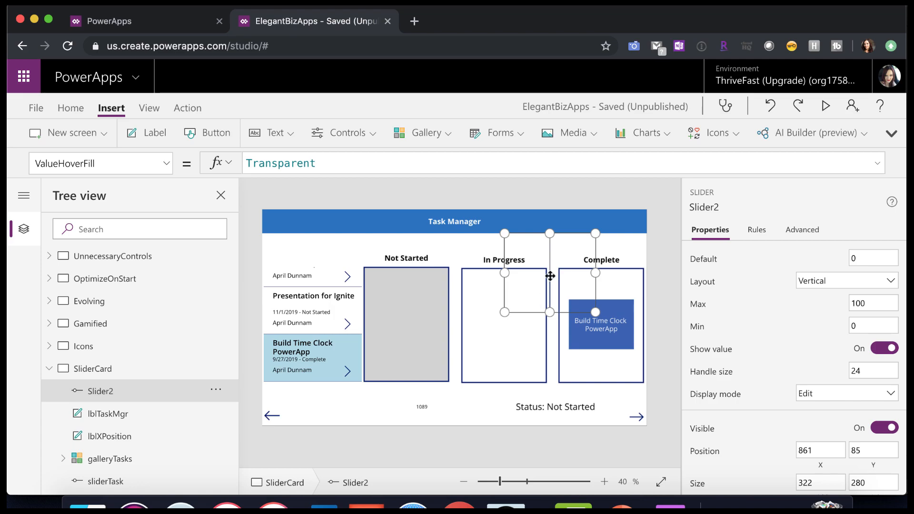
mouse_move(544, 365)
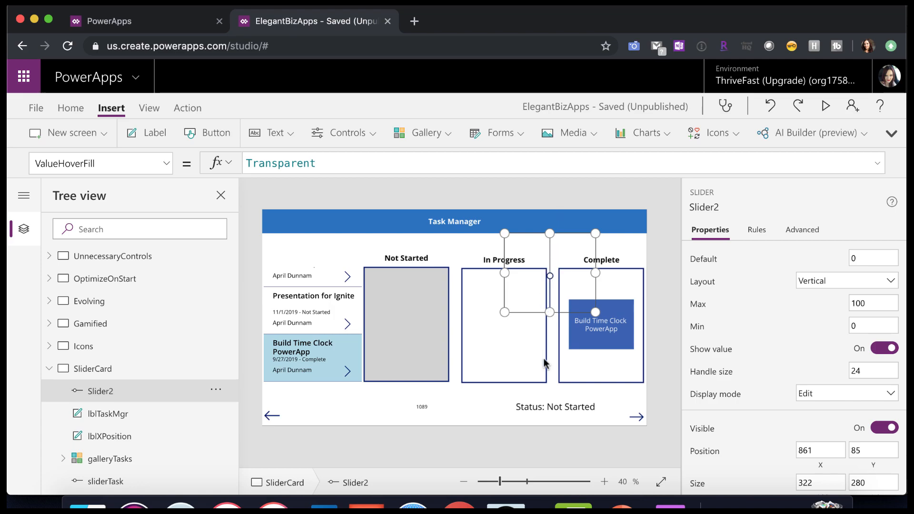
mouse_move(541, 408)
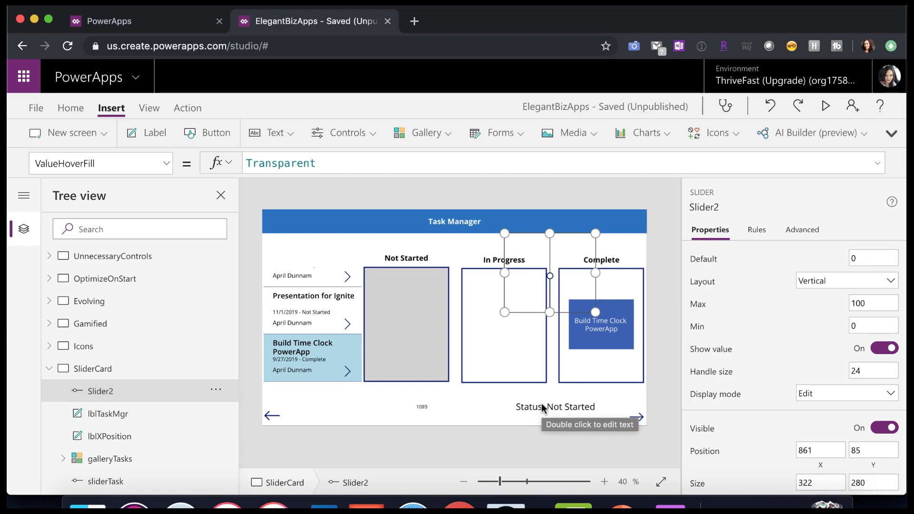